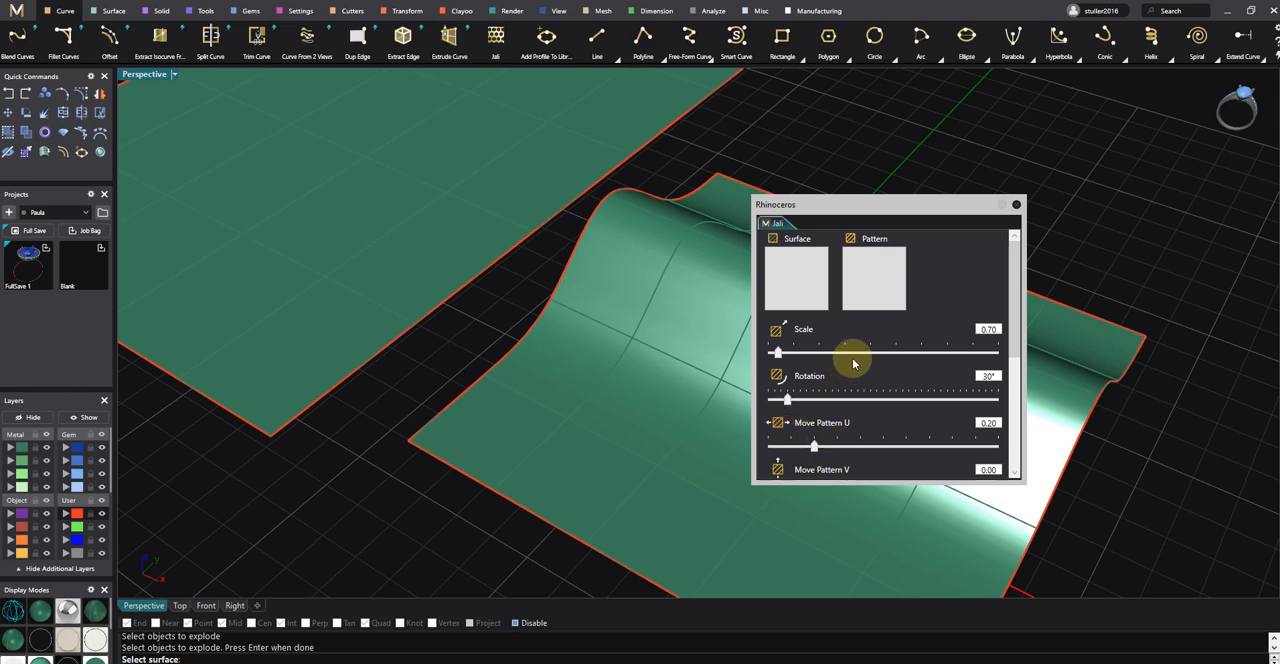
mouse_move(852, 356)
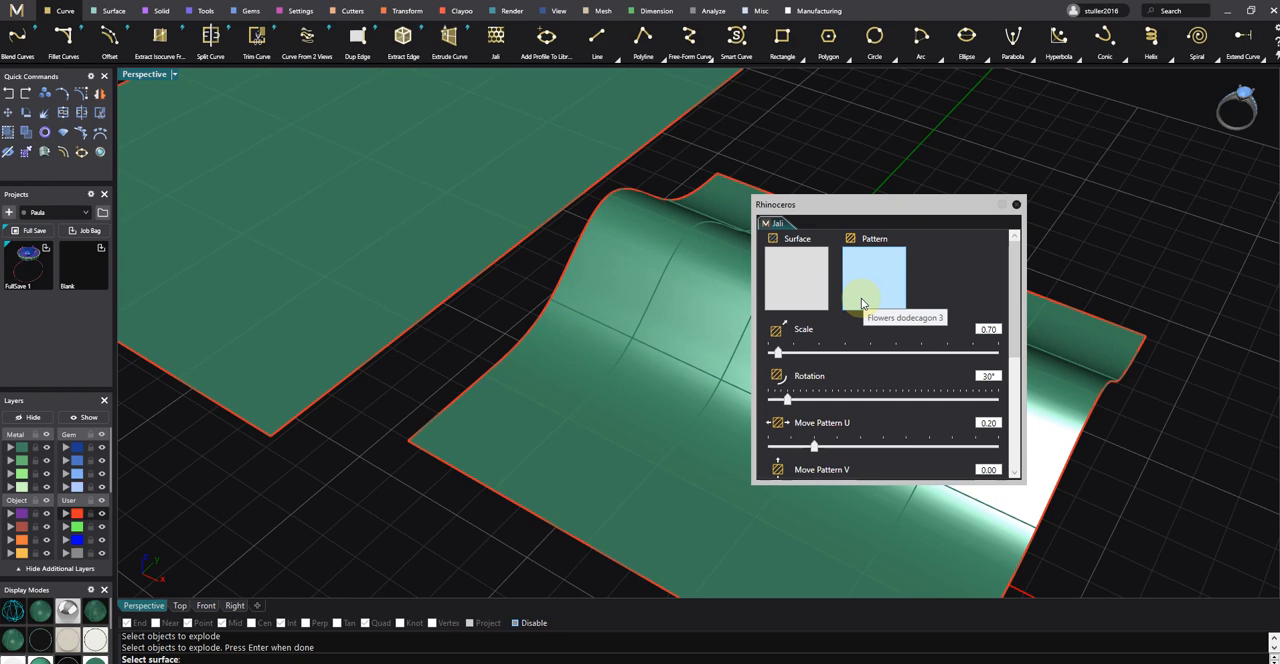
mouse_move(876, 280)
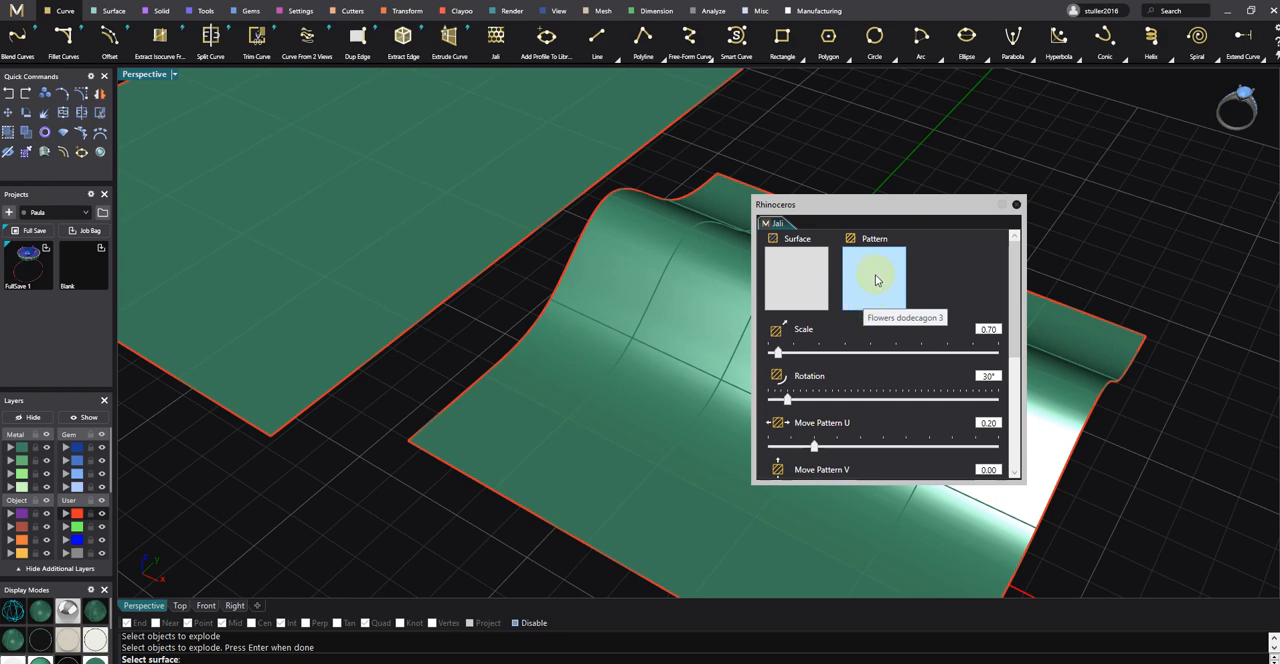
mouse_move(872, 270)
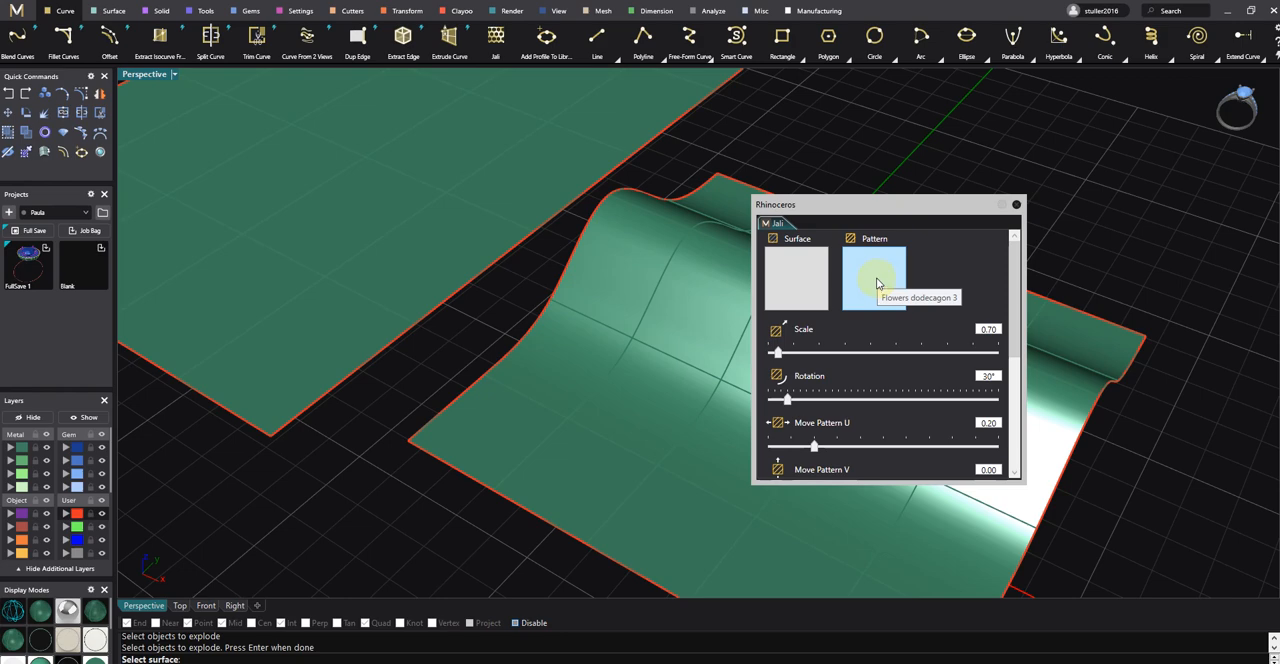
mouse_move(880, 288)
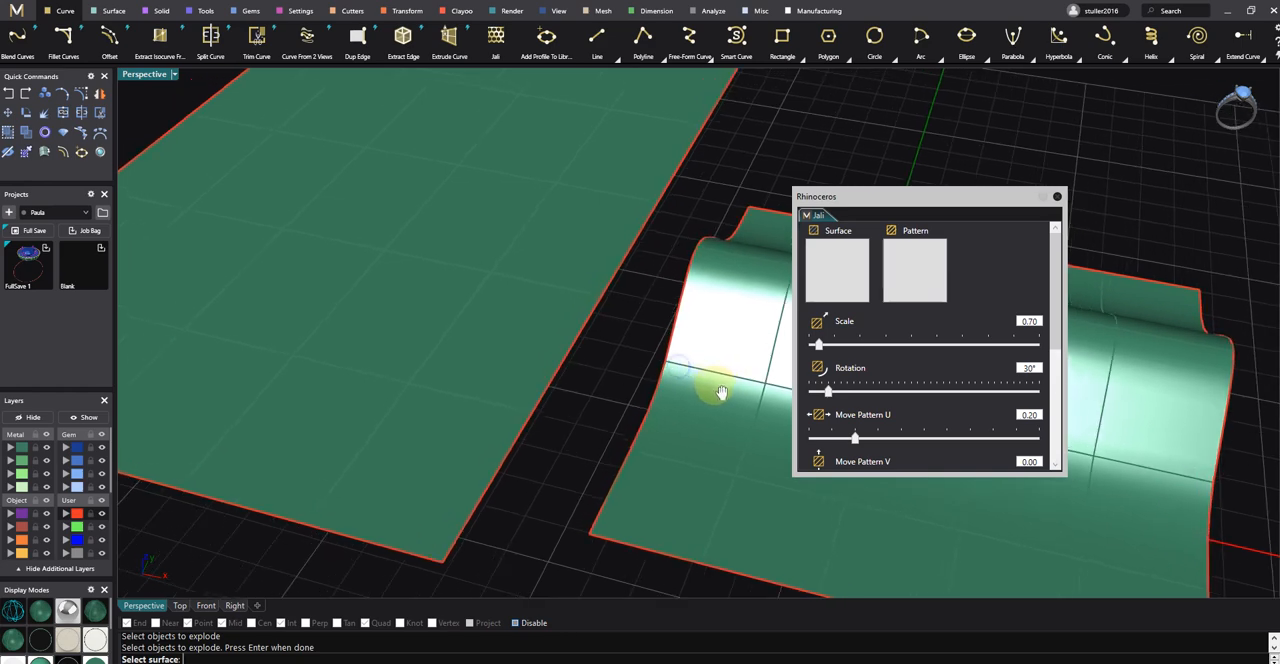
Orbit the view to bring the flat surface forward
drag(720, 390, 744, 384)
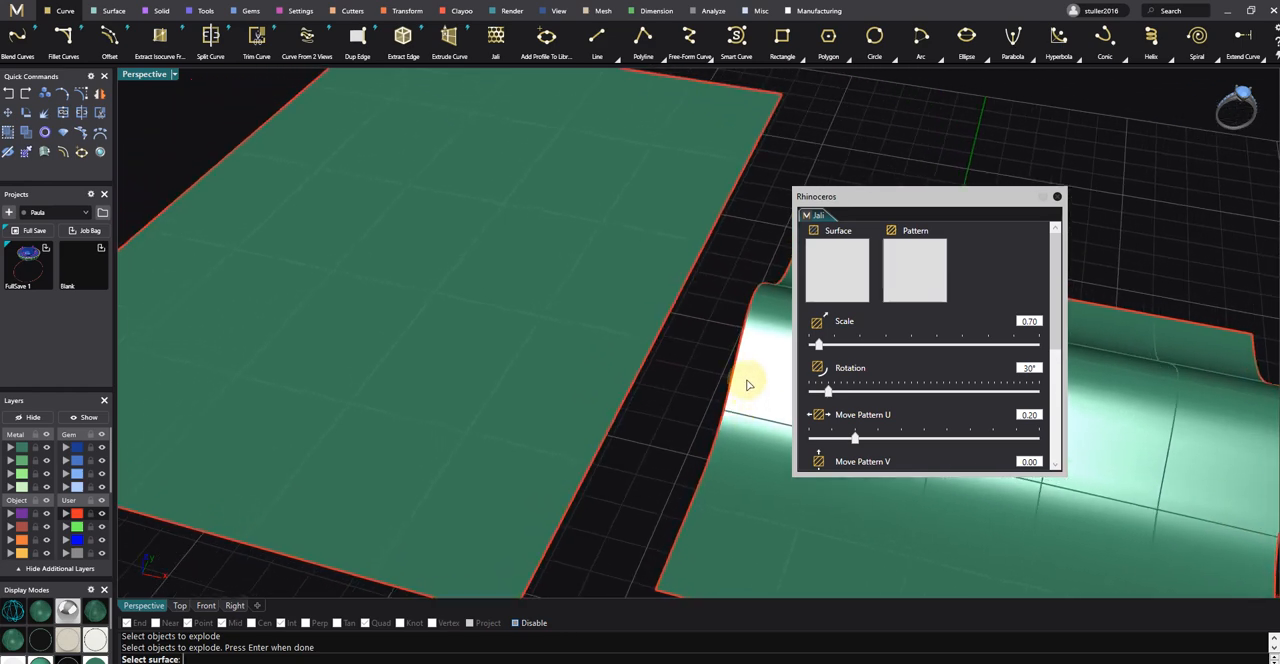
mouse_move(740, 384)
text(Hatch)
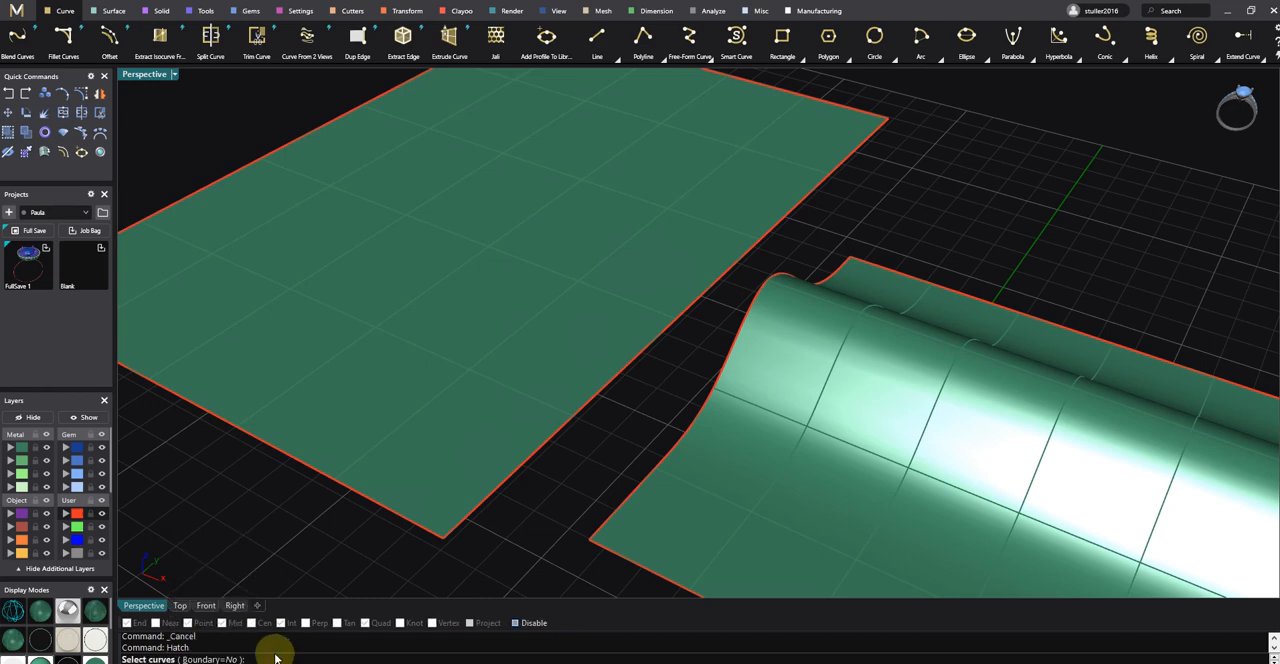
Hatch inside the flat surface's edge, previewing Hatch2, Hatch1 and finally HatchDash
click(770, 344)
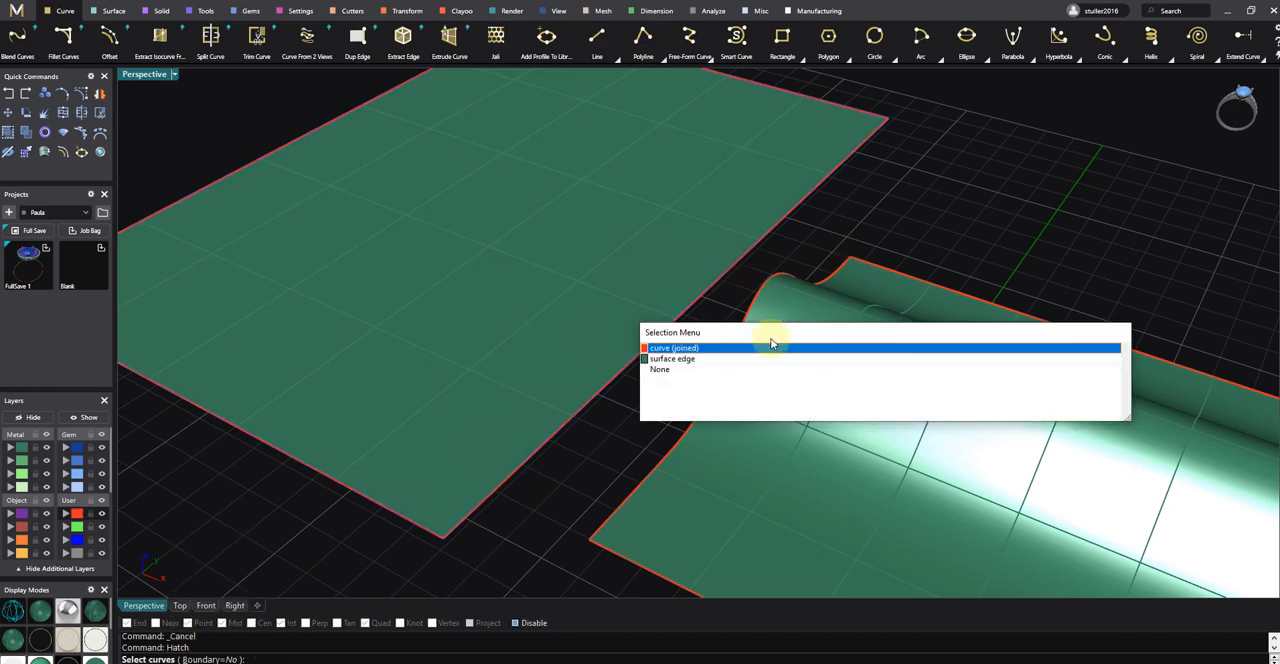
click(674, 346)
text(3)
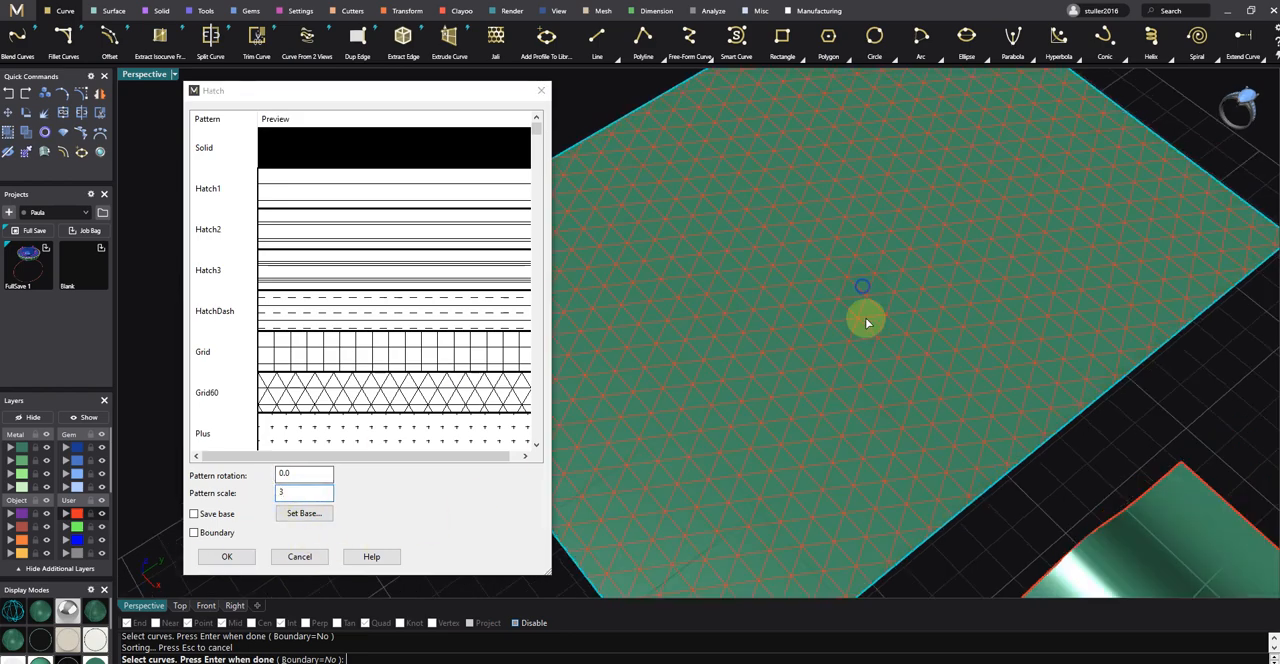
click(208, 228)
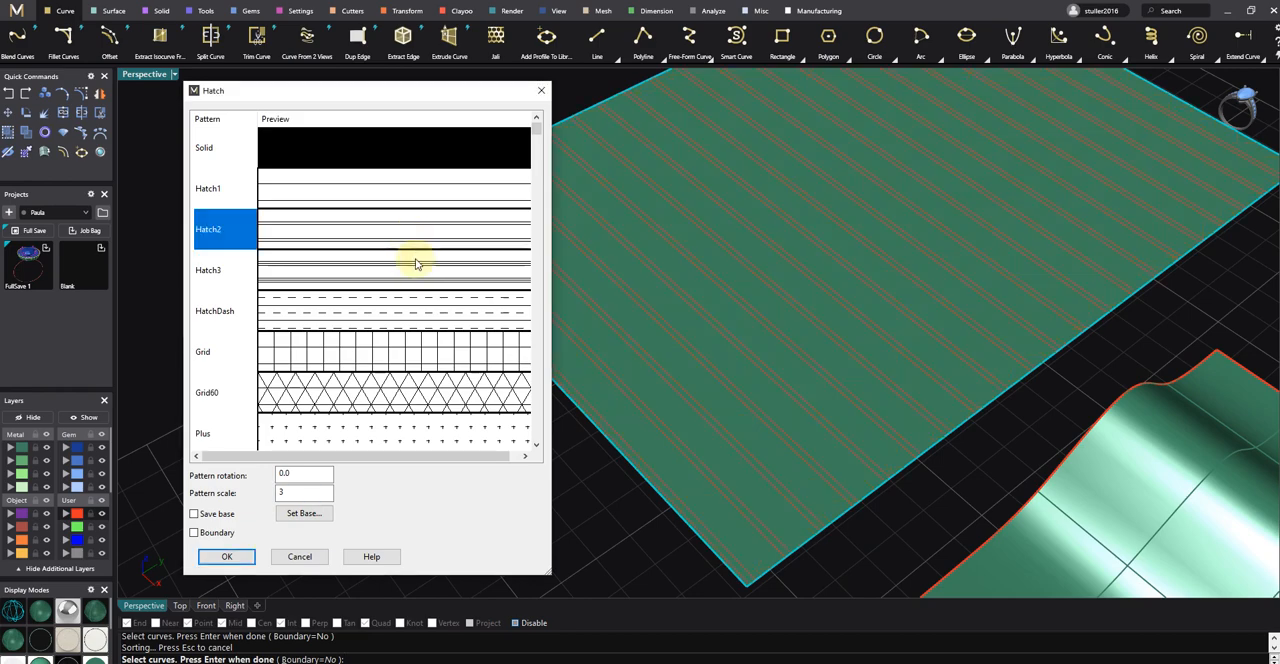
click(208, 188)
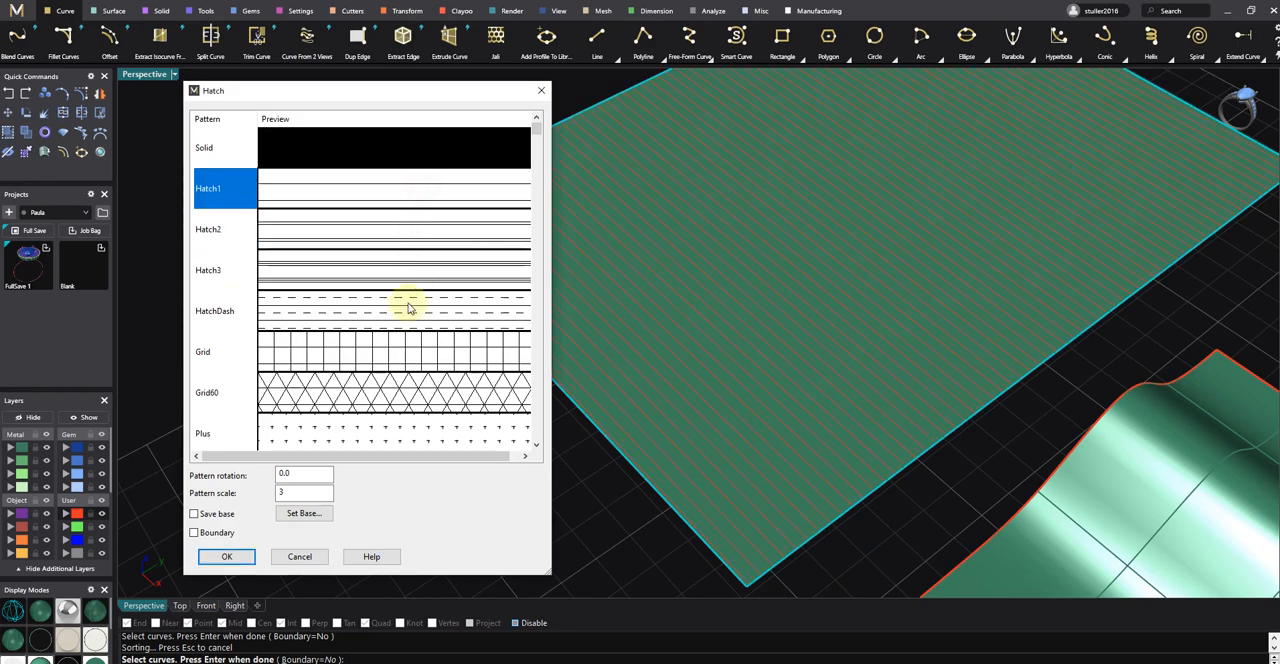
click(216, 312)
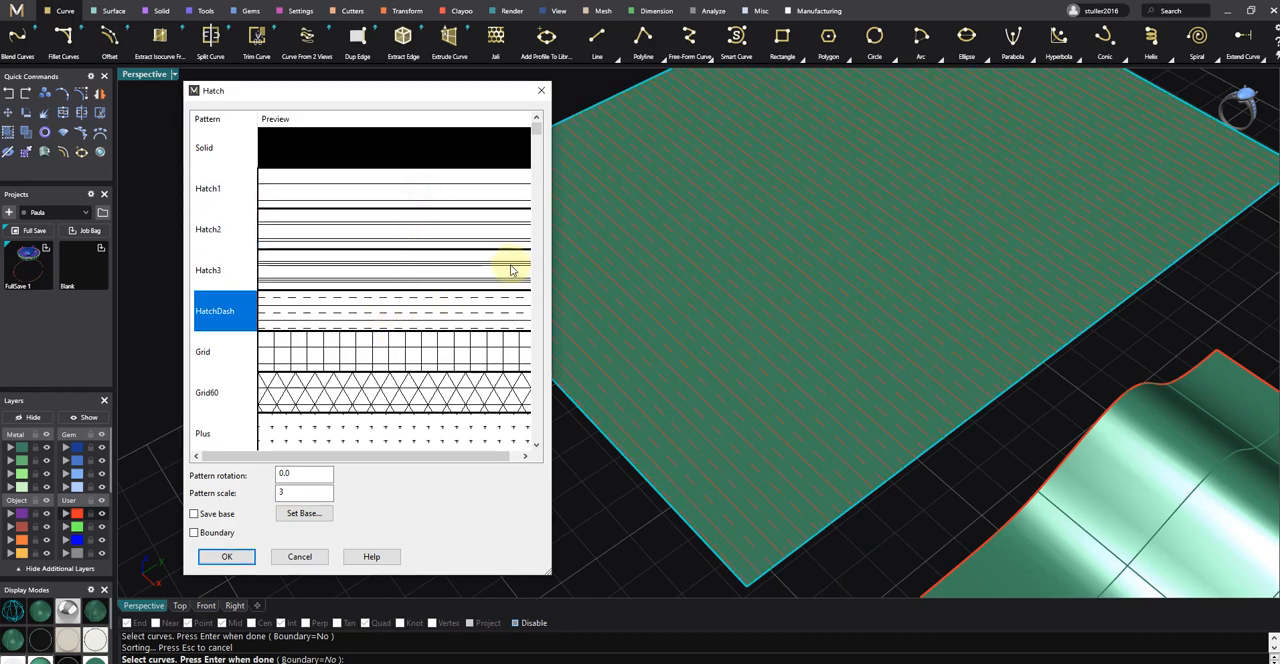
mouse_move(424, 292)
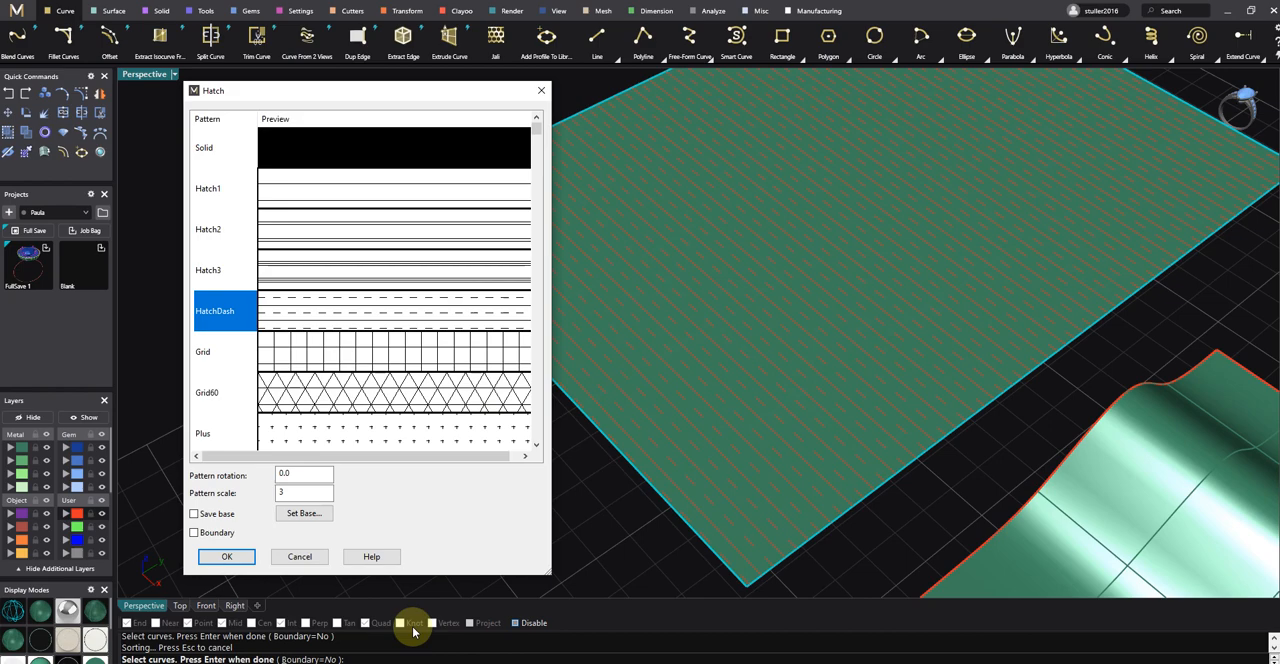
mouse_move(444, 364)
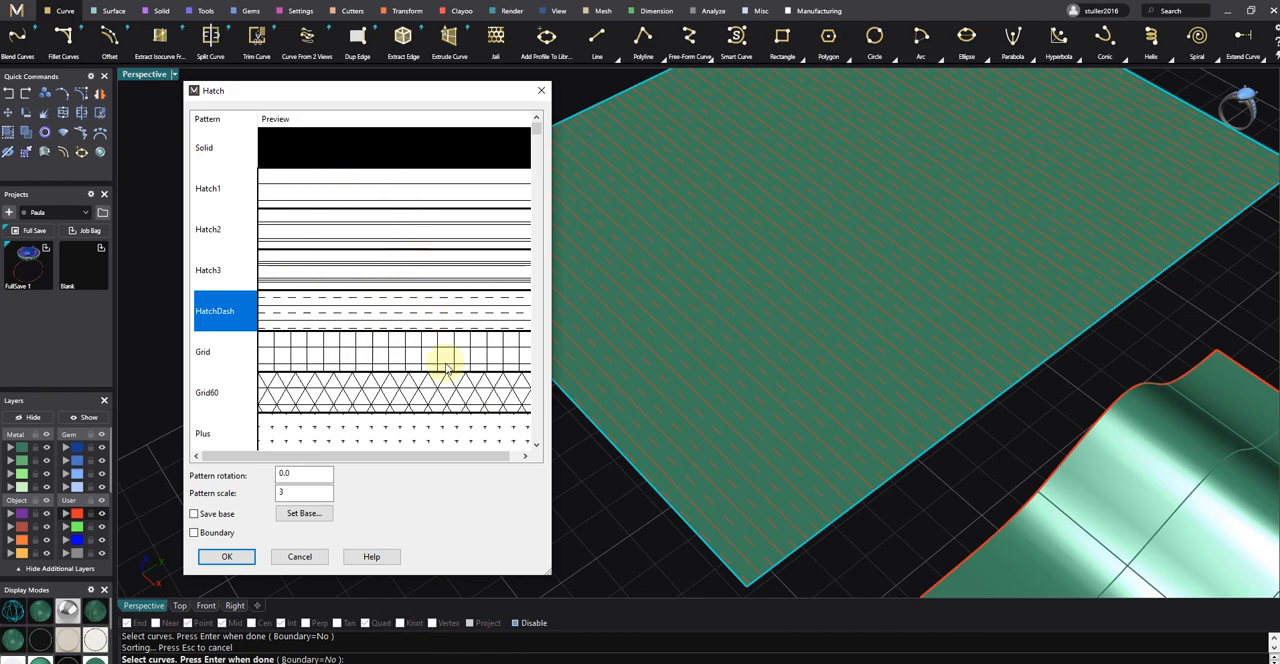
mouse_move(378, 284)
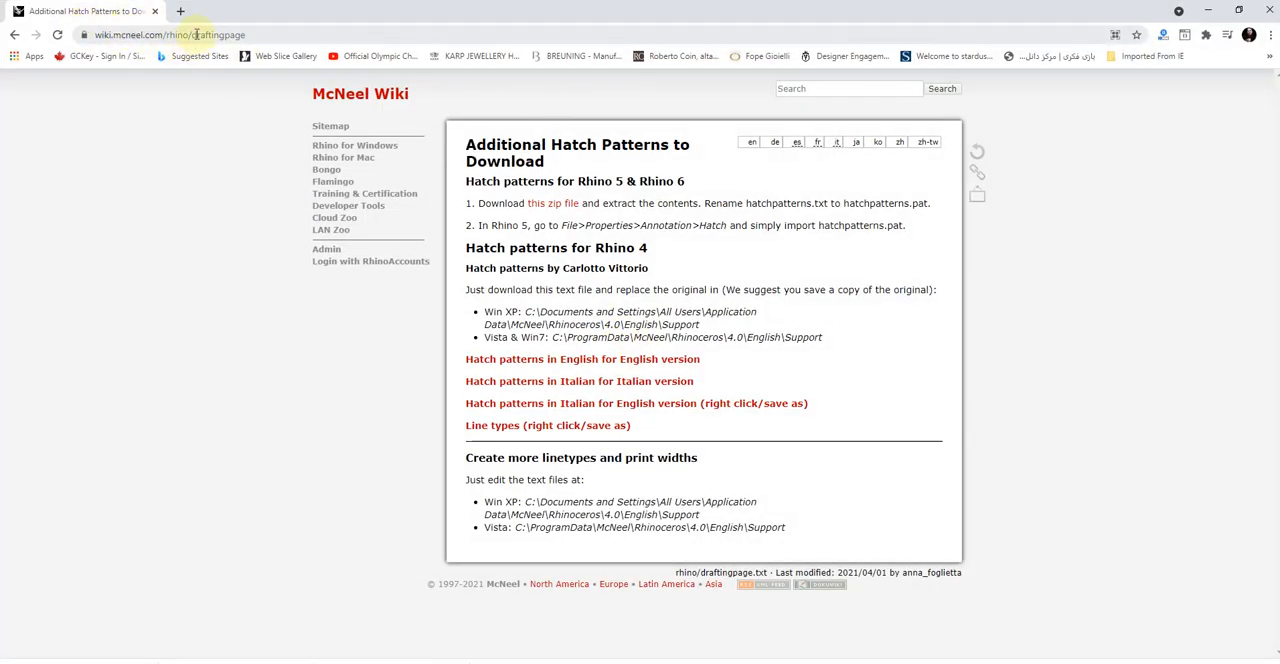
mouse_move(576, 164)
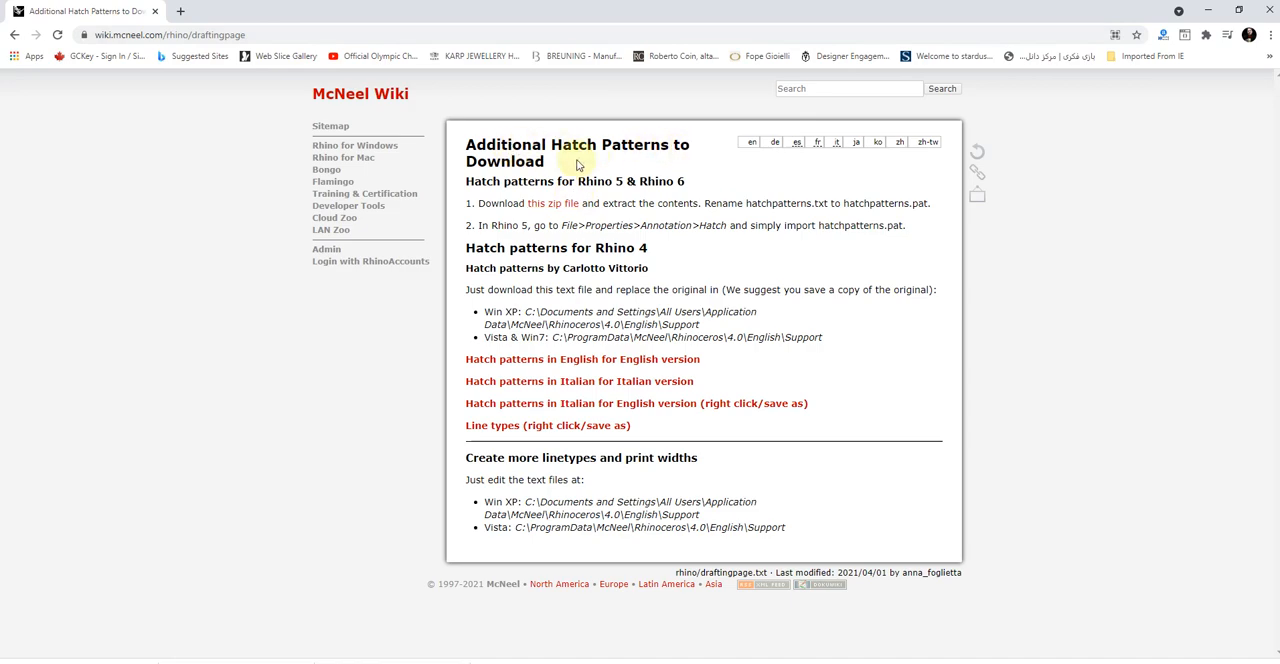
mouse_move(548, 204)
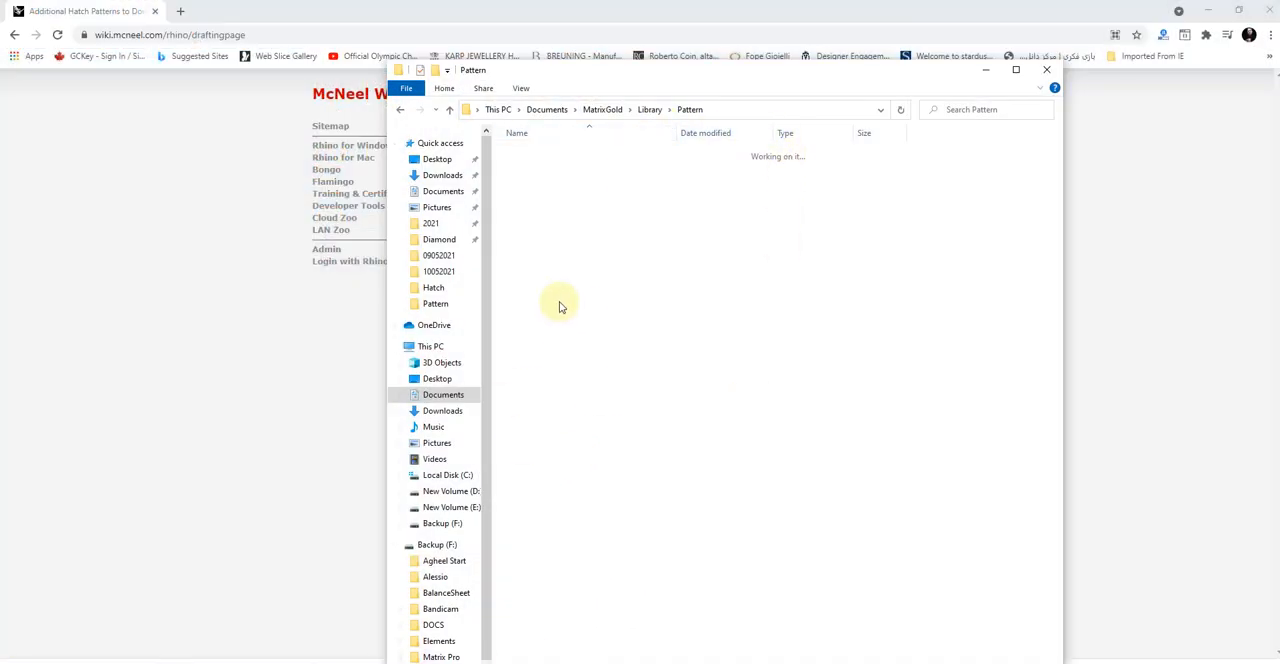
Open the Hatch download folder on D: and select hatchpatterns_1033.pat
click(432, 288)
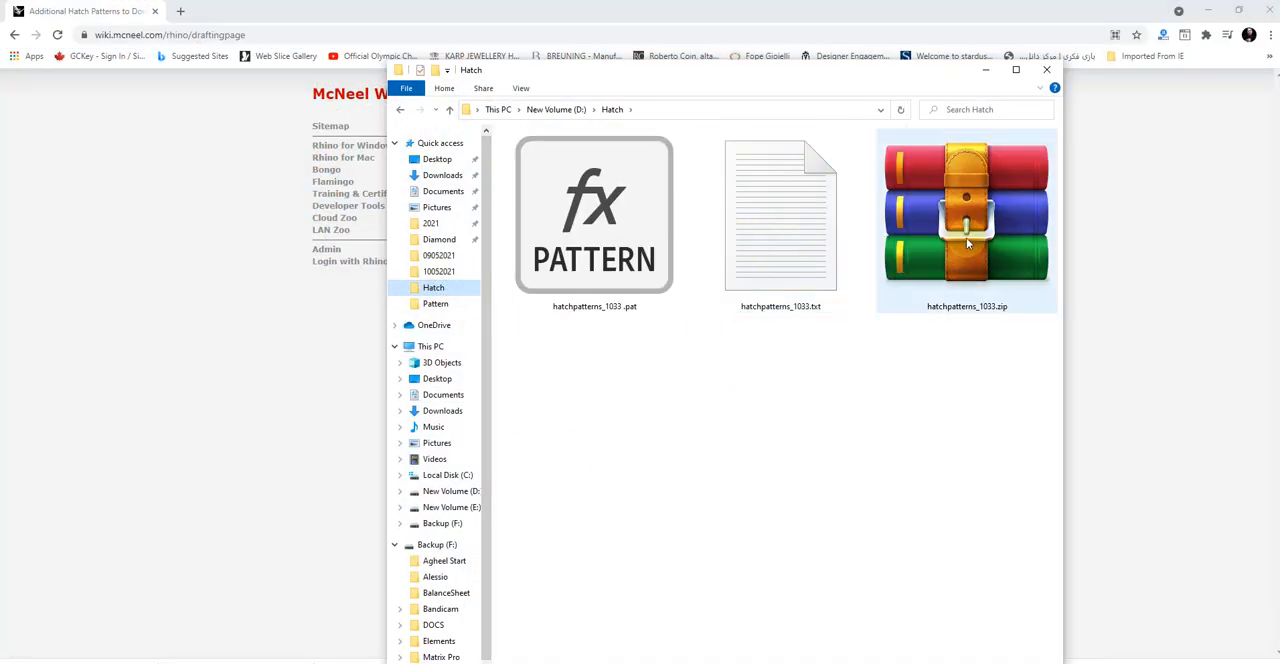
mouse_move(964, 220)
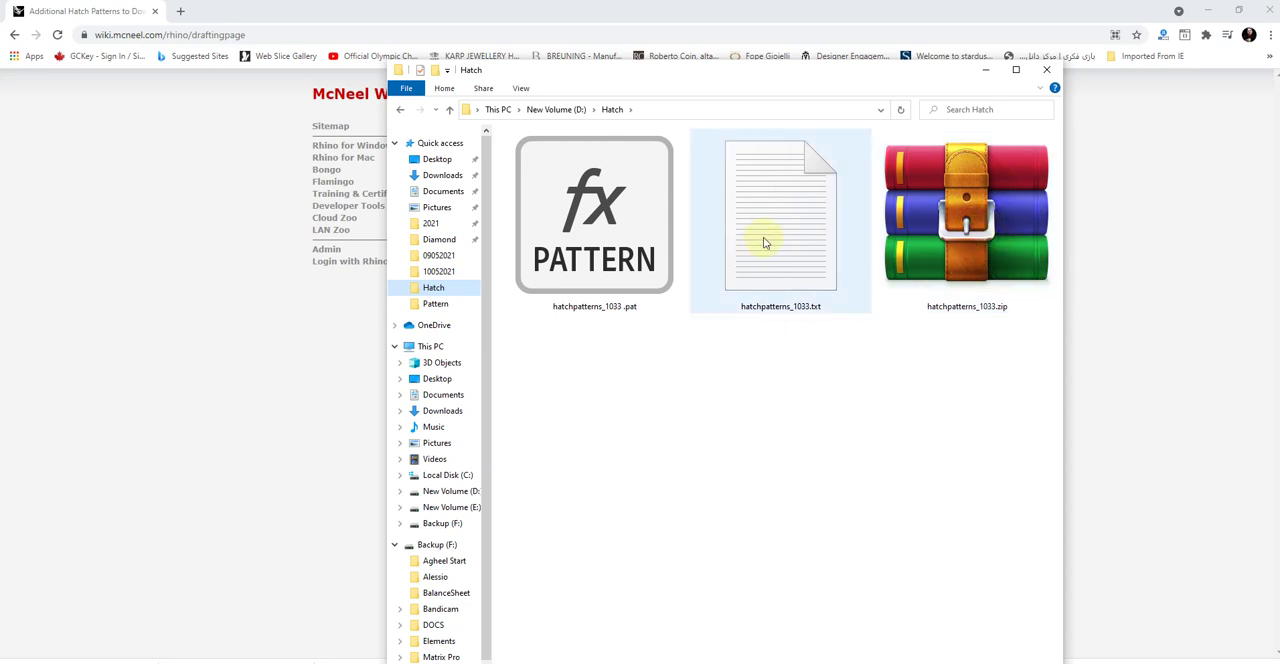
mouse_move(798, 316)
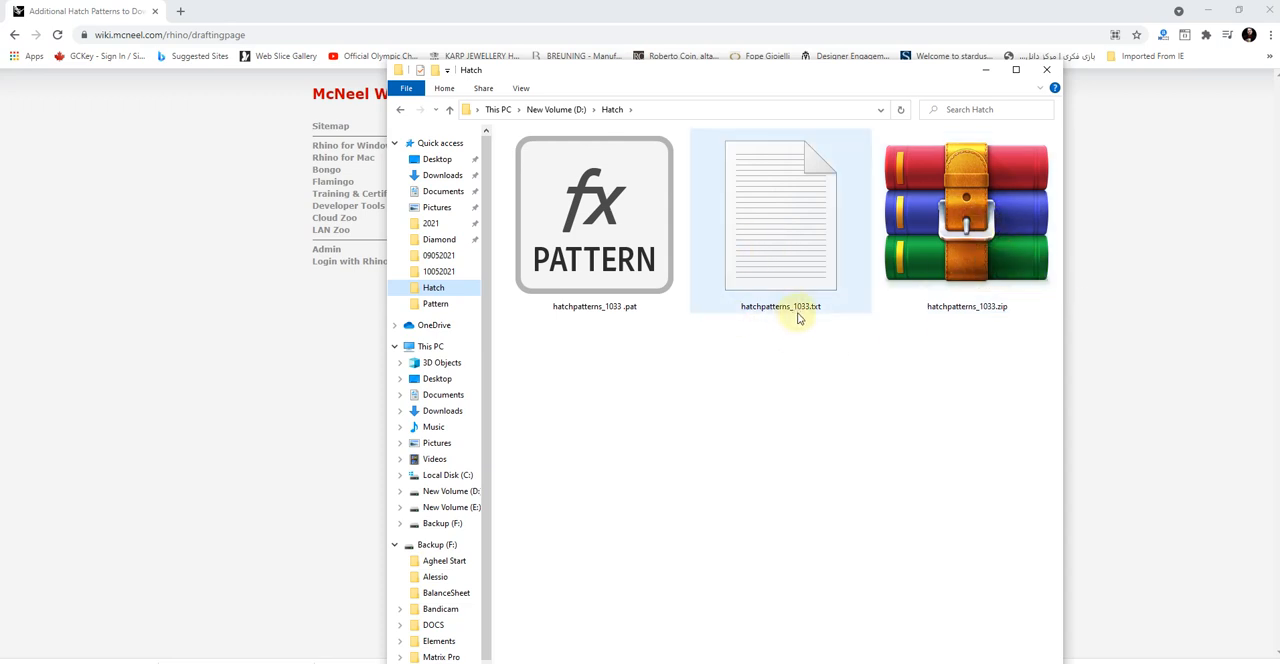
mouse_move(818, 316)
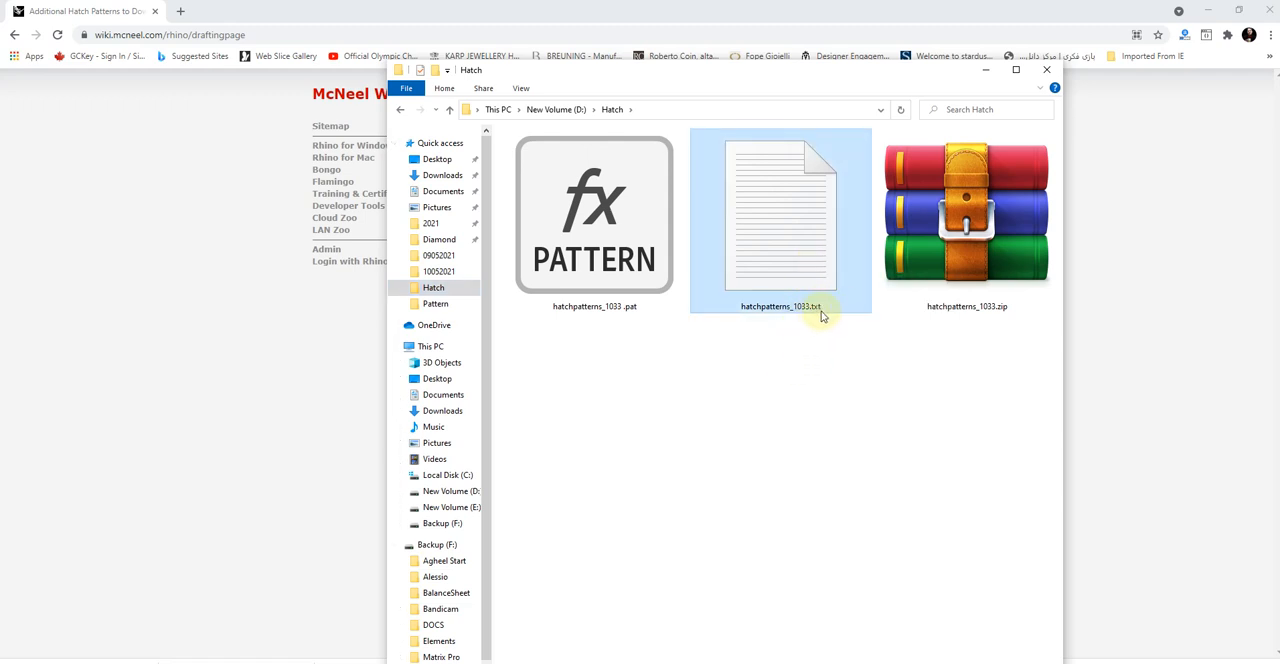
click(594, 214)
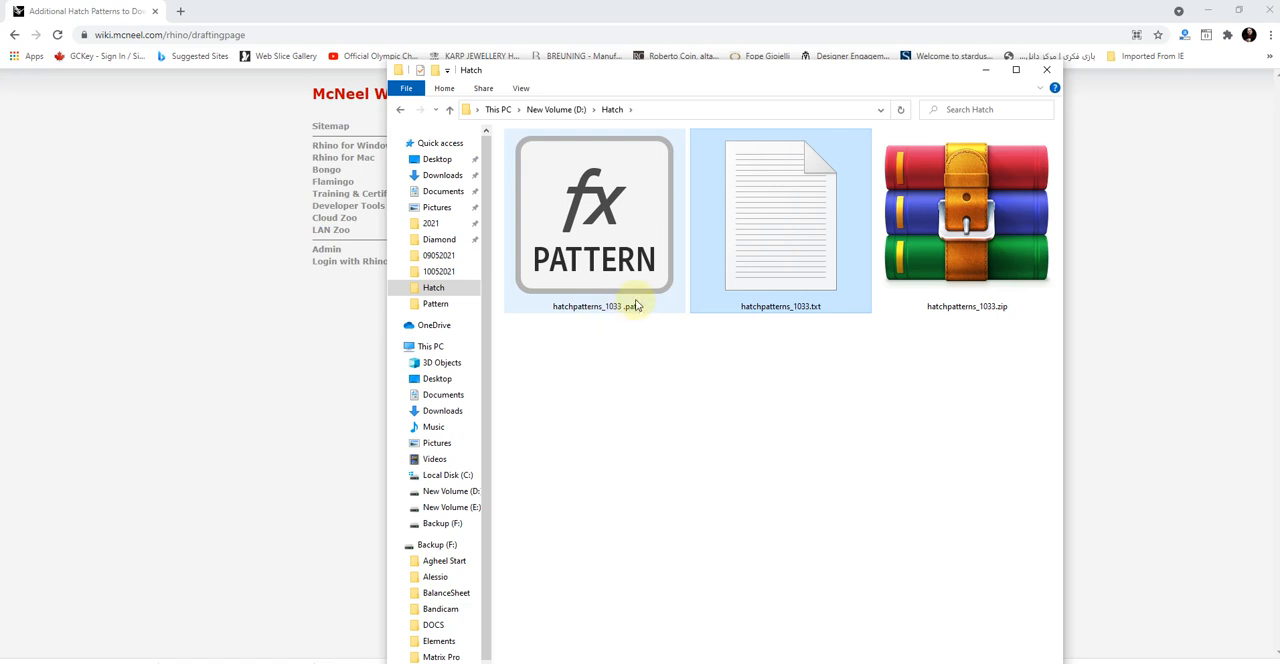
mouse_move(632, 306)
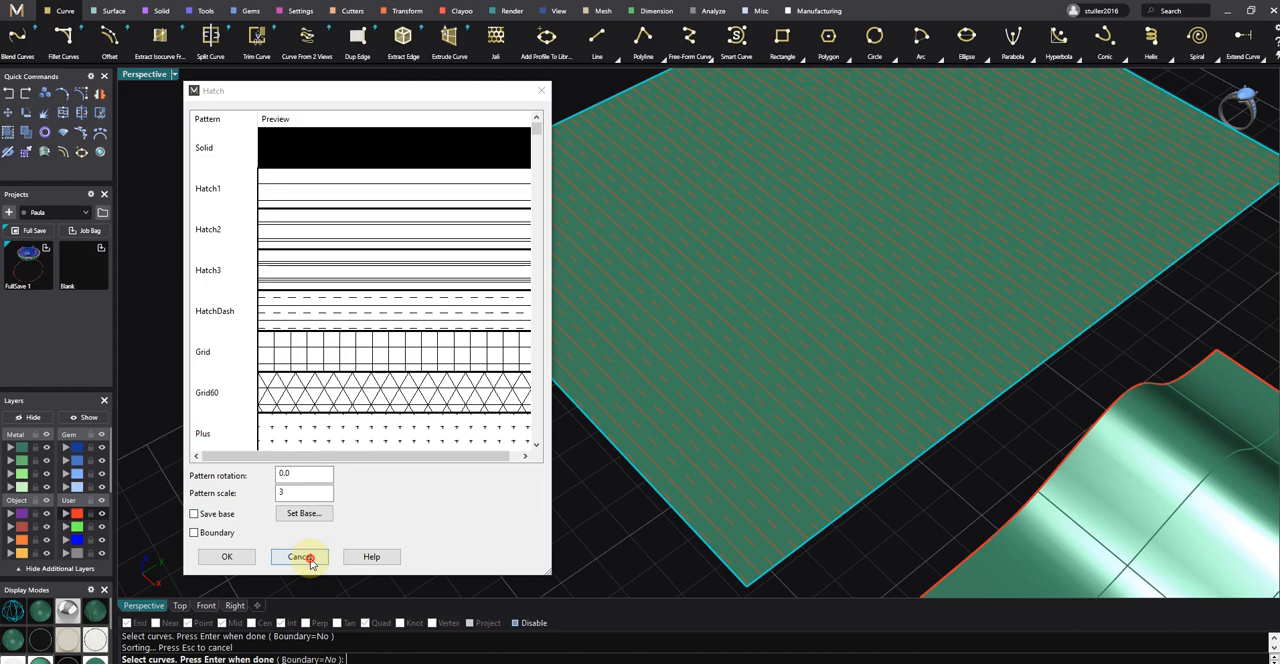
Cancel the flat-surface hatch, import the downloaded patterns and scroll the document hatch list
click(300, 556)
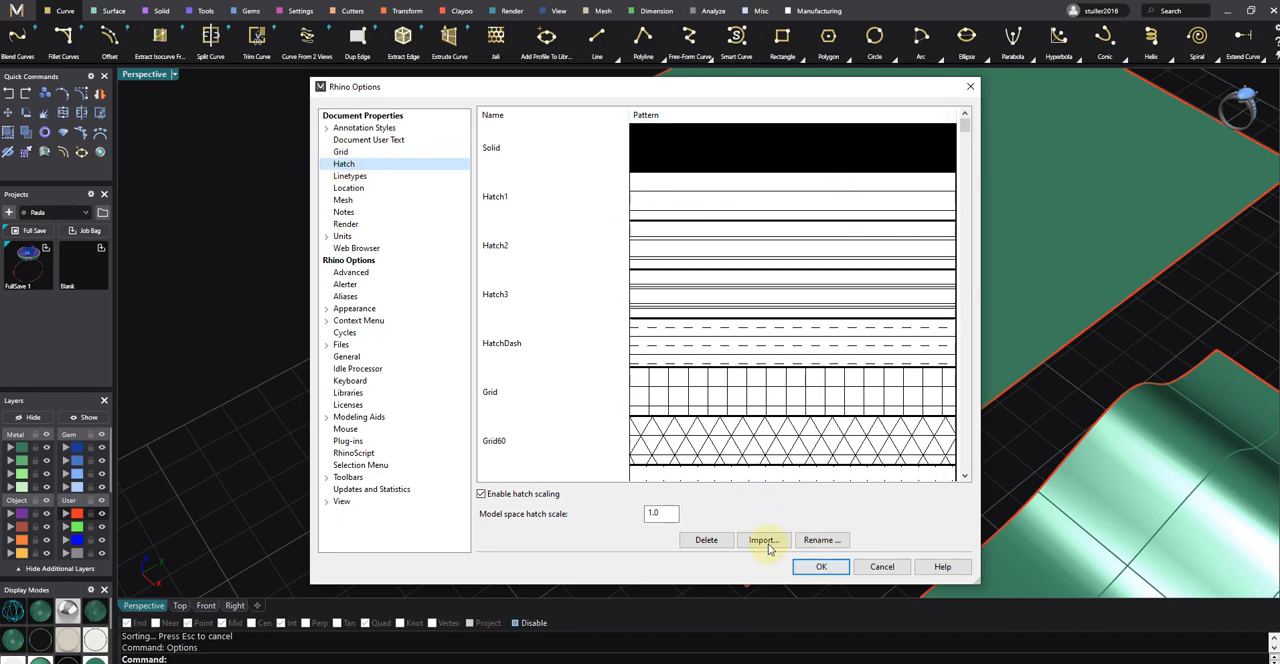
click(764, 540)
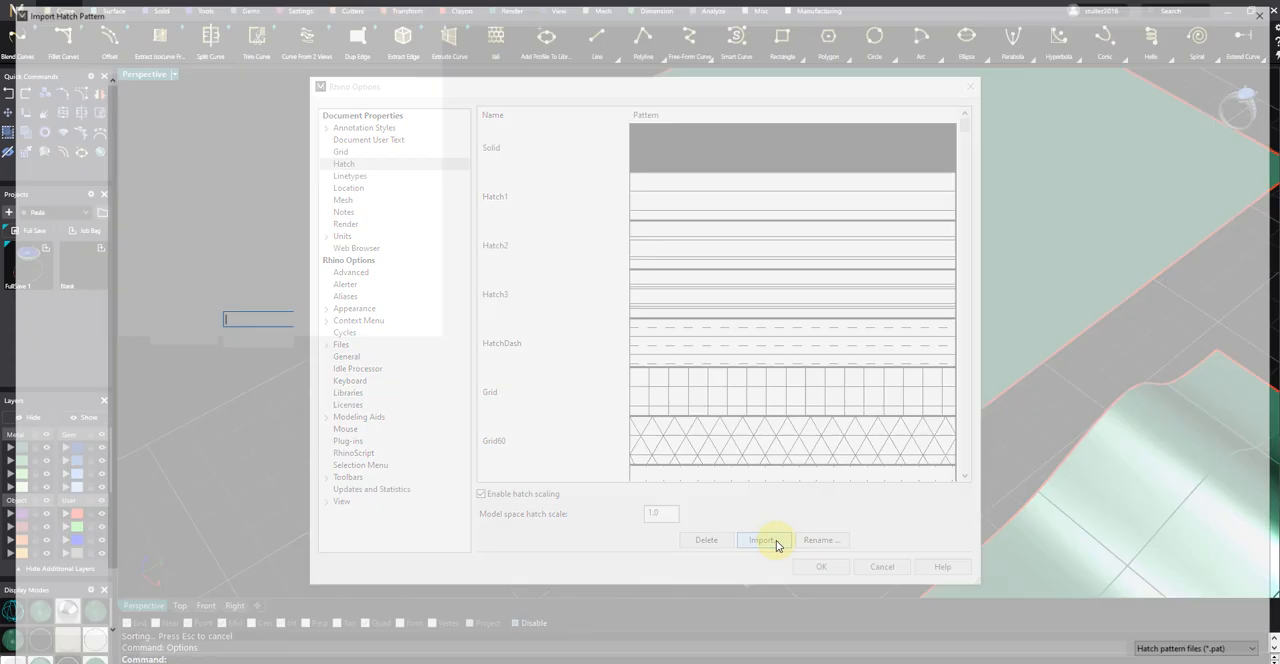
click(764, 540)
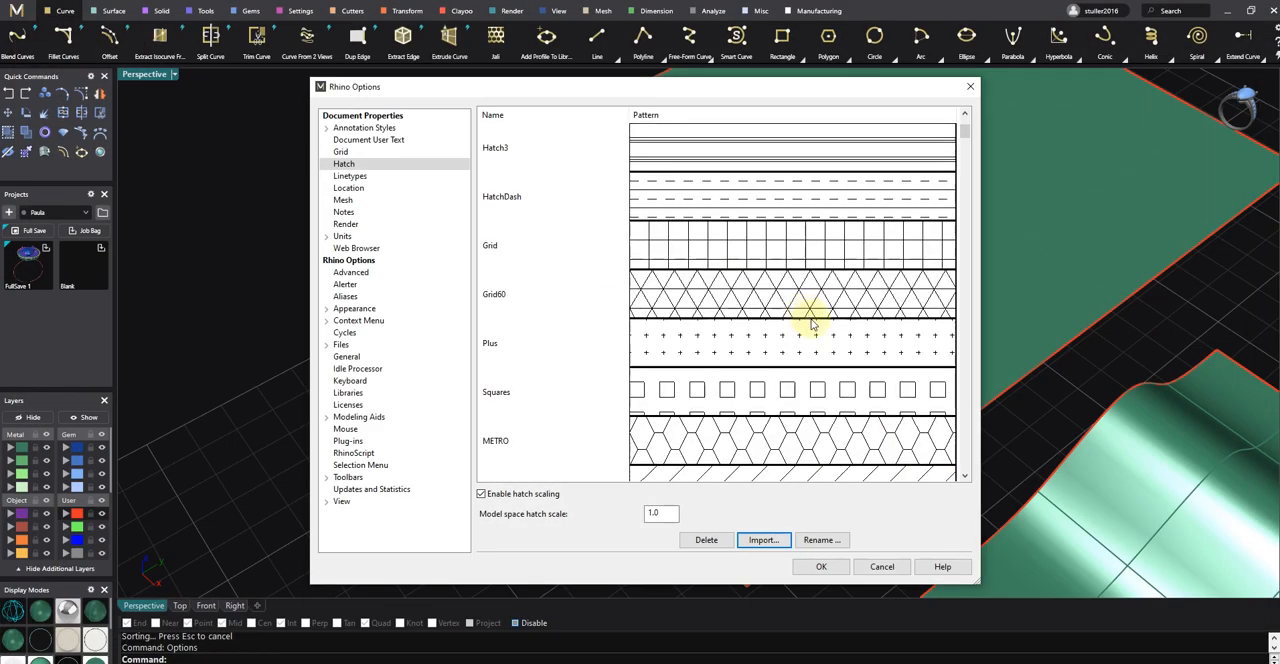
scroll(down, 3)
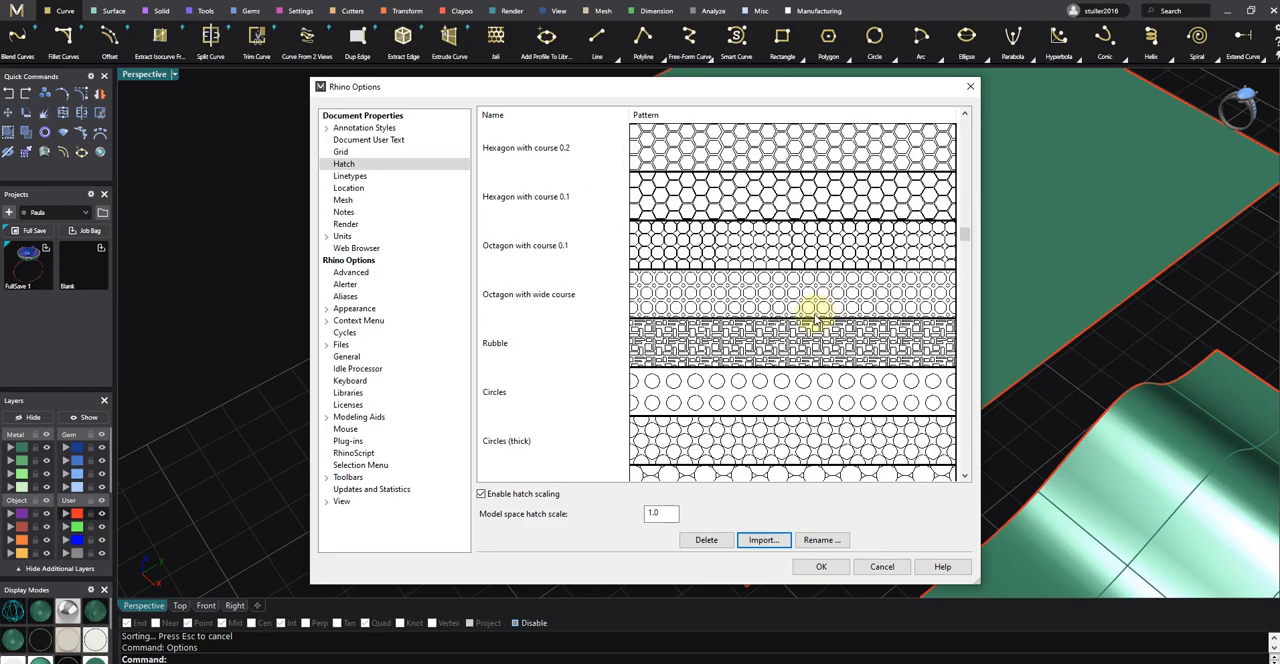
scroll(down, 3)
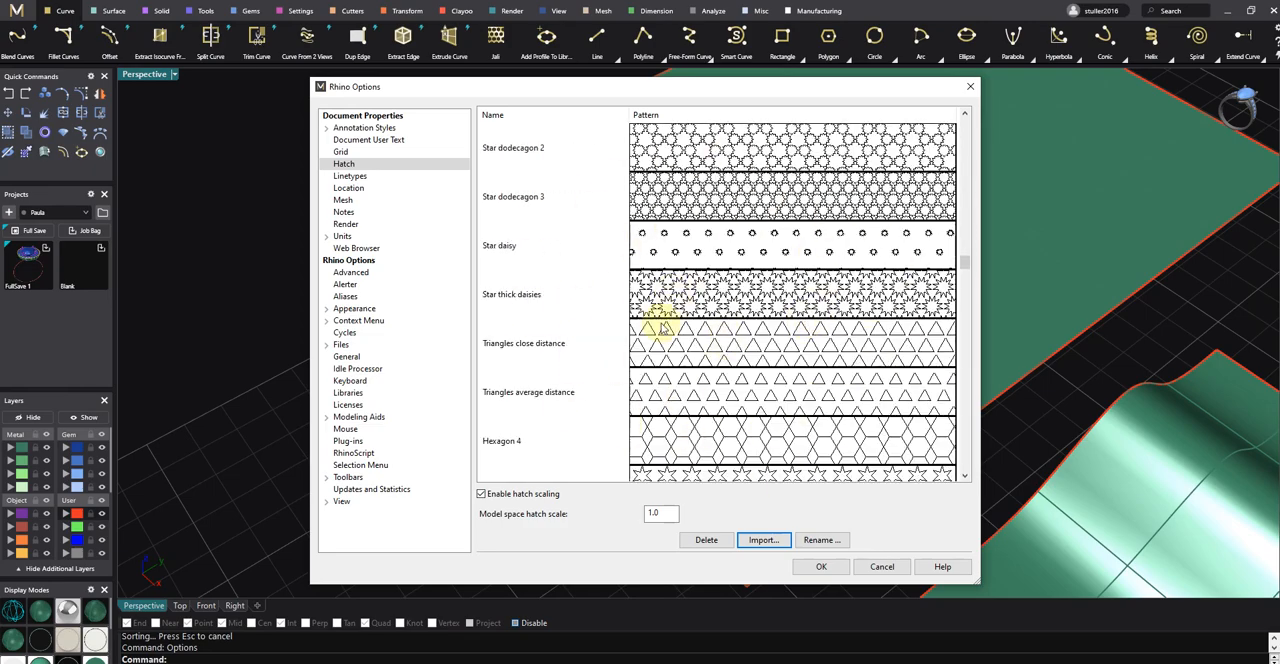
scroll(up, 3)
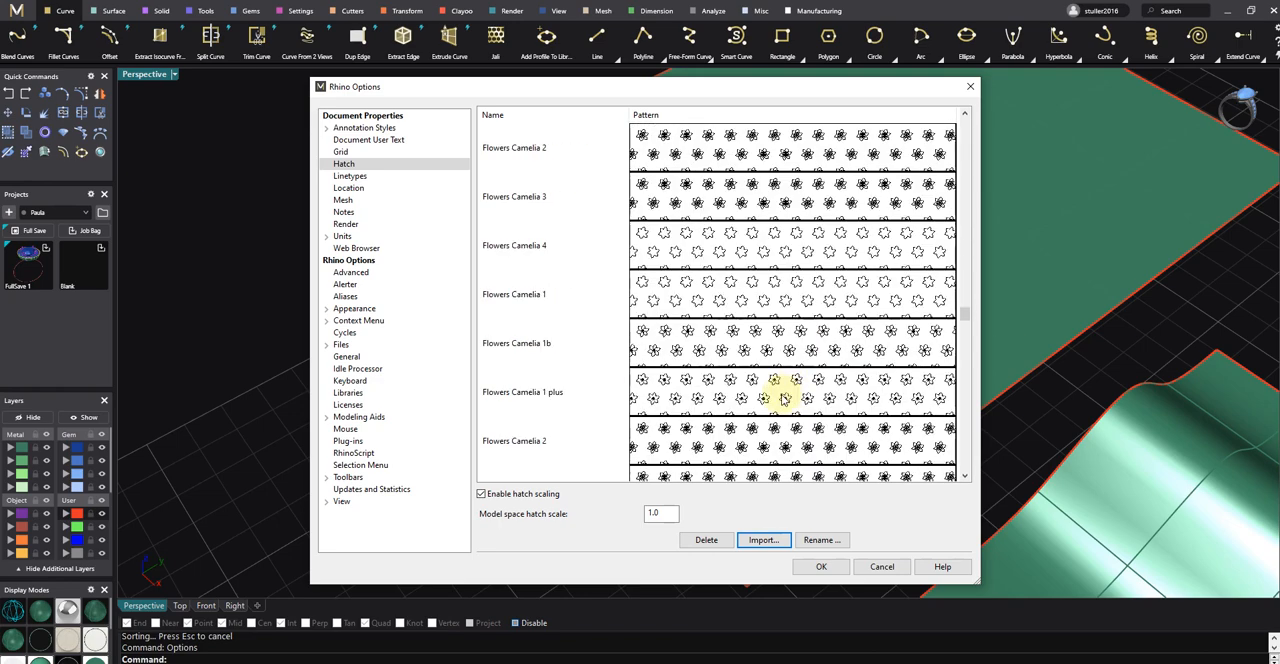
scroll(down, 3)
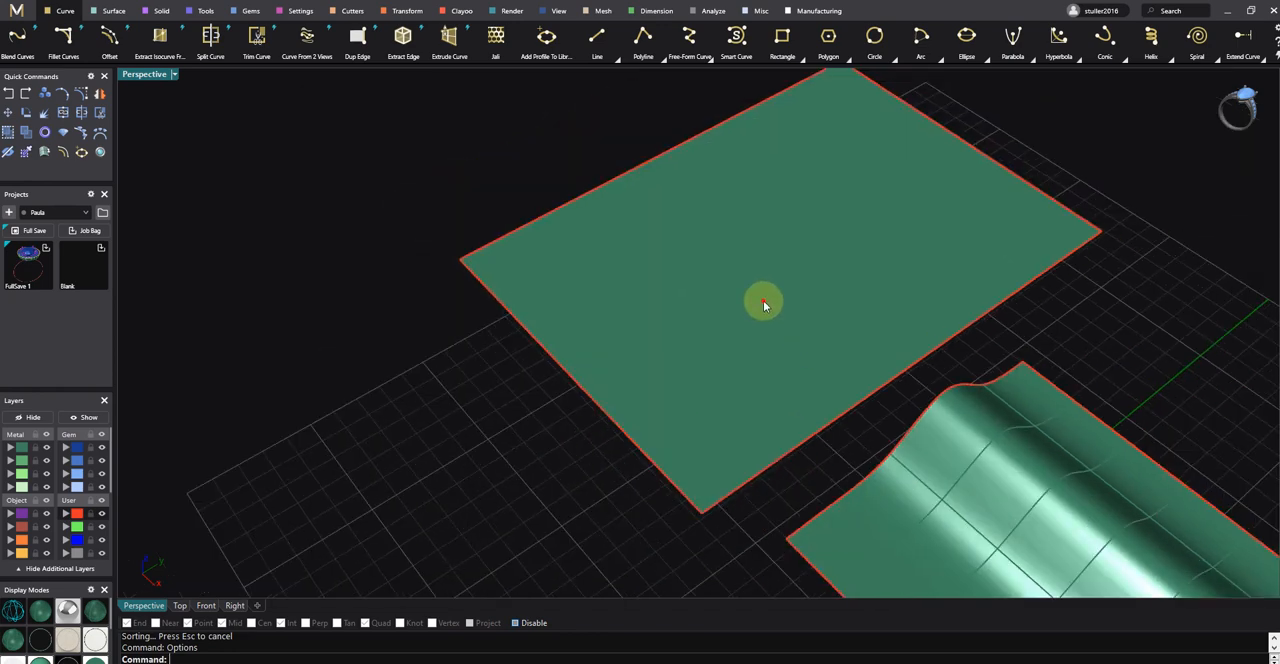
click(740, 530)
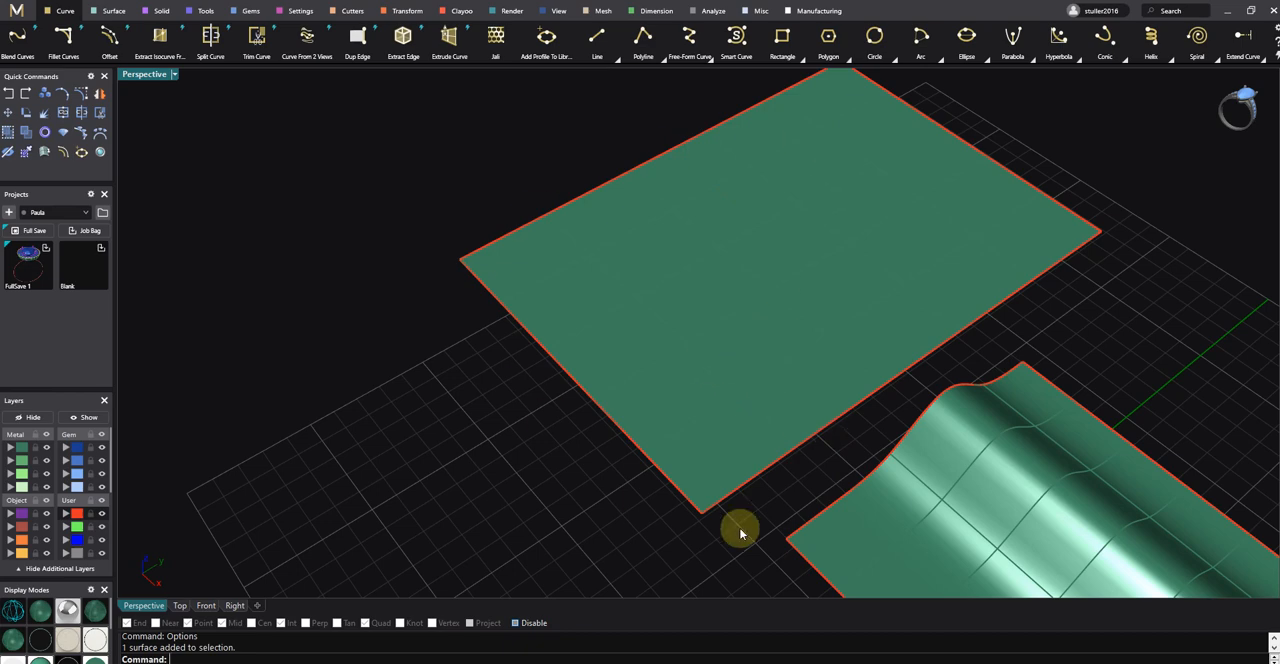
drag(740, 530, 536, 334)
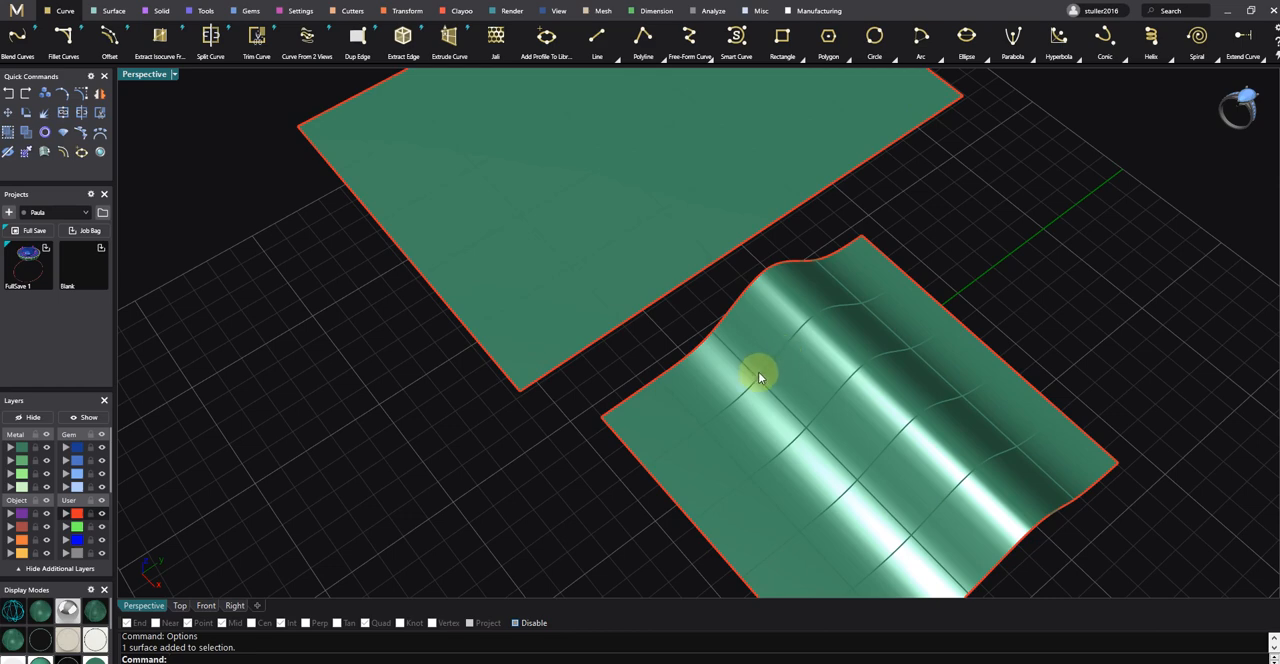
drag(760, 378, 800, 388)
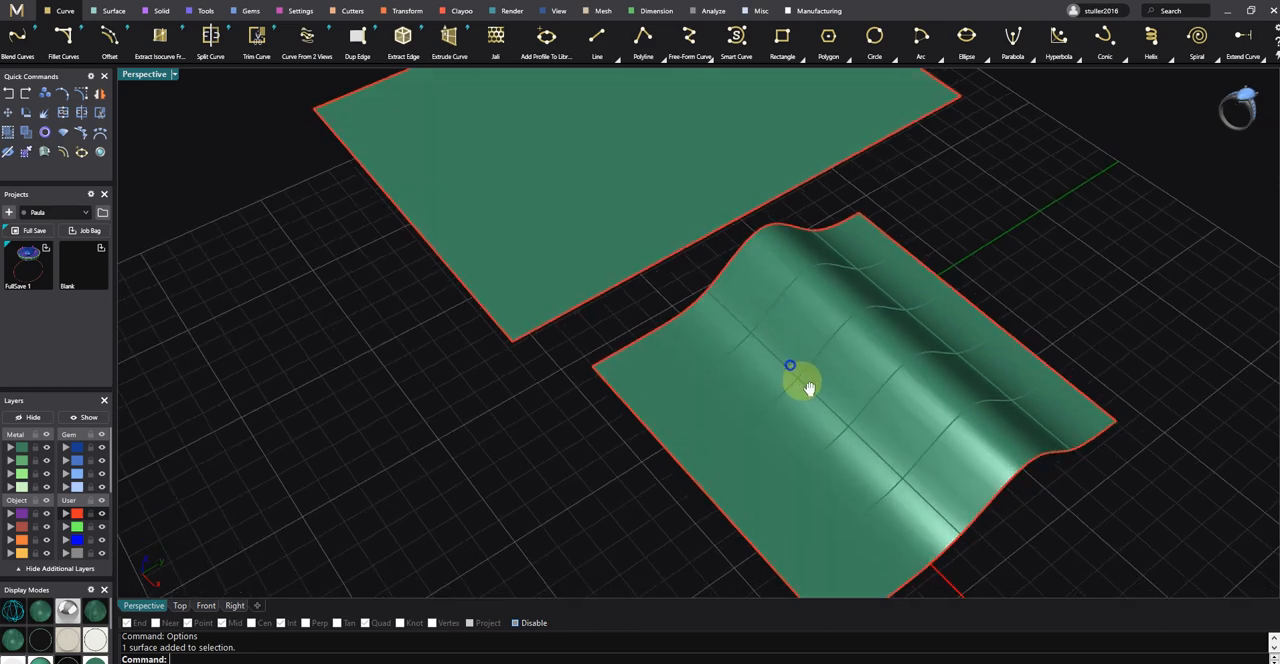
click(808, 384)
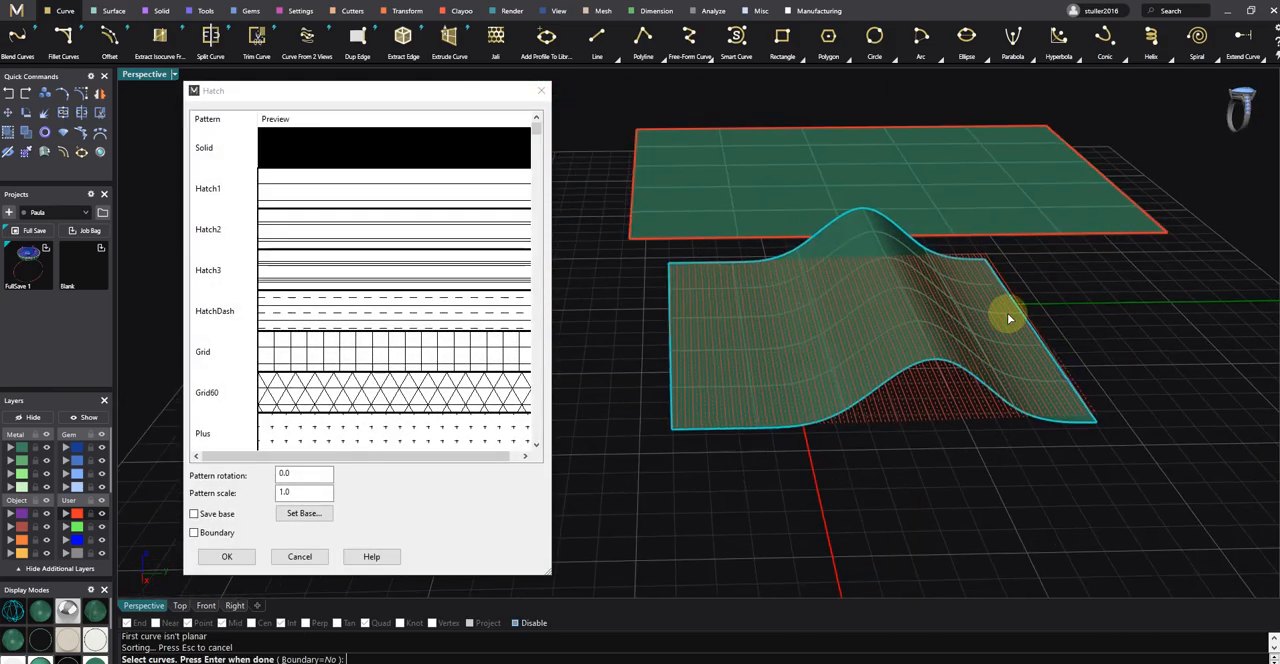
click(344, 396)
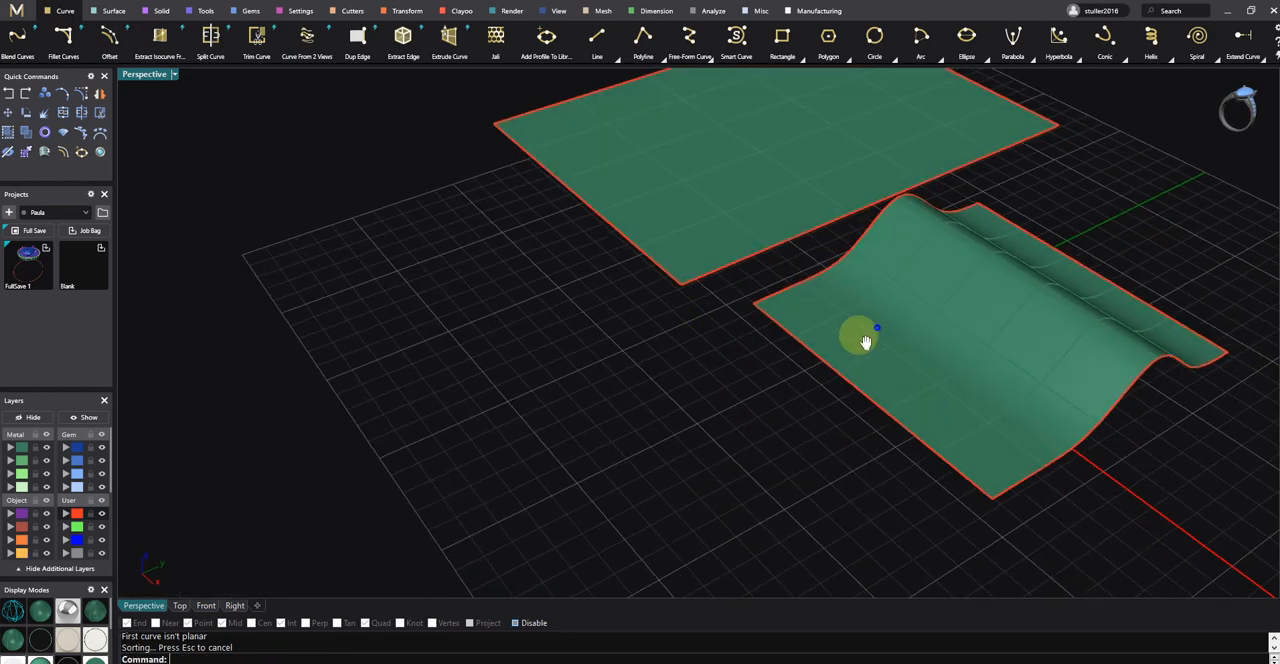
drag(864, 340, 844, 346)
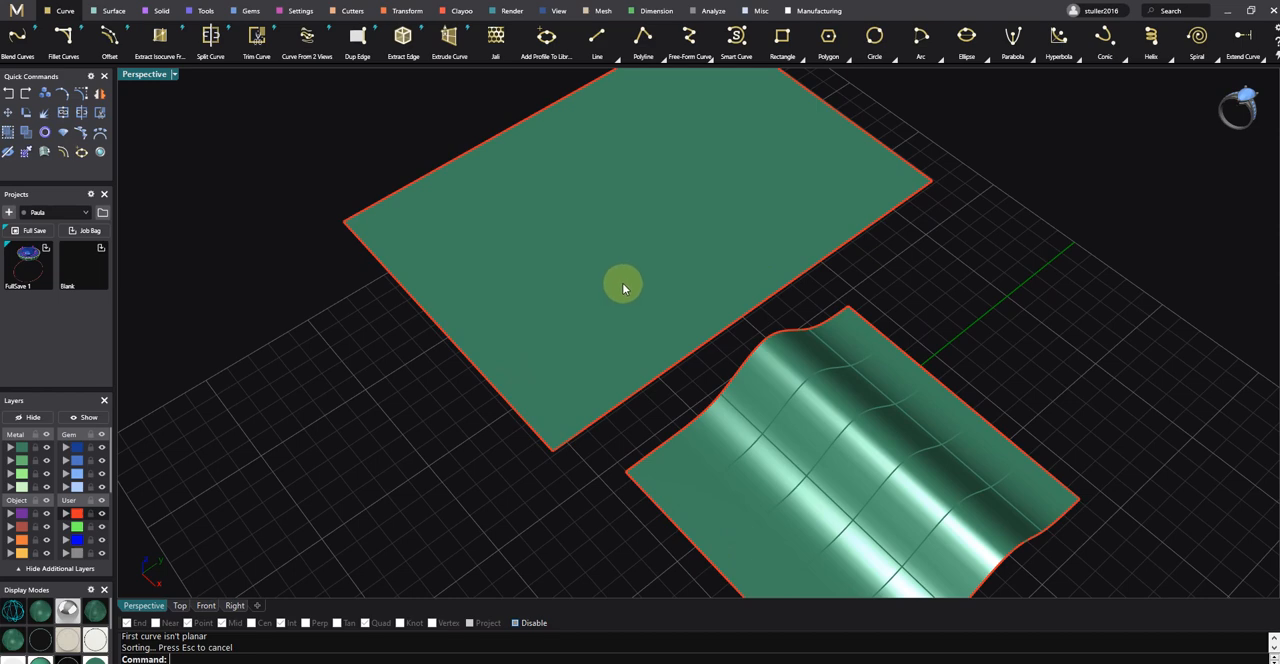
mouse_move(528, 124)
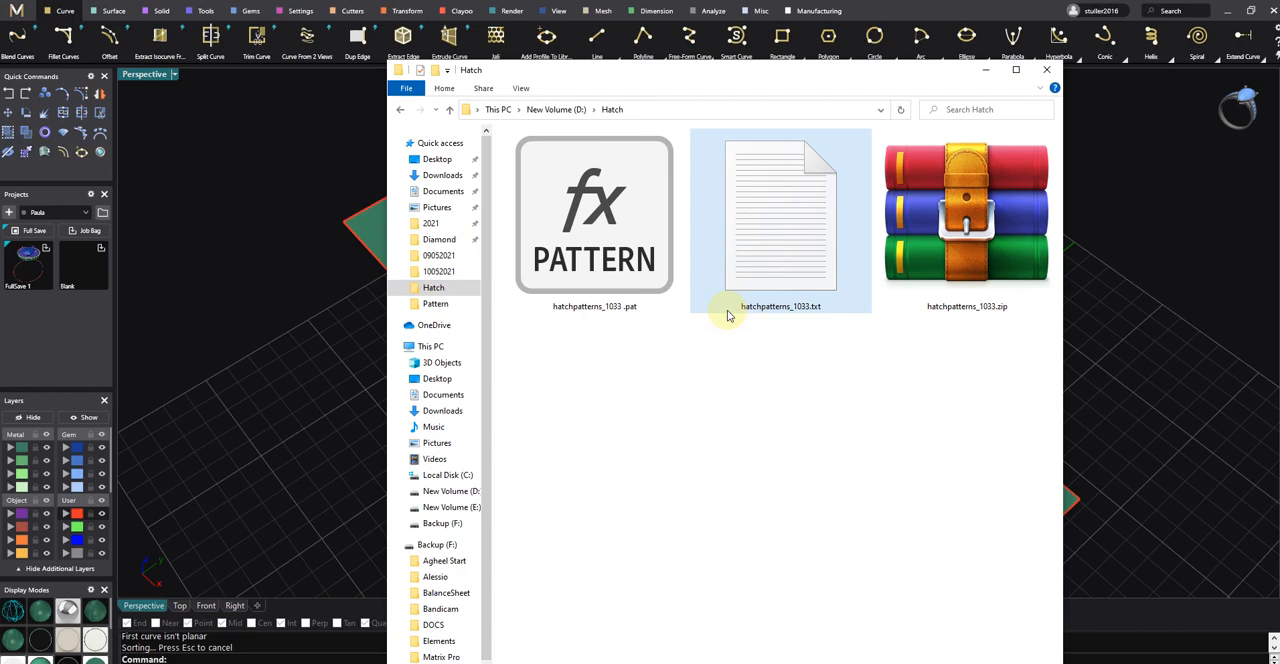
Open hatchpatterns_1033.txt in Notepad and scroll past rhombus and brick down to Hexagon
double_click(780, 214)
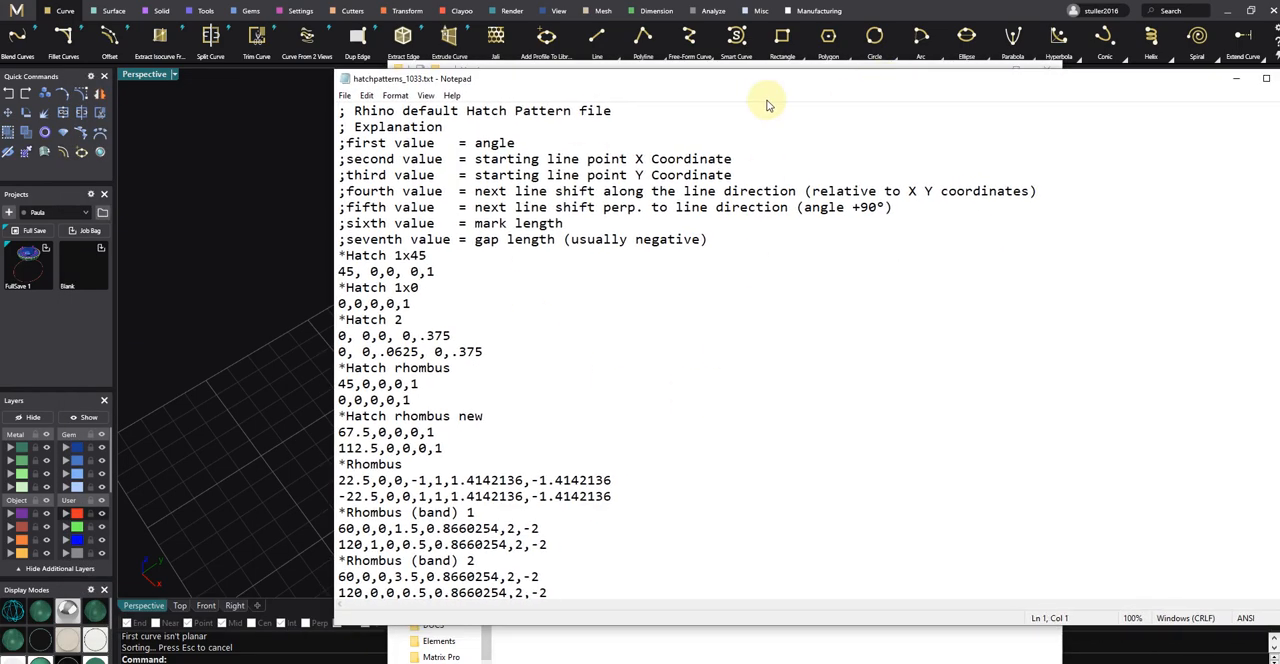
scroll(down, 3)
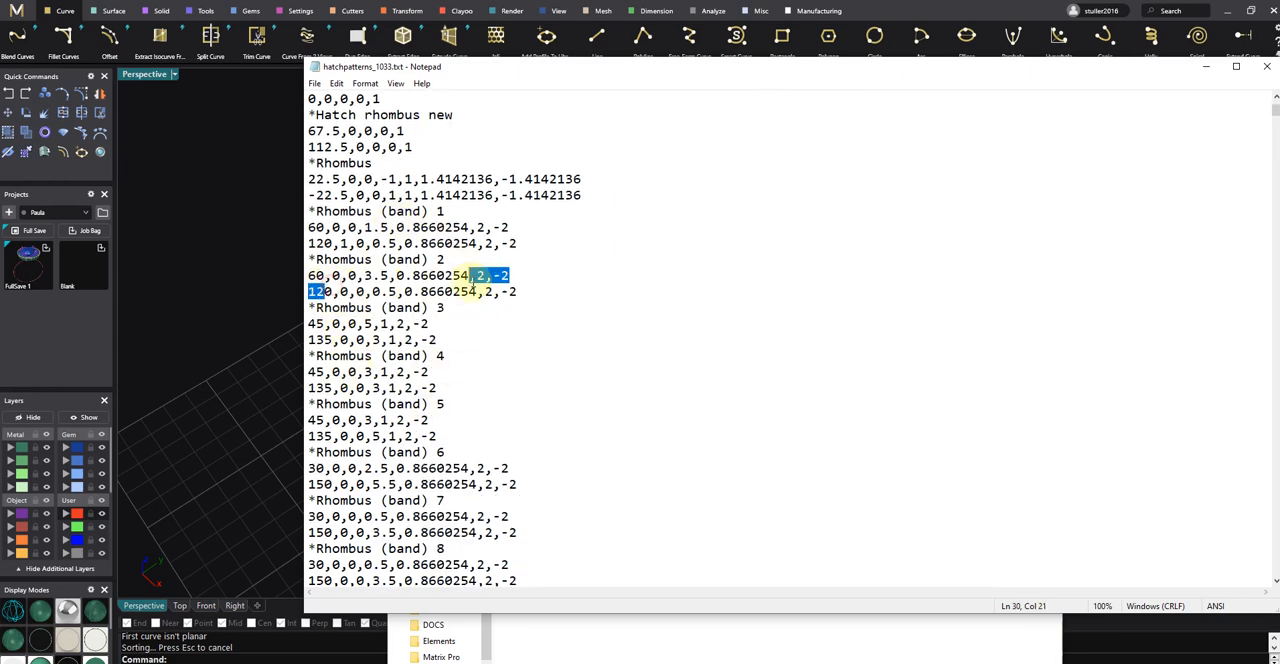
mouse_move(564, 356)
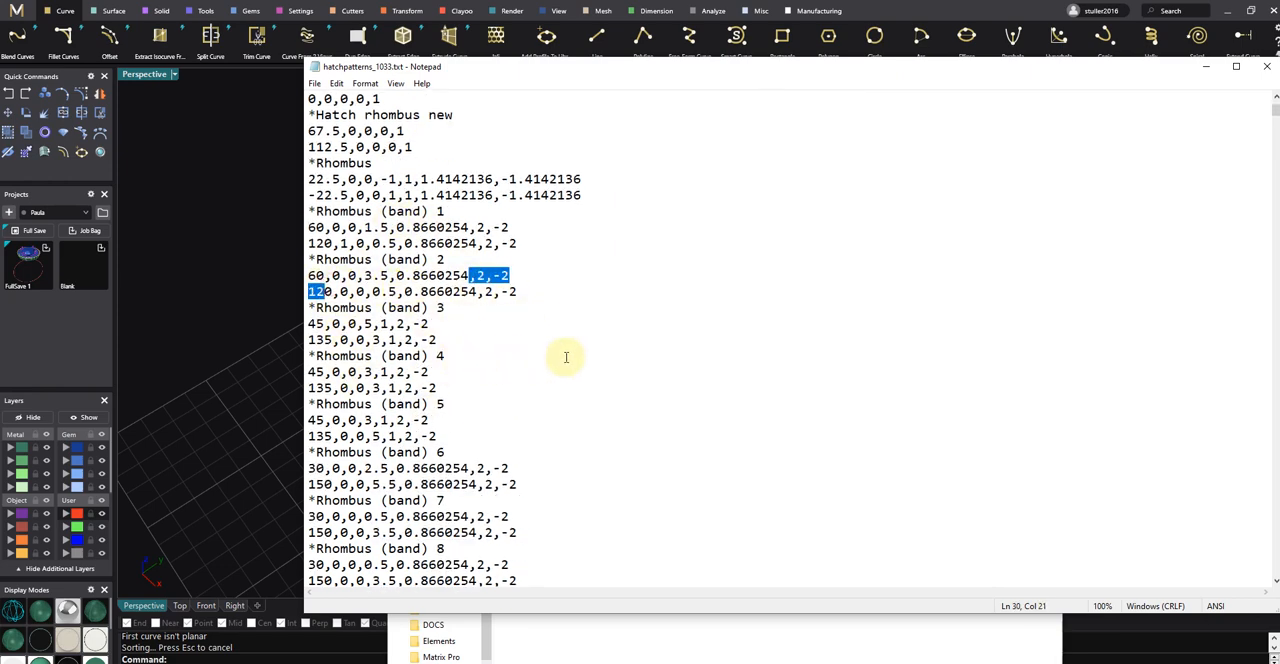
click(312, 276)
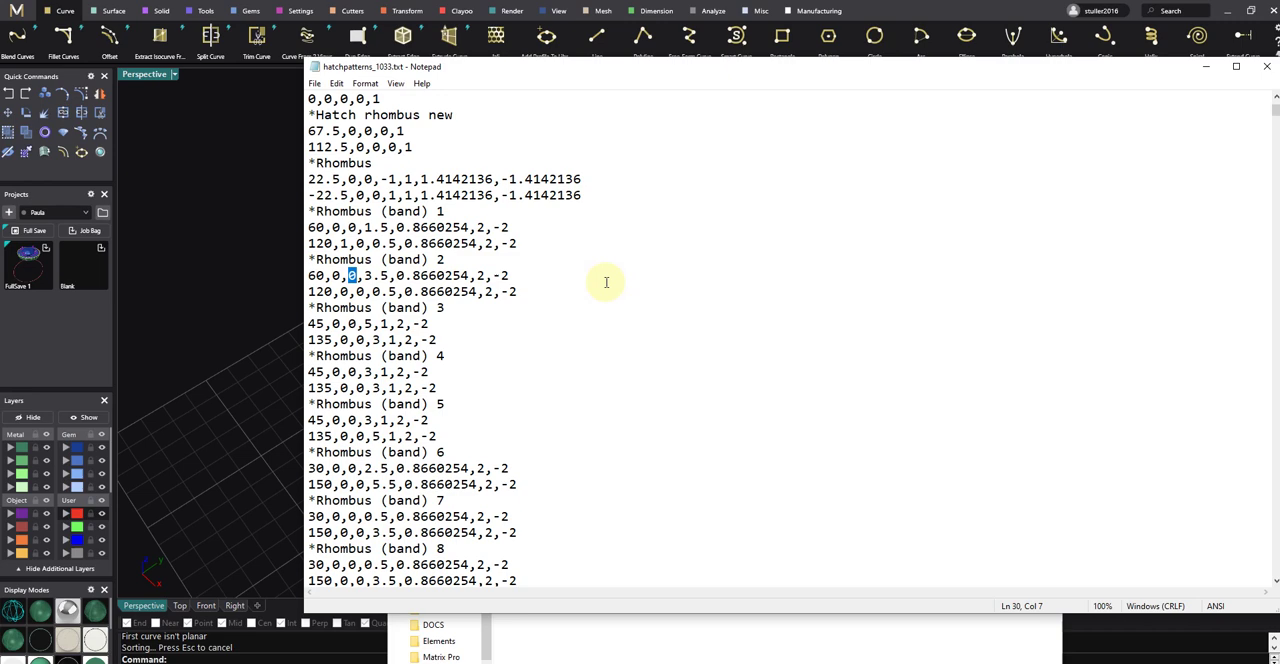
mouse_move(574, 302)
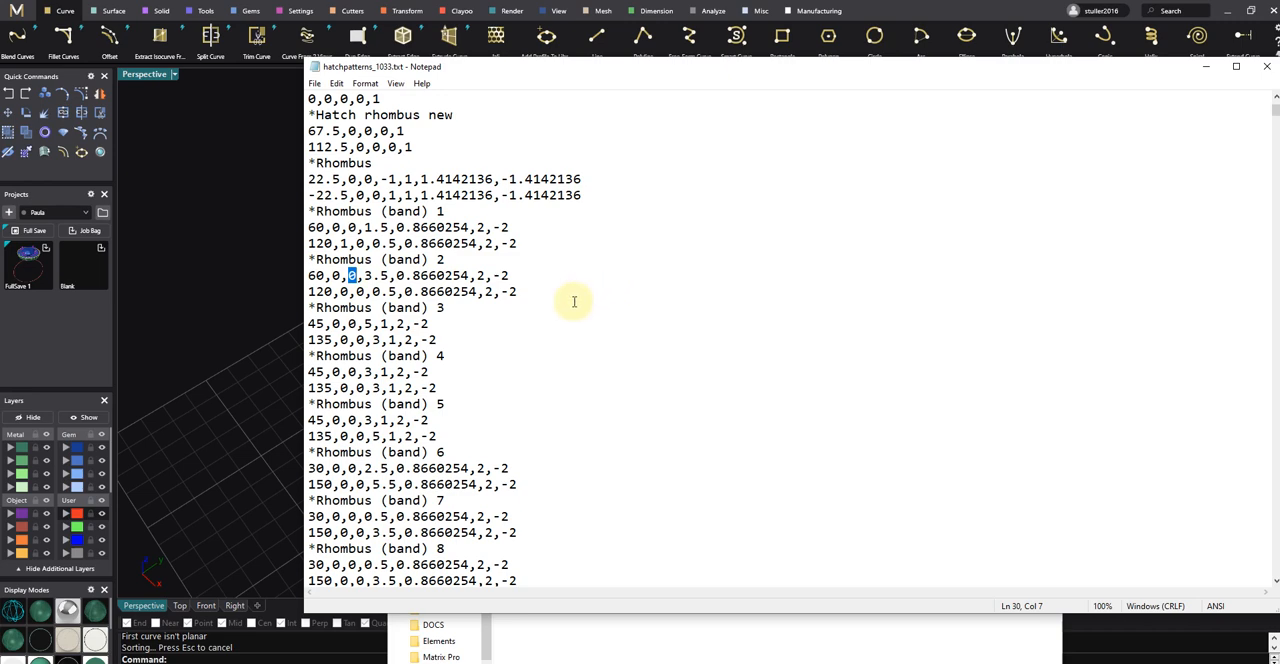
mouse_move(454, 312)
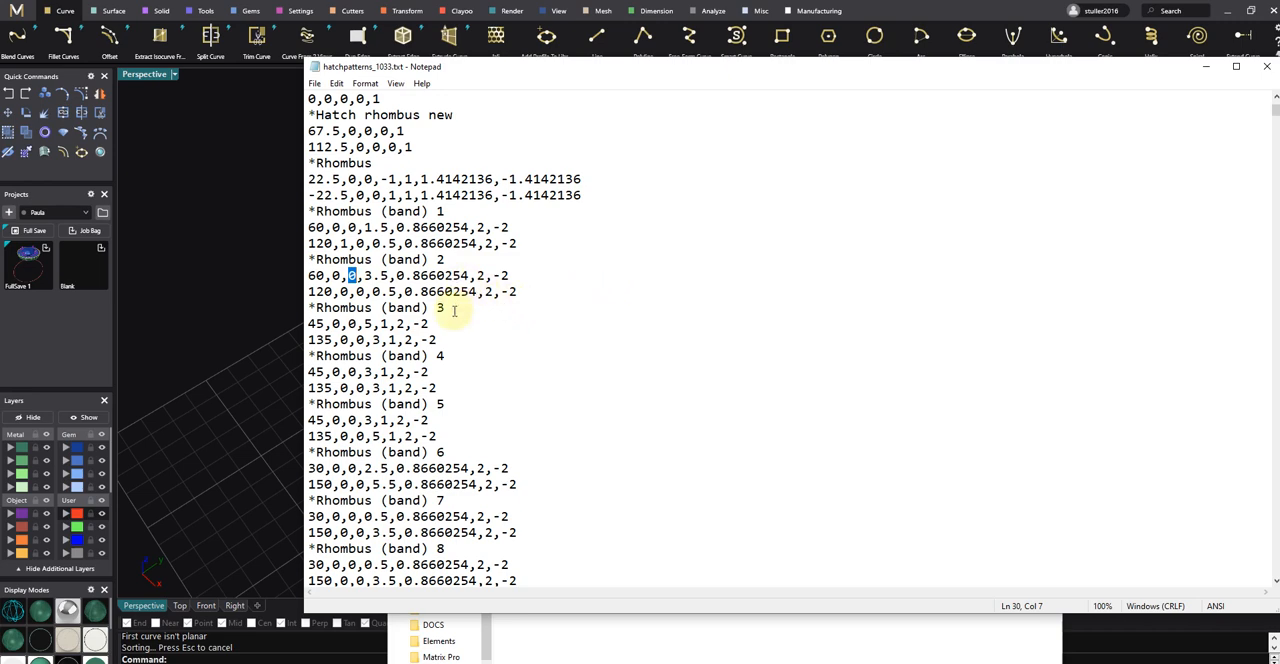
scroll(down, 3)
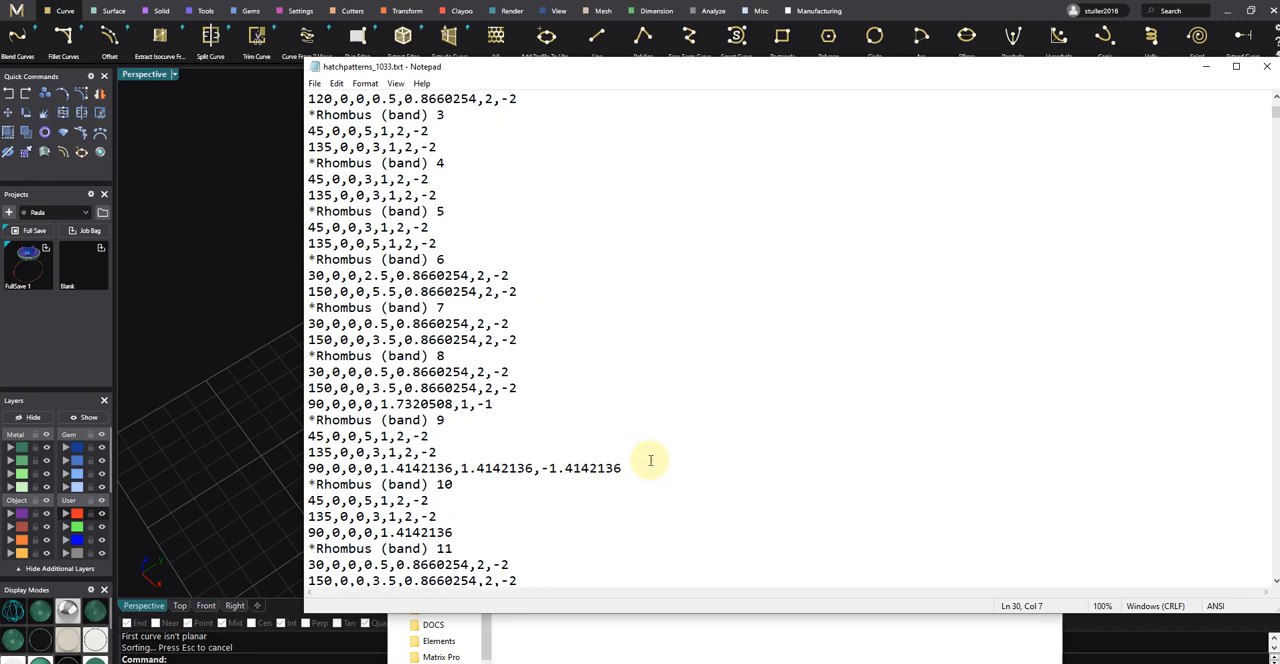
scroll(down, 3)
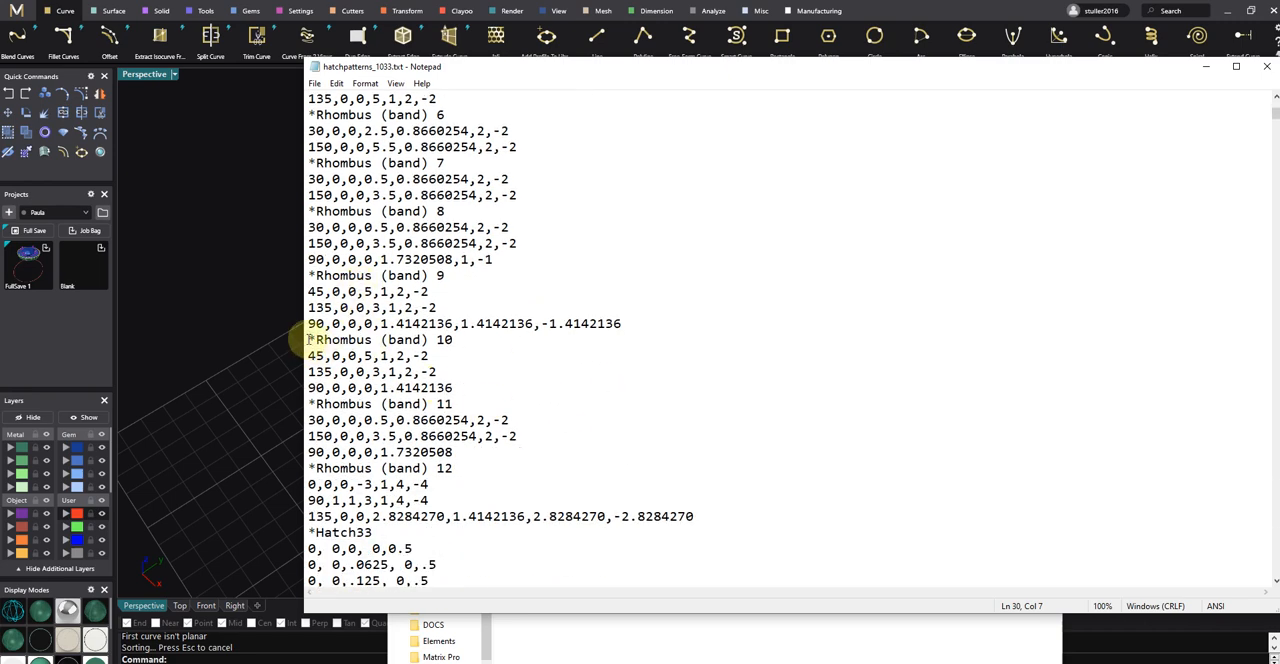
scroll(up, 3)
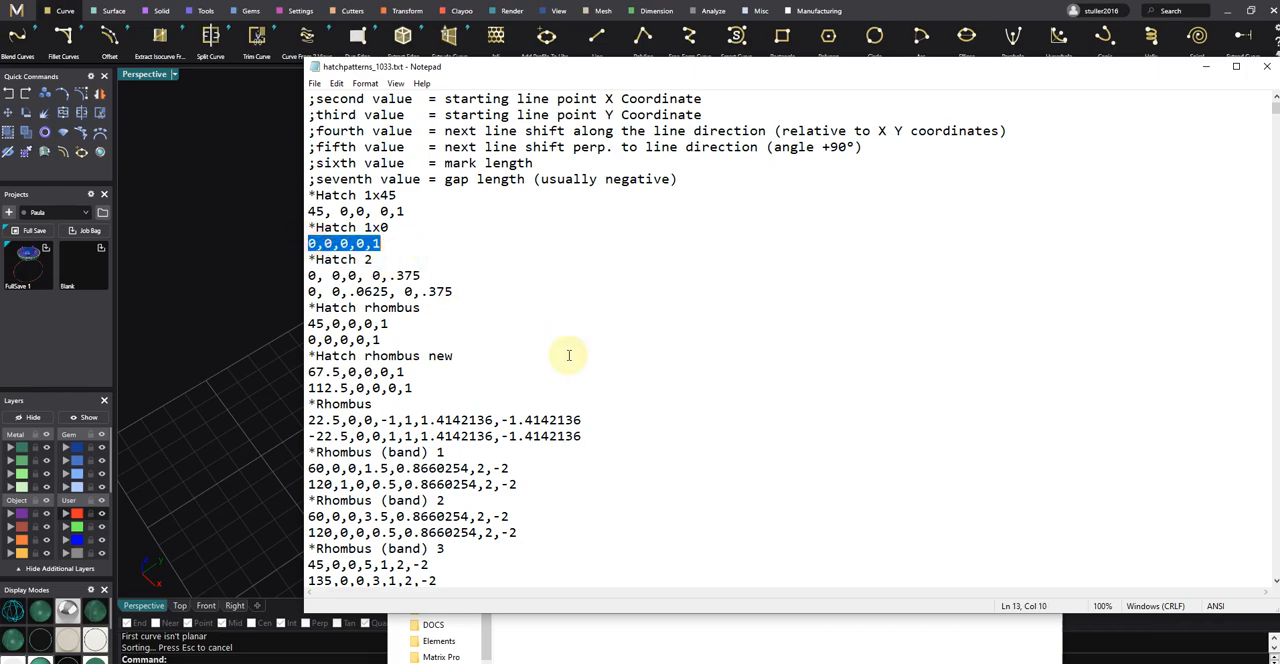
scroll(down, 3)
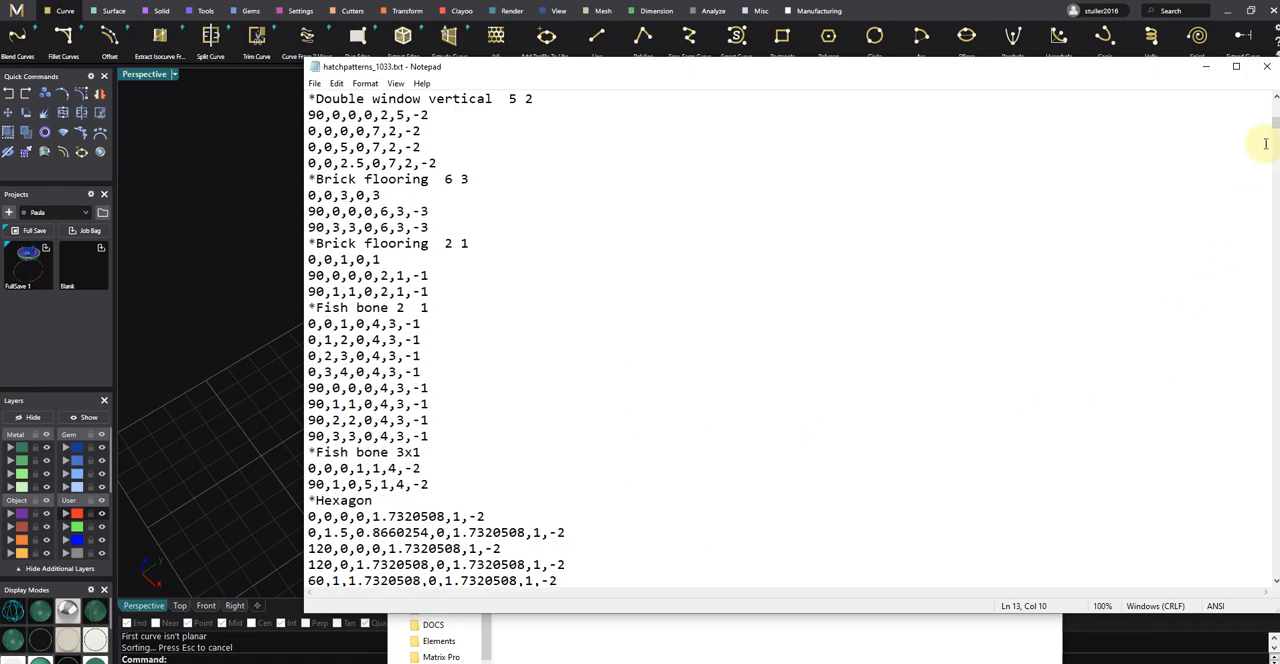
scroll(down, 3)
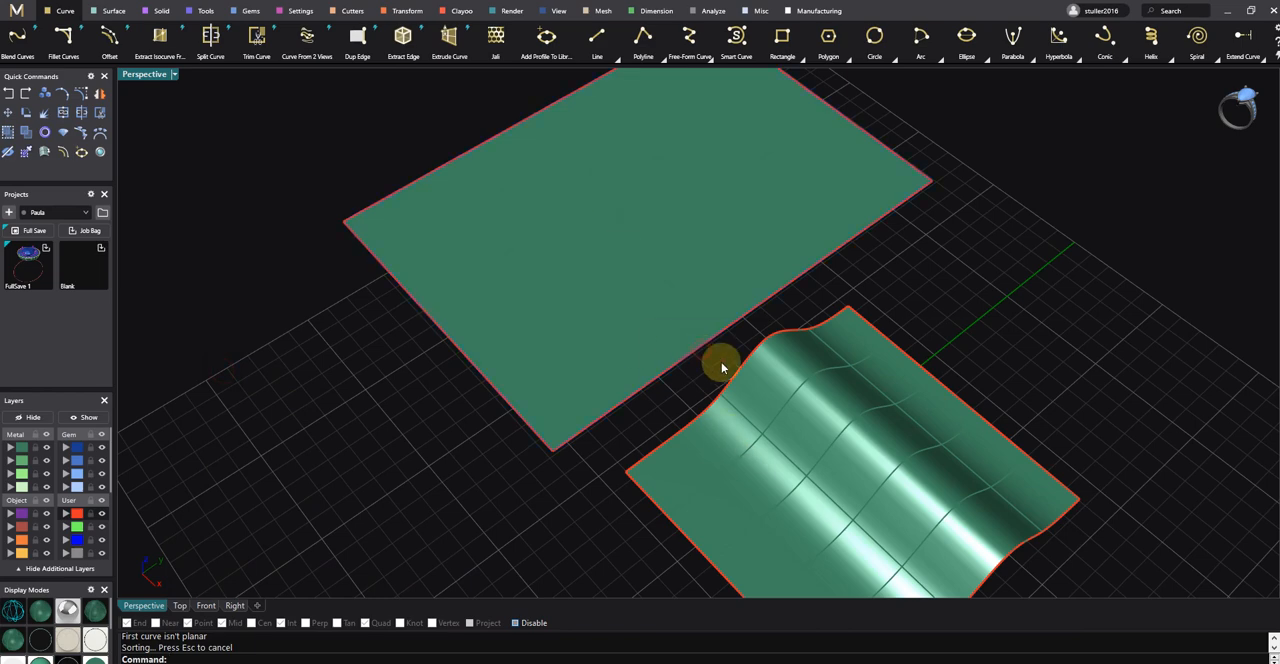
click(728, 352)
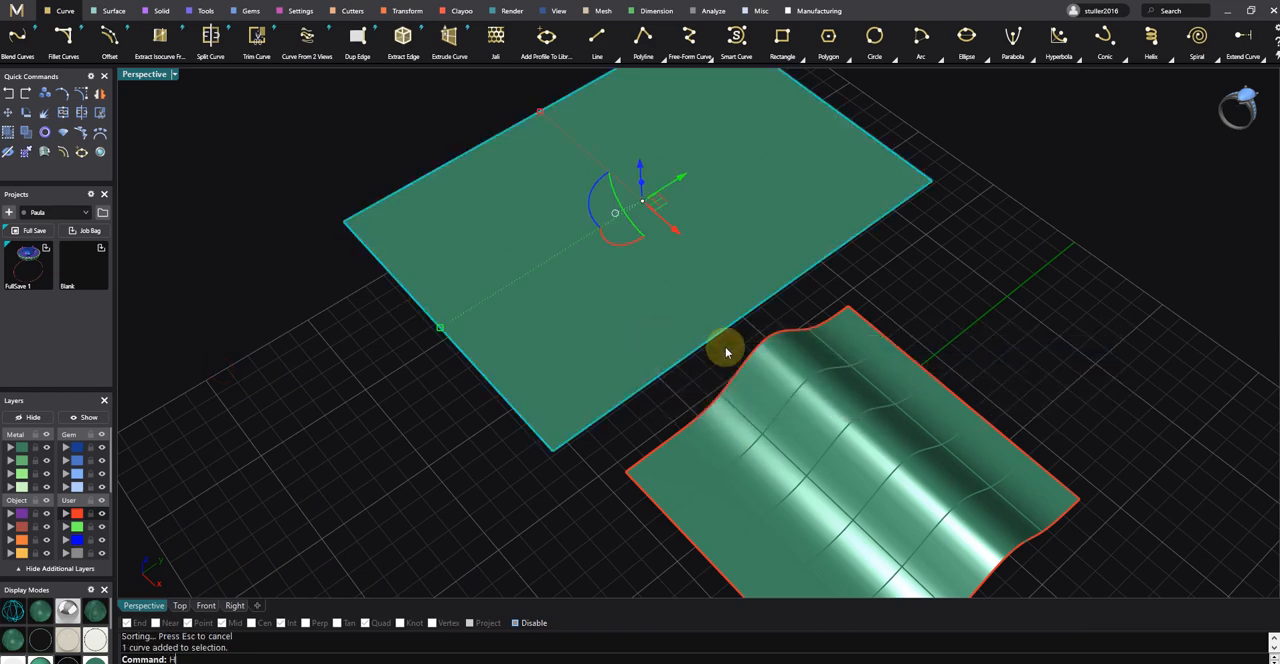
click(728, 352)
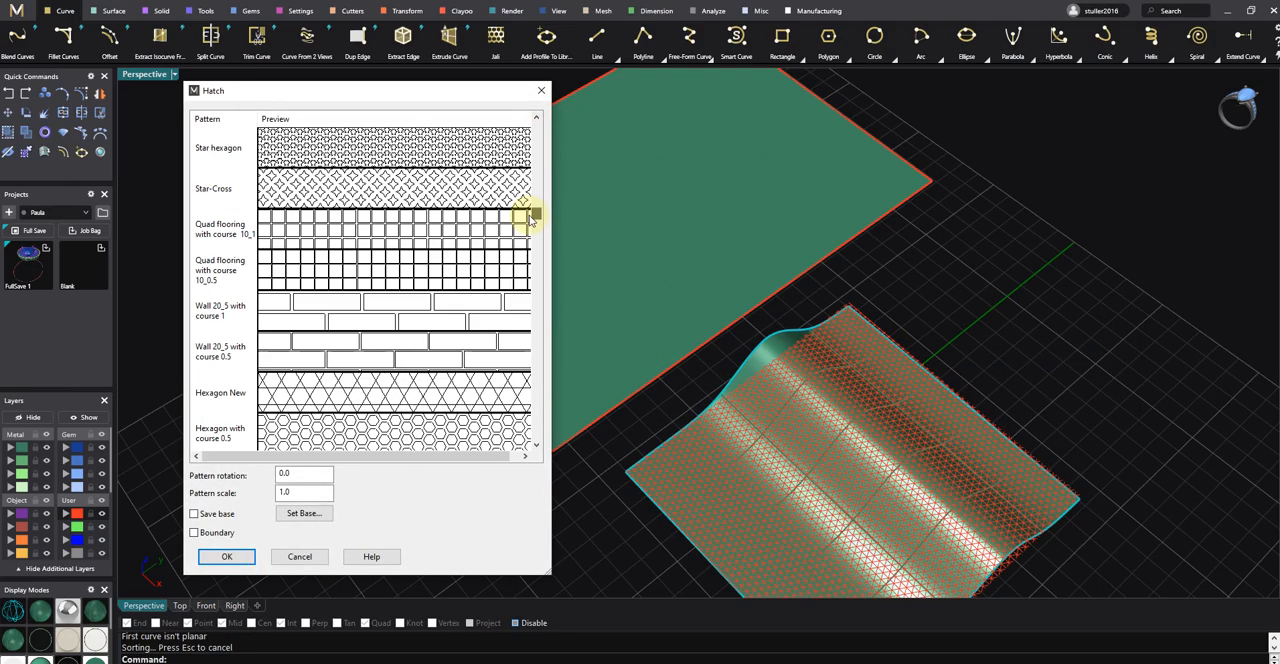
scroll(down, 3)
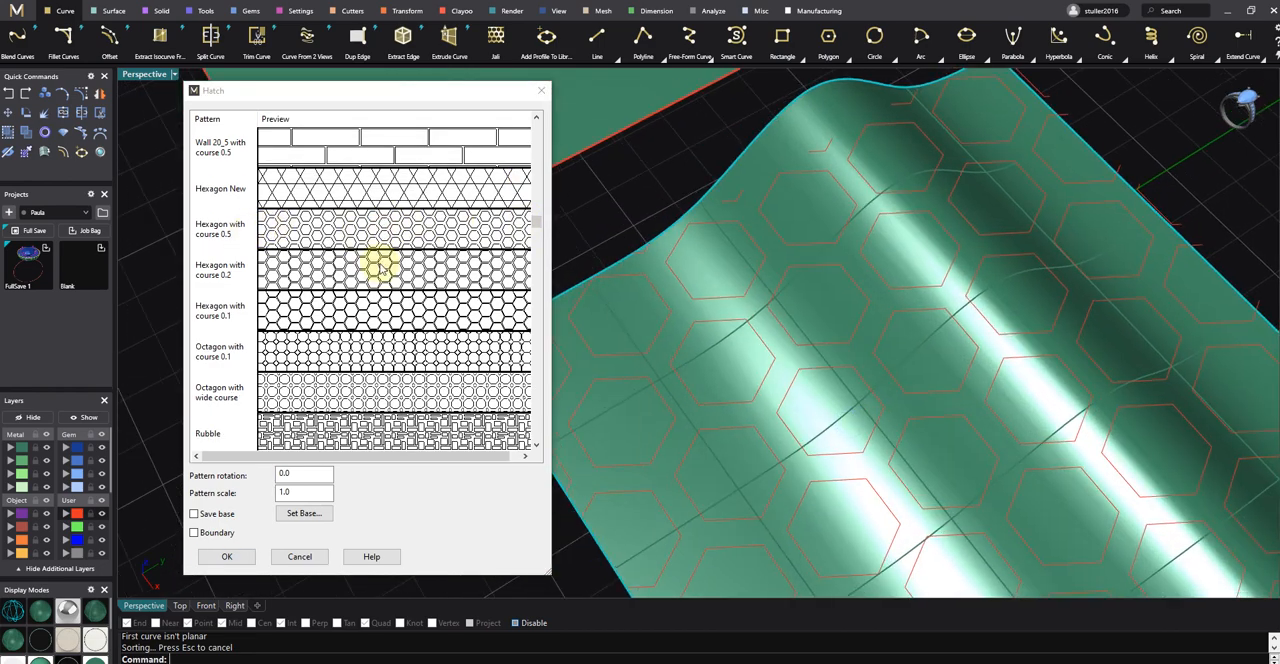
click(226, 556)
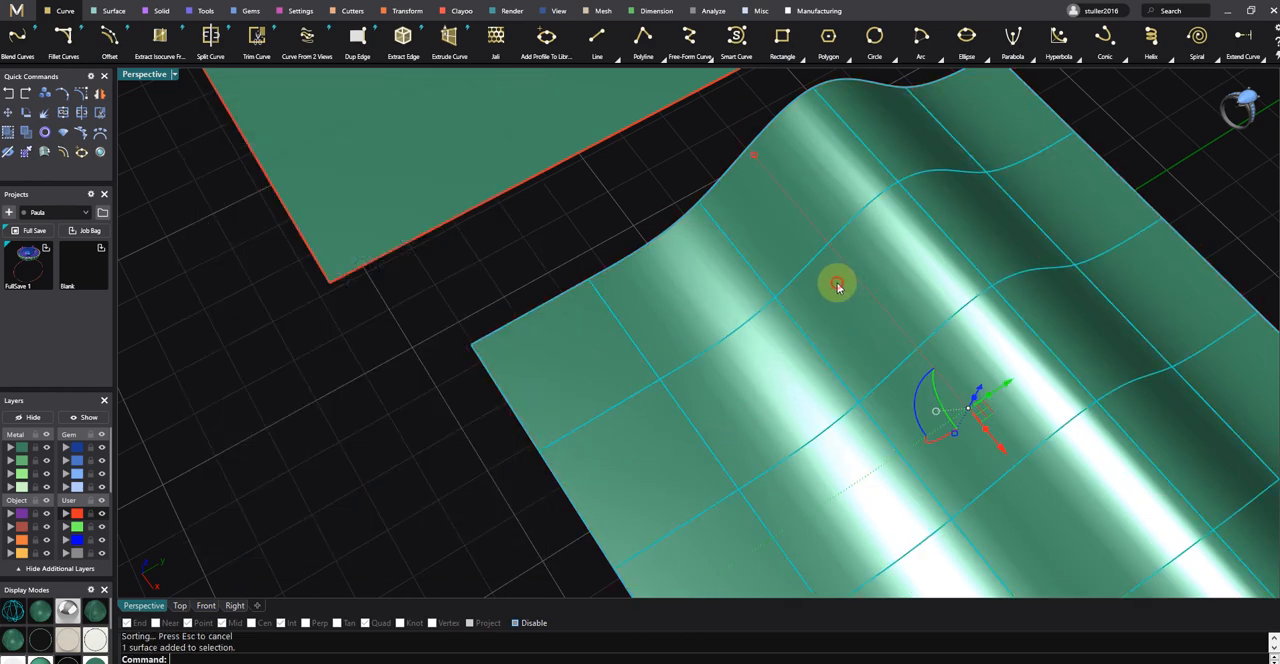
Browse the Jelly pattern library, preview pattern 023, then cancel without applying it
click(496, 40)
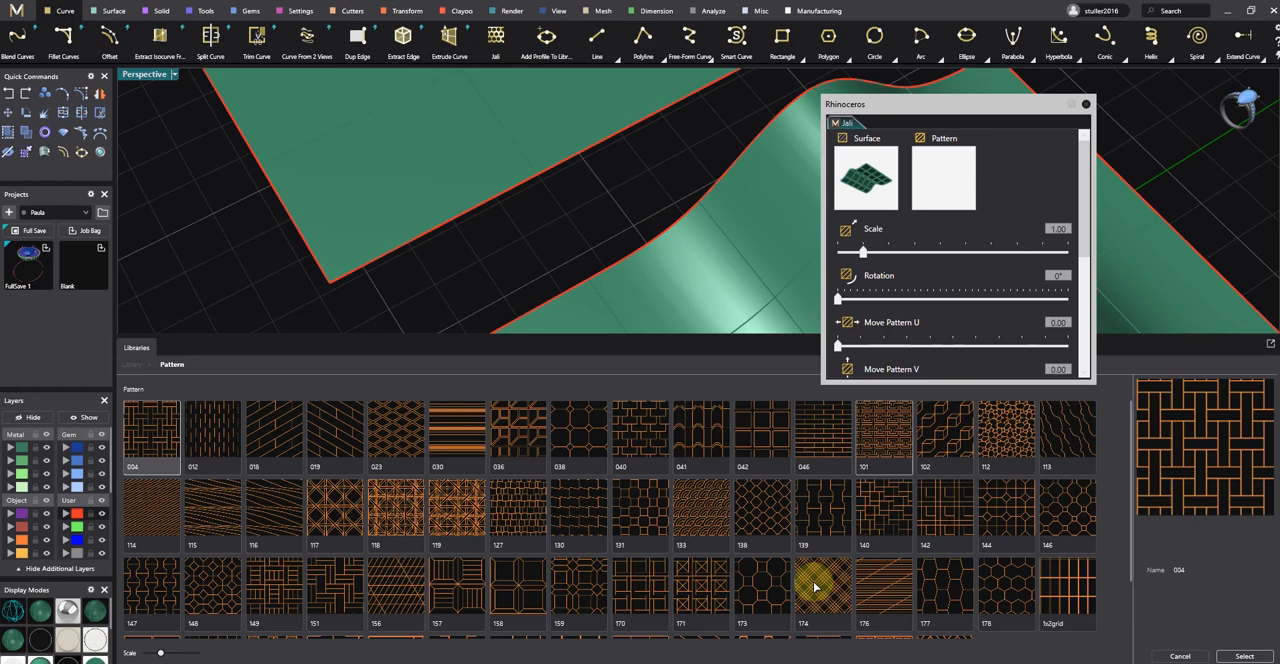
mouse_move(996, 532)
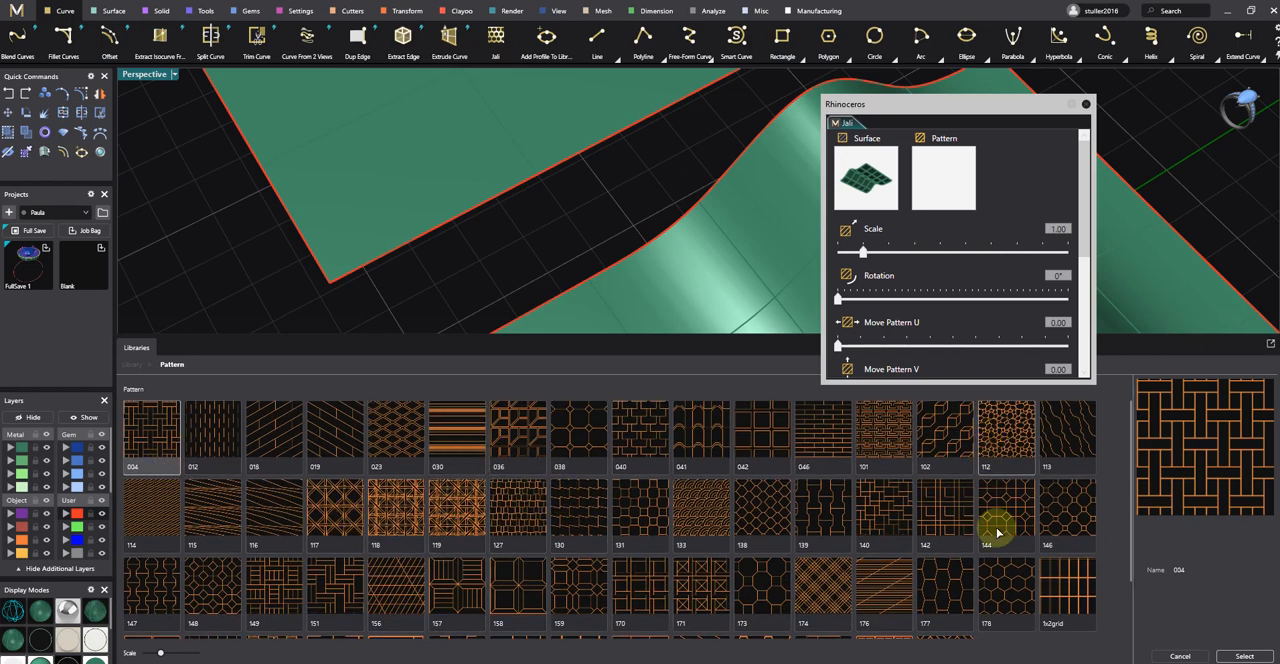
scroll(down, 3)
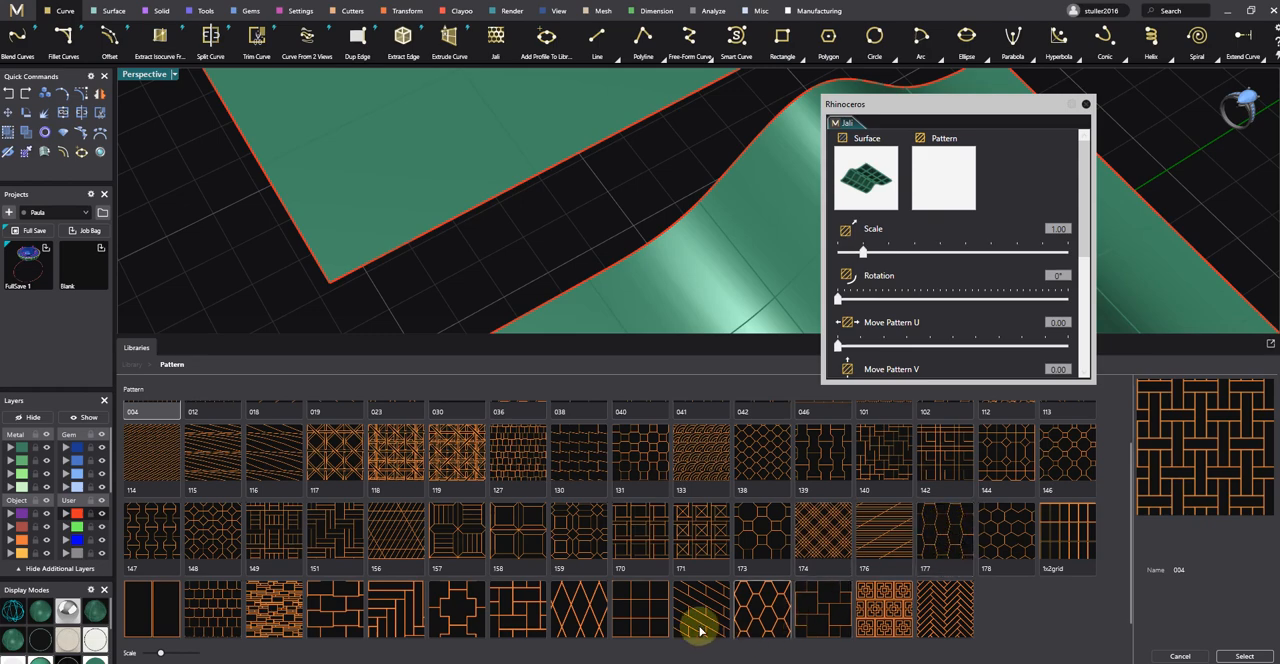
scroll(up, 3)
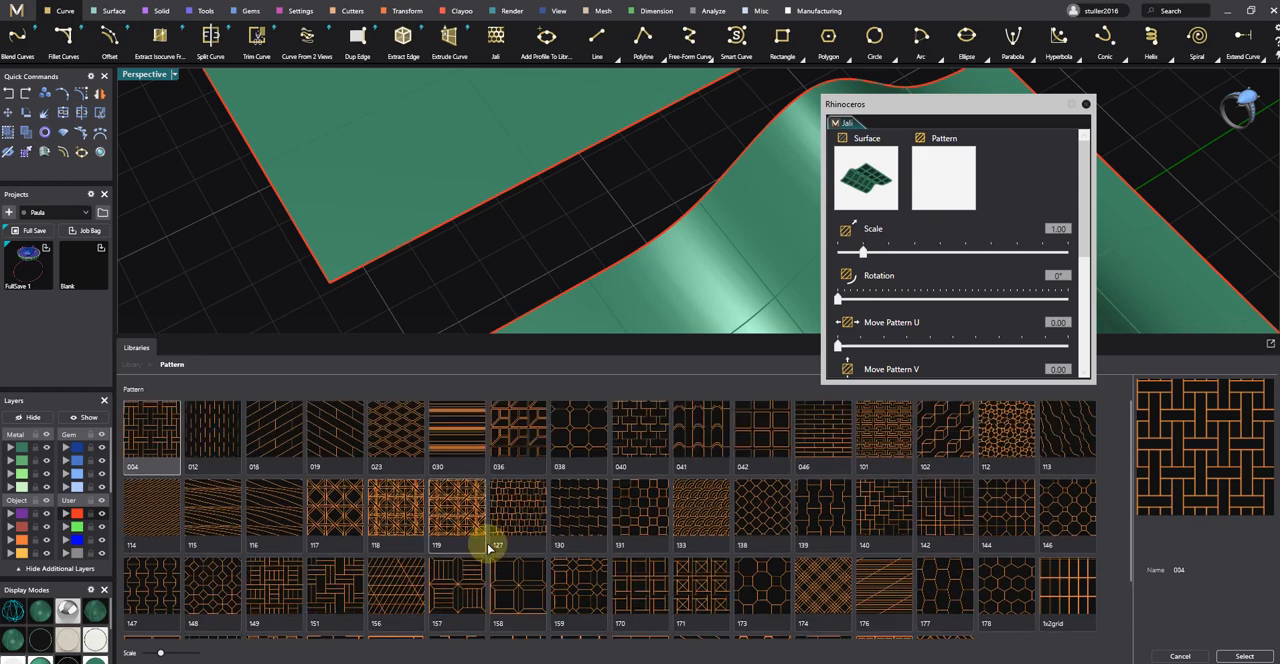
scroll(down, 3)
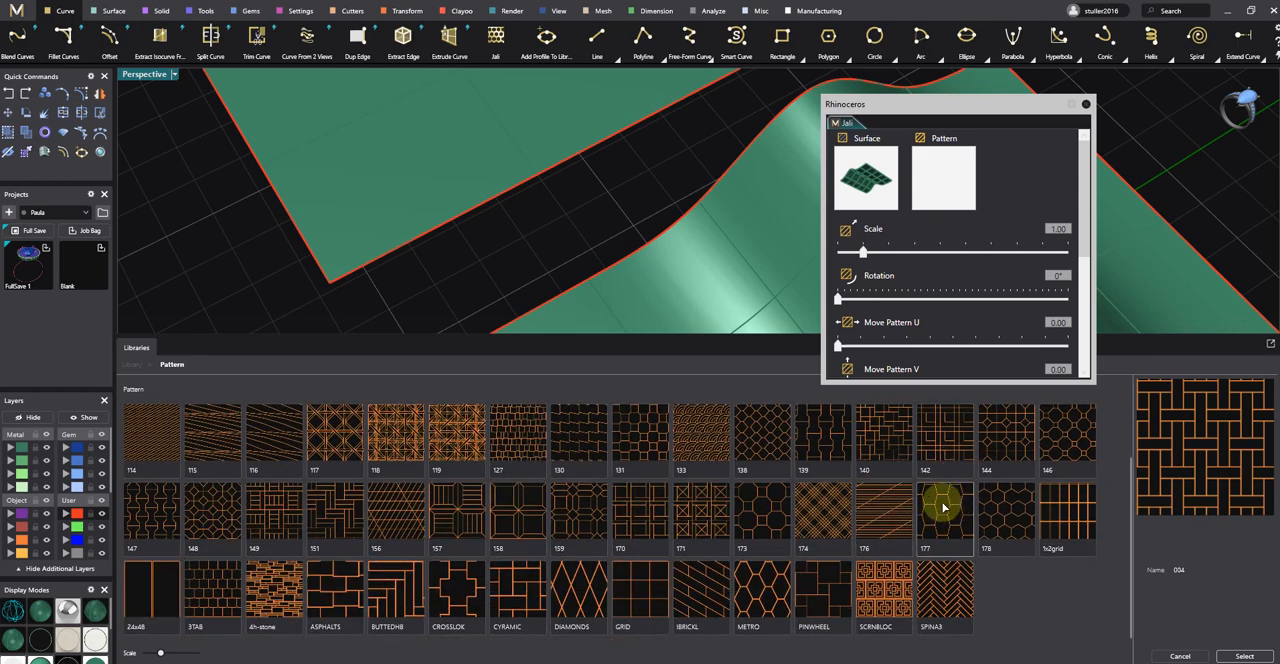
scroll(up, 3)
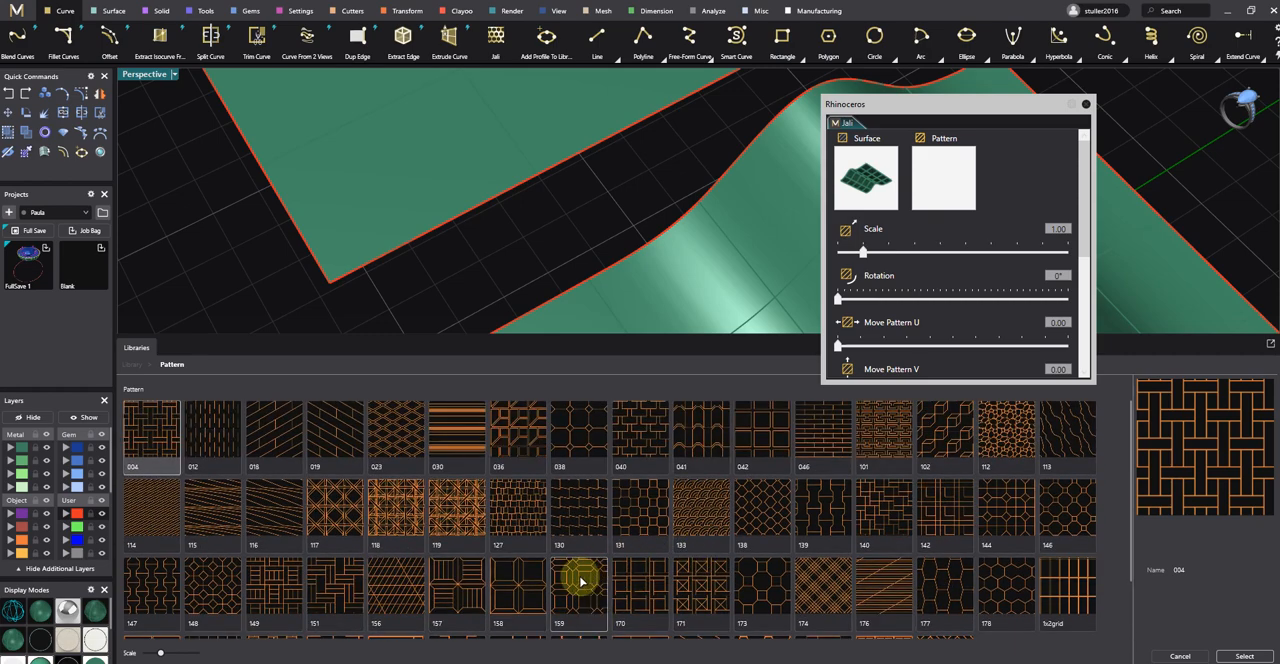
click(394, 436)
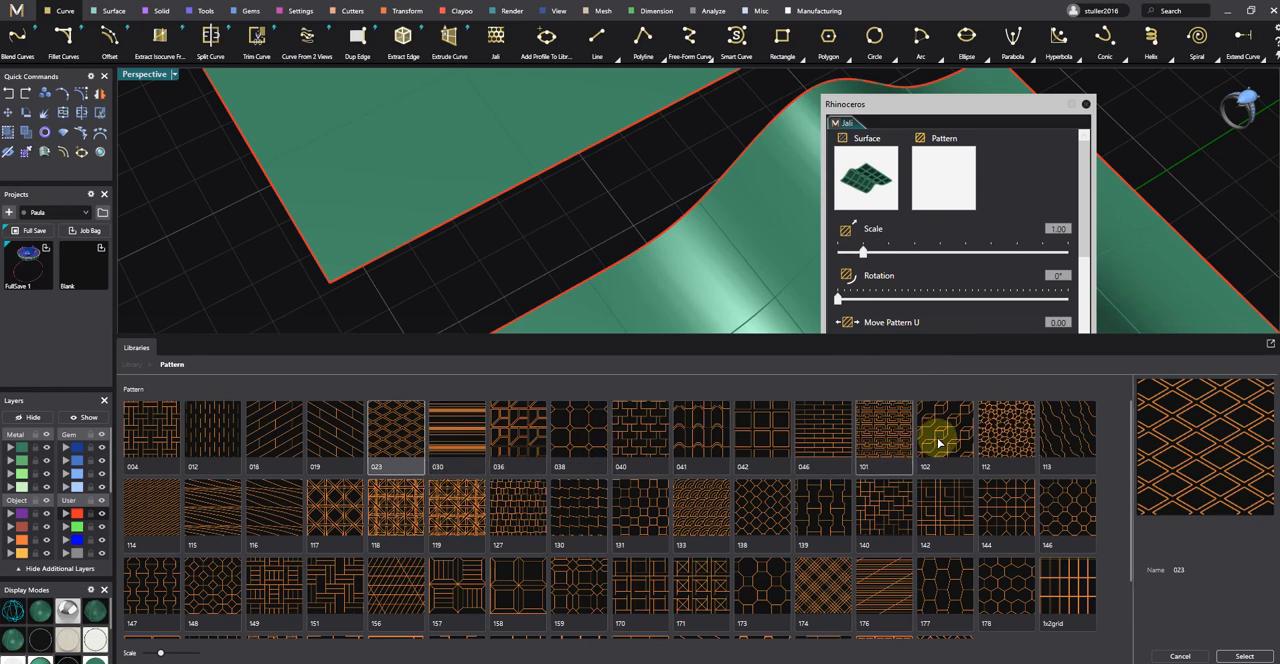
scroll(down, 3)
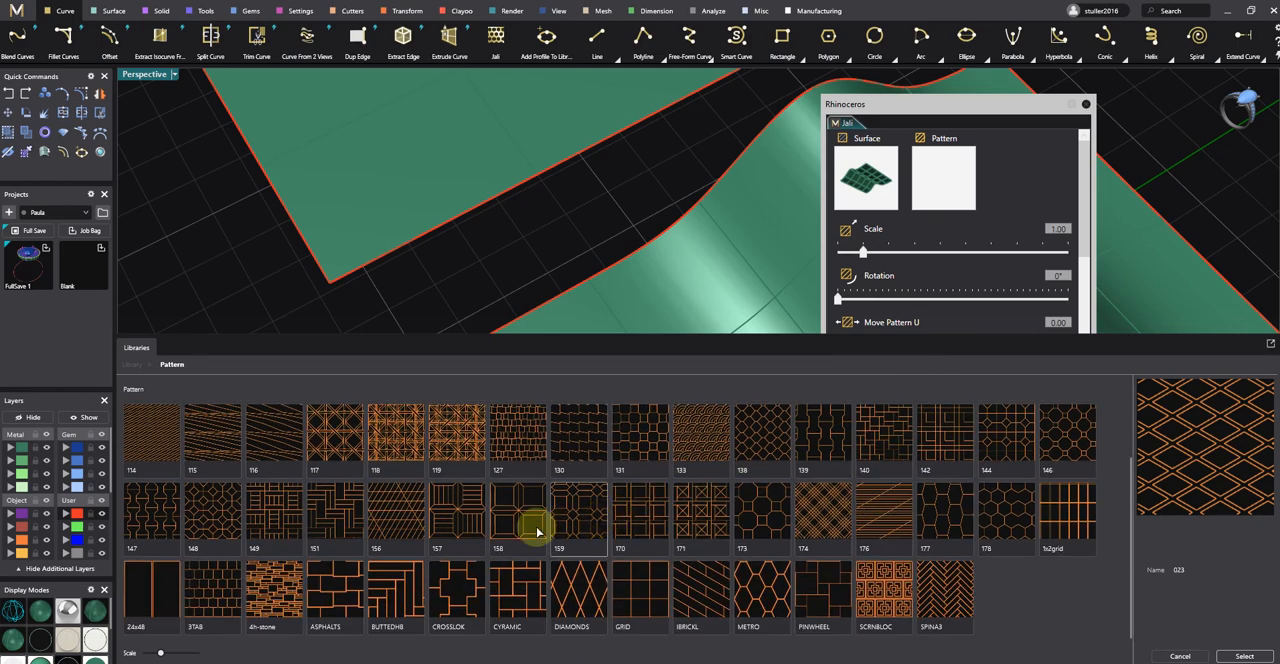
mouse_move(990, 604)
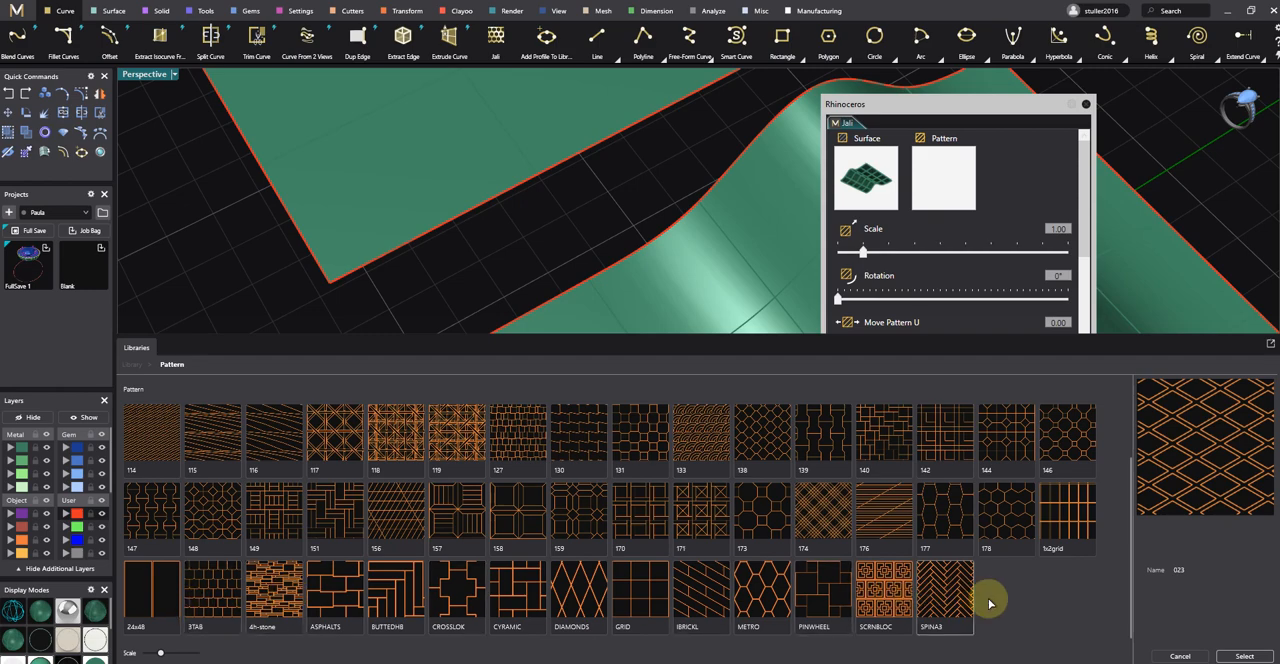
scroll(up, 3)
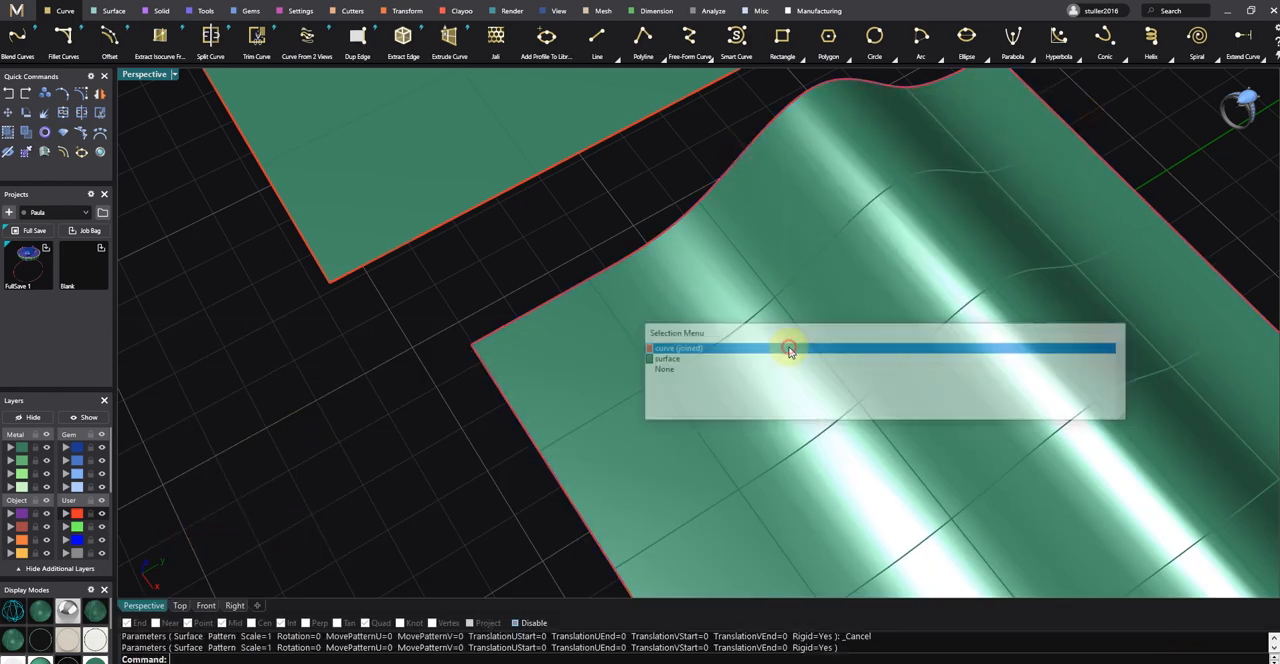
click(788, 348)
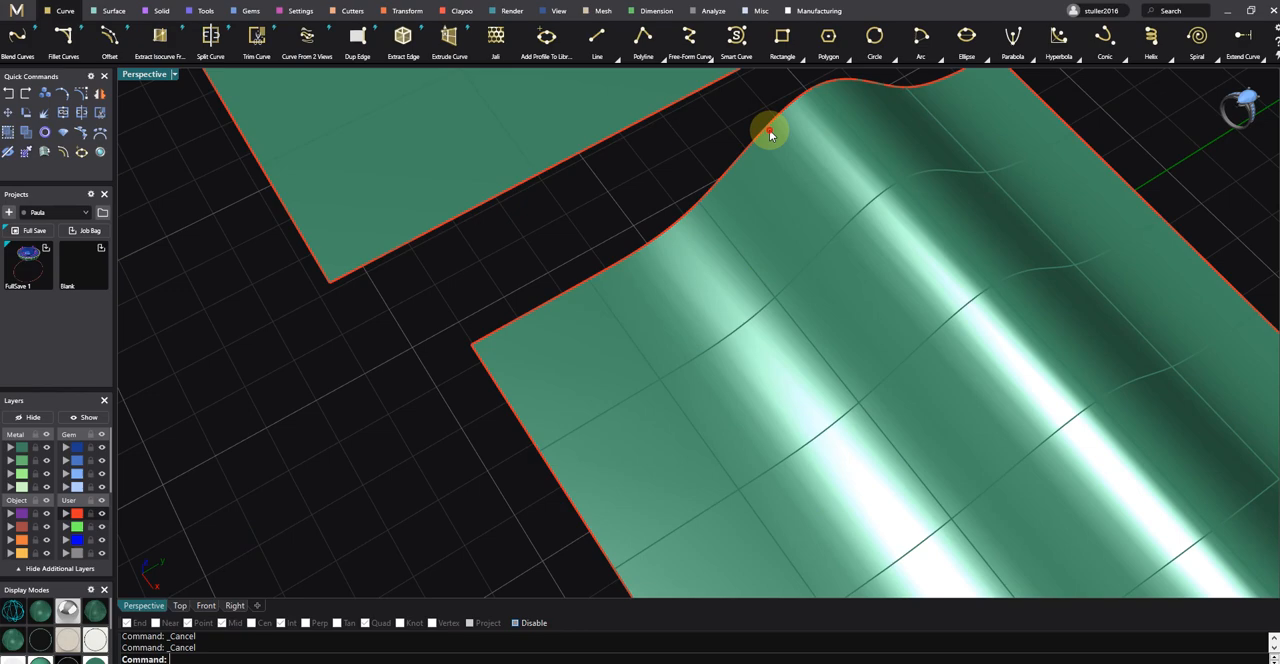
click(712, 356)
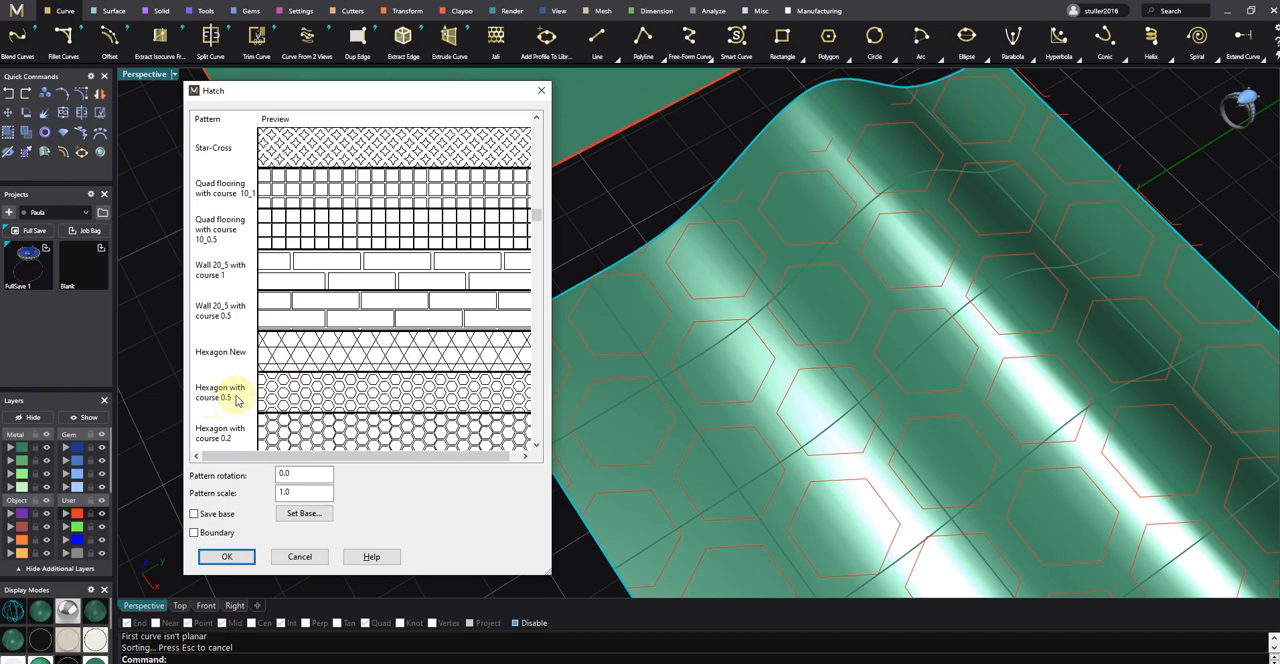
mouse_move(228, 396)
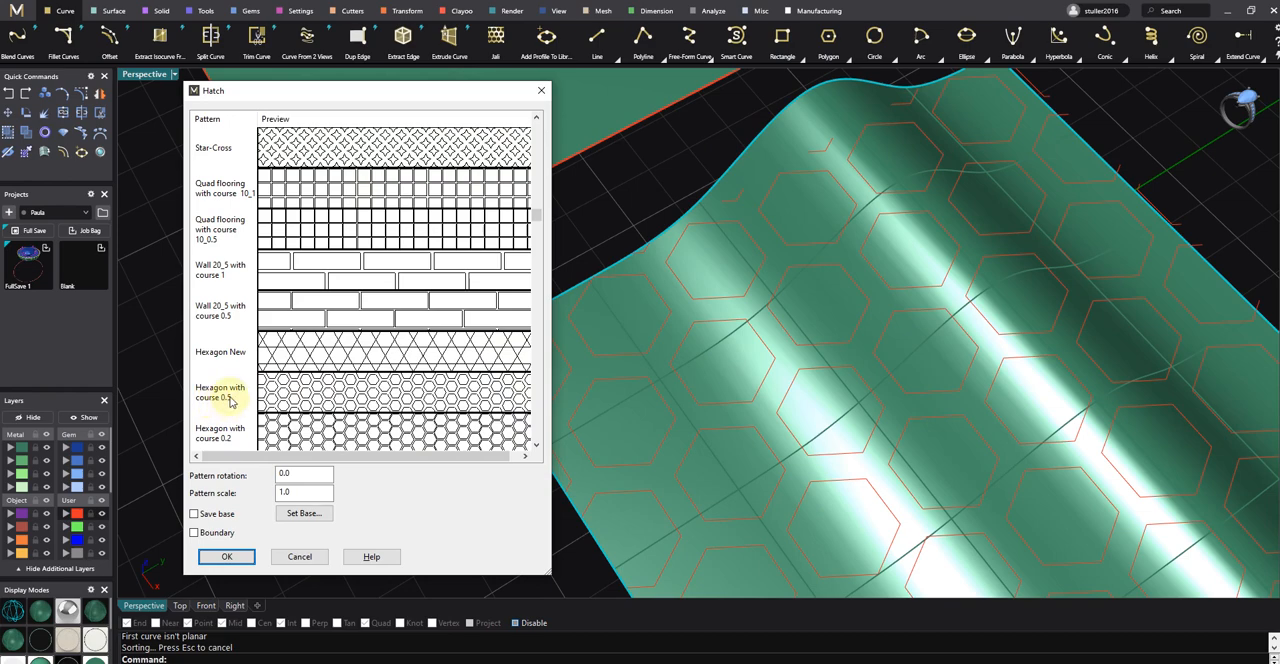
Choose a Hexagon with course pattern from the Hatch dialog's list
click(220, 392)
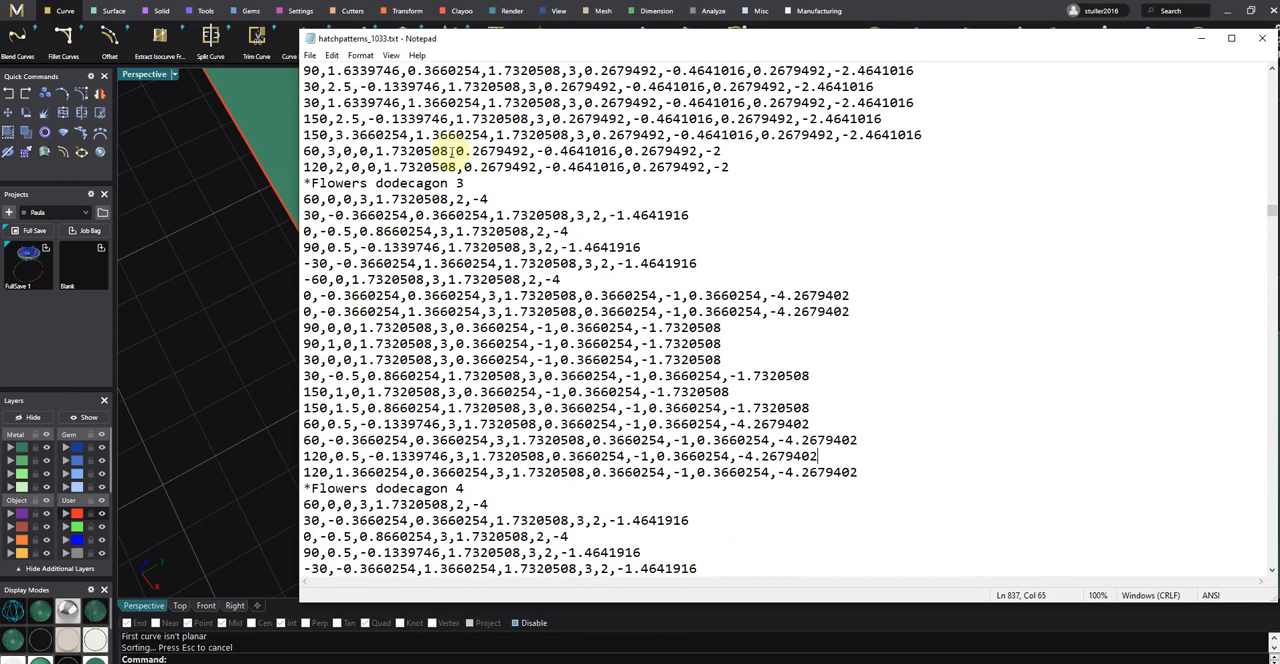
Search the Notepad file for 'Hexa' until the not-found message, then dismiss it
key(ctrl+f)
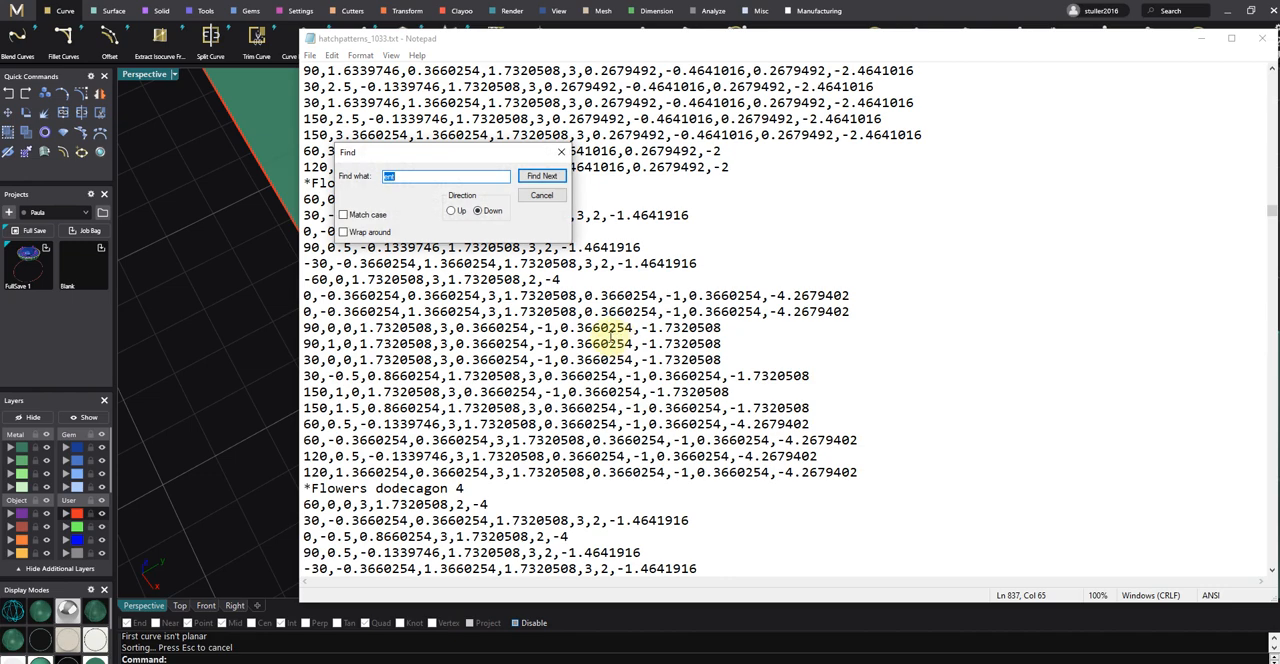
text(Hex)
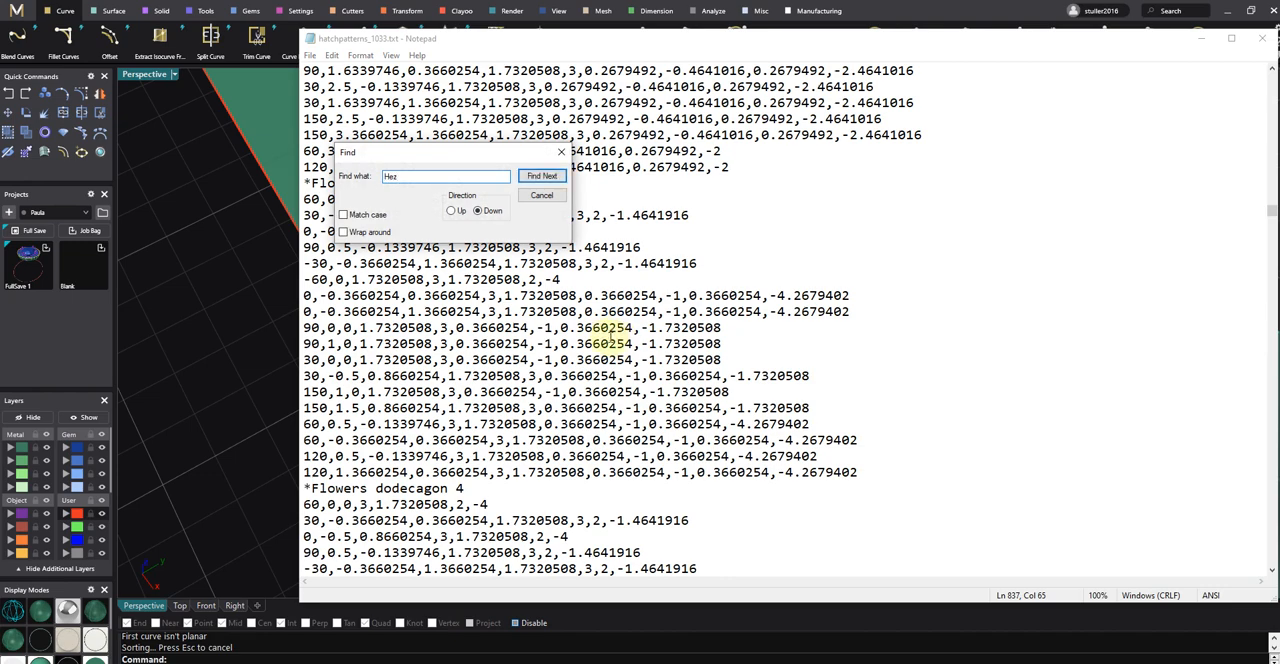
text(agon)
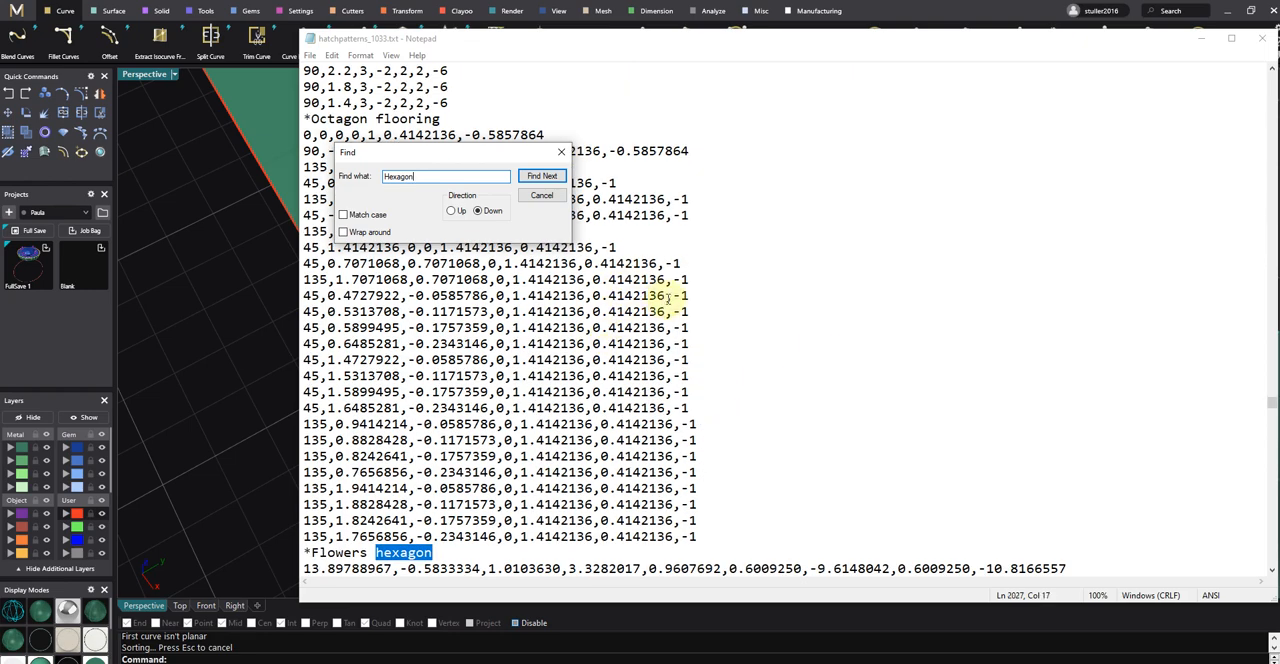
click(540, 176)
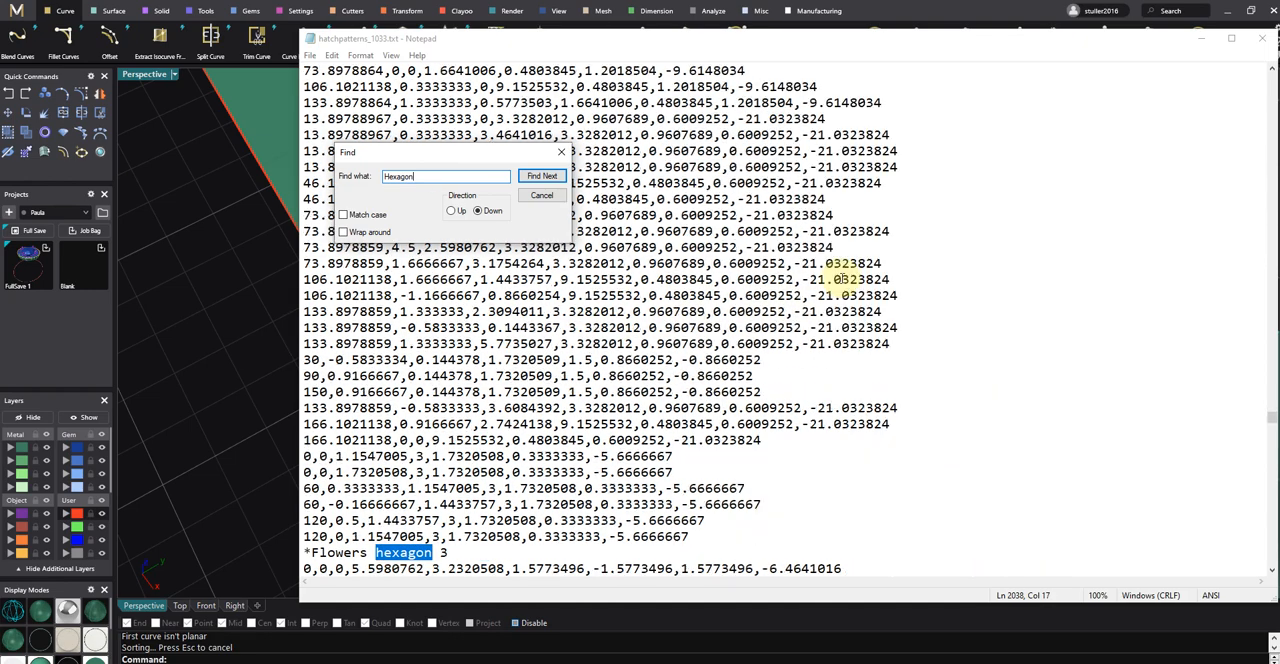
click(540, 176)
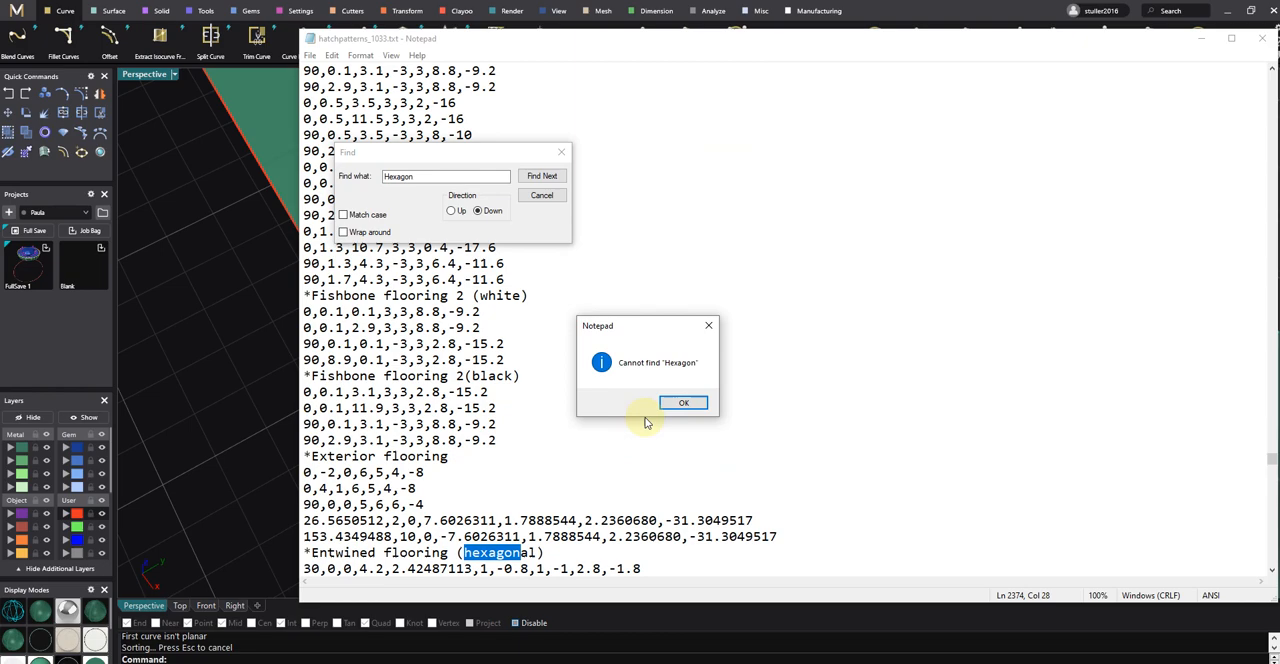
click(684, 402)
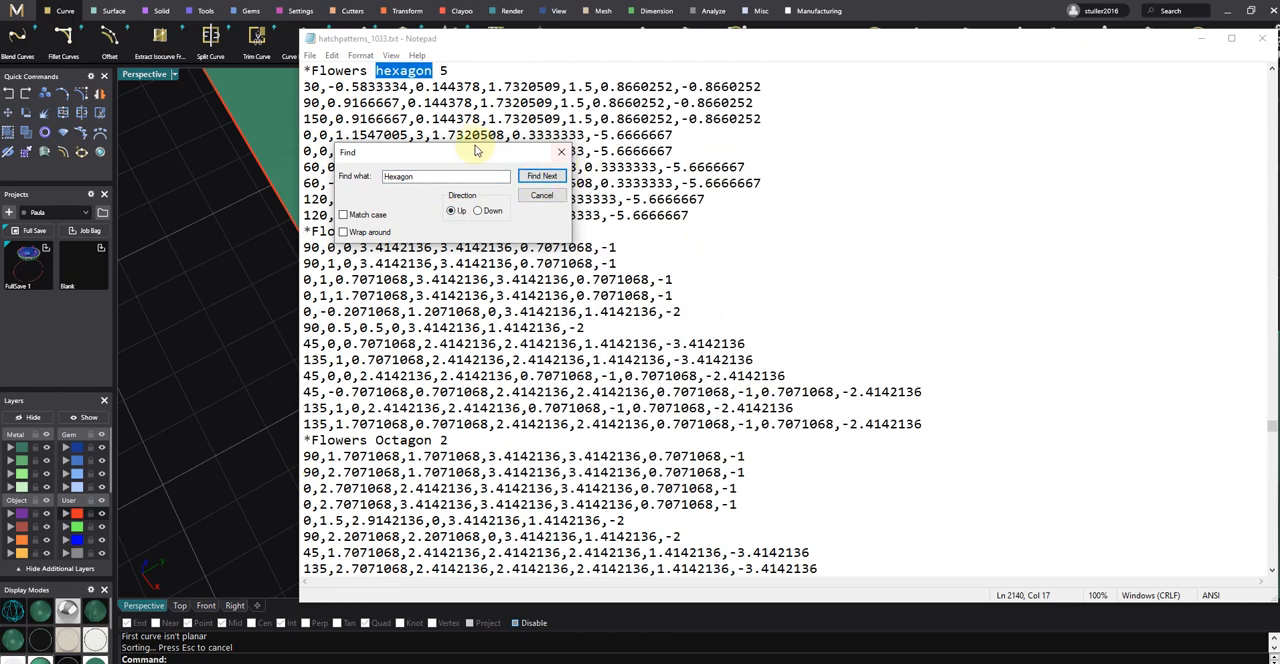
Search upward to the Hexagon with course 0.5 heading and select its whole definition
click(1068, 222)
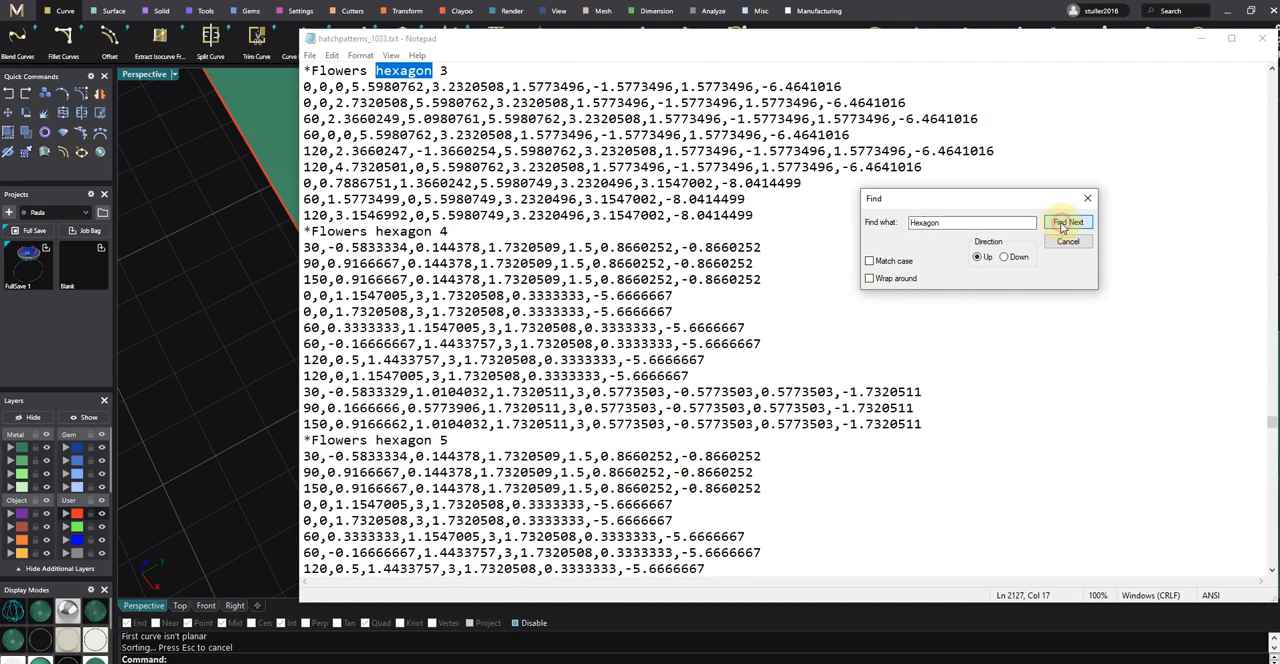
click(1068, 222)
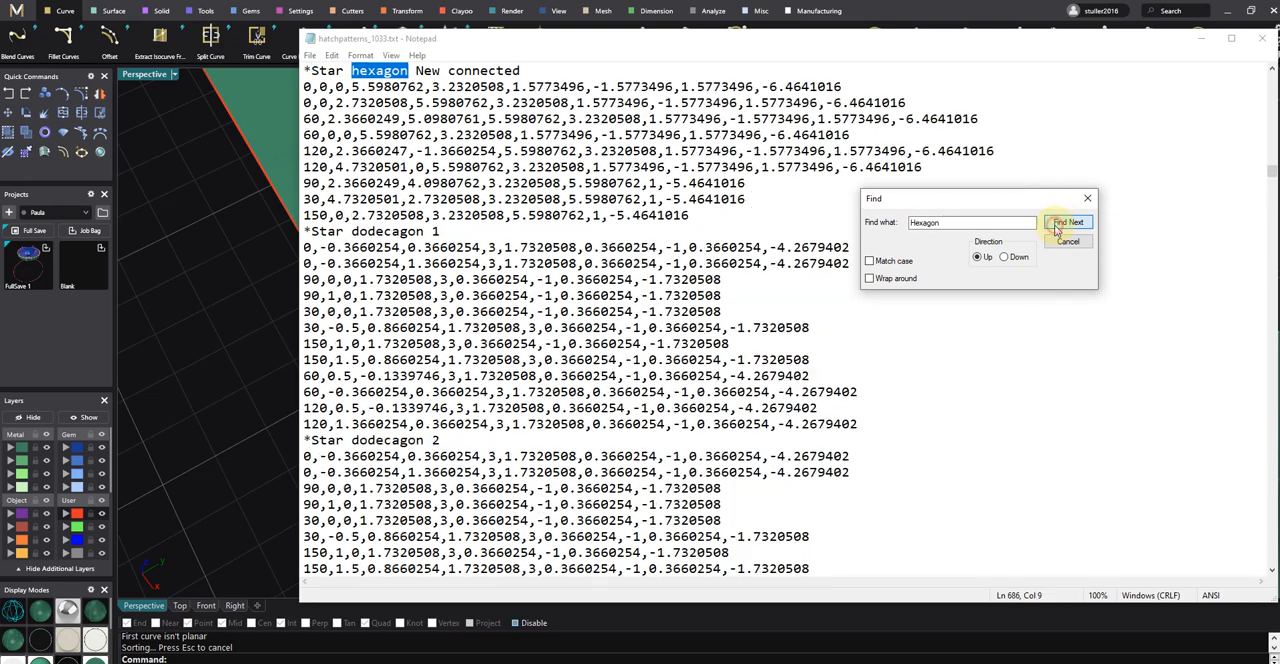
click(1068, 222)
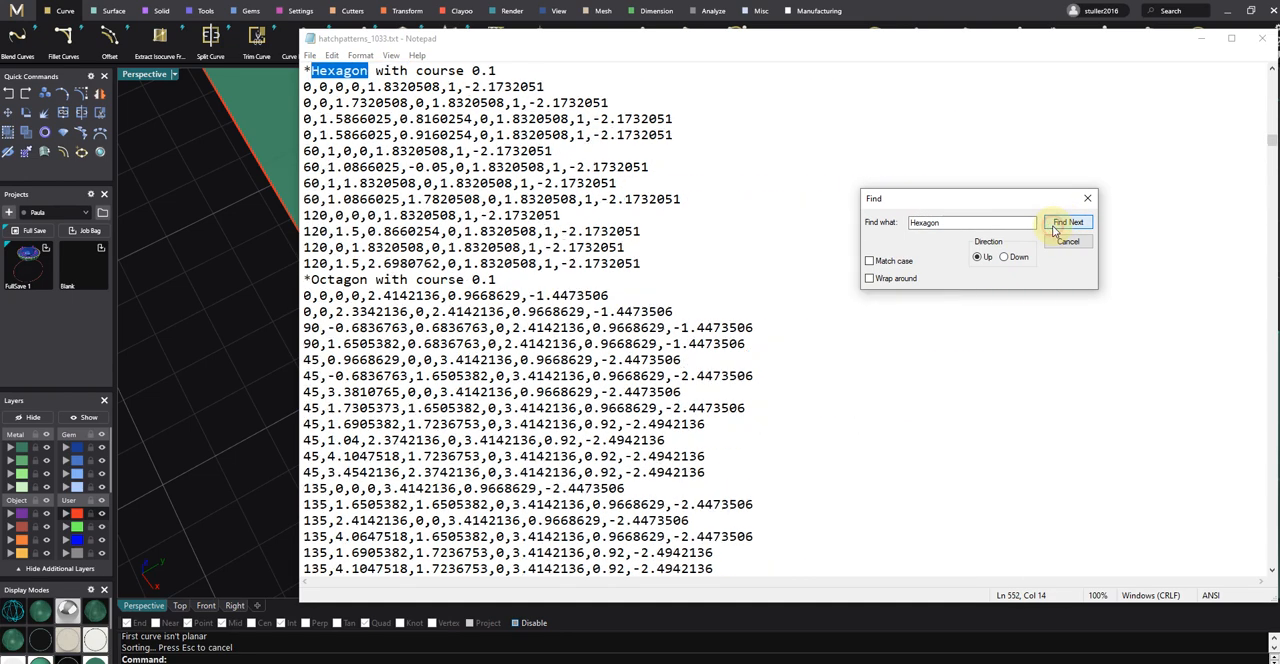
click(1068, 222)
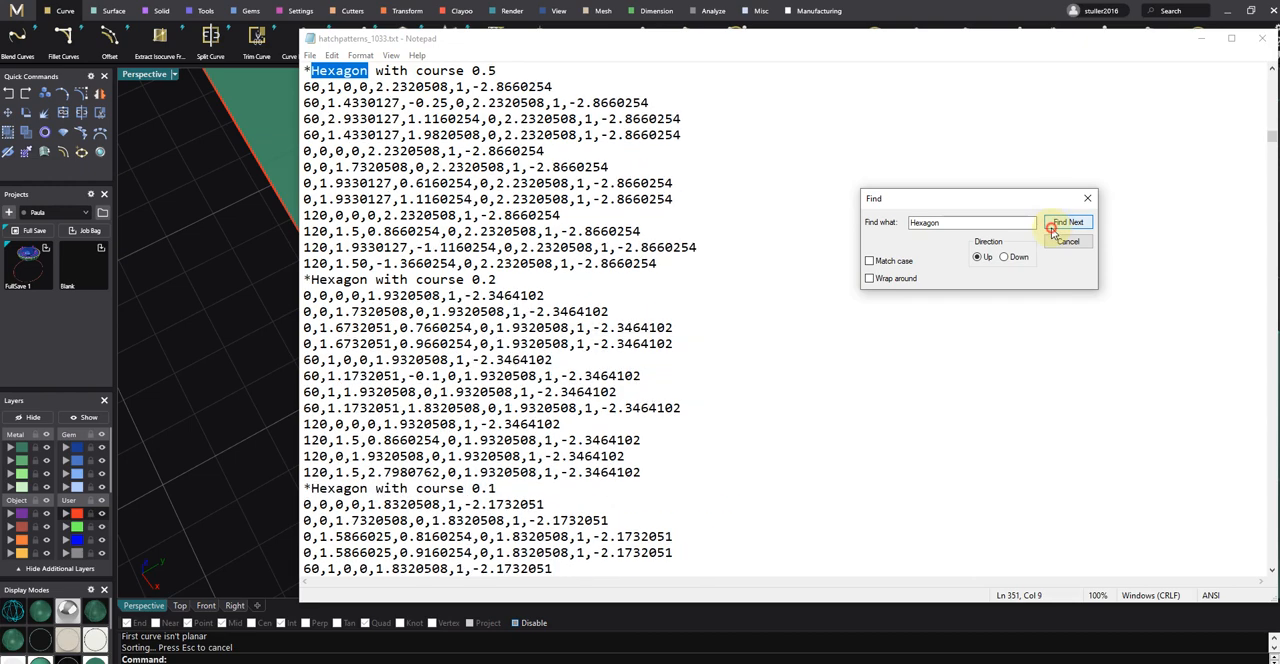
click(1068, 220)
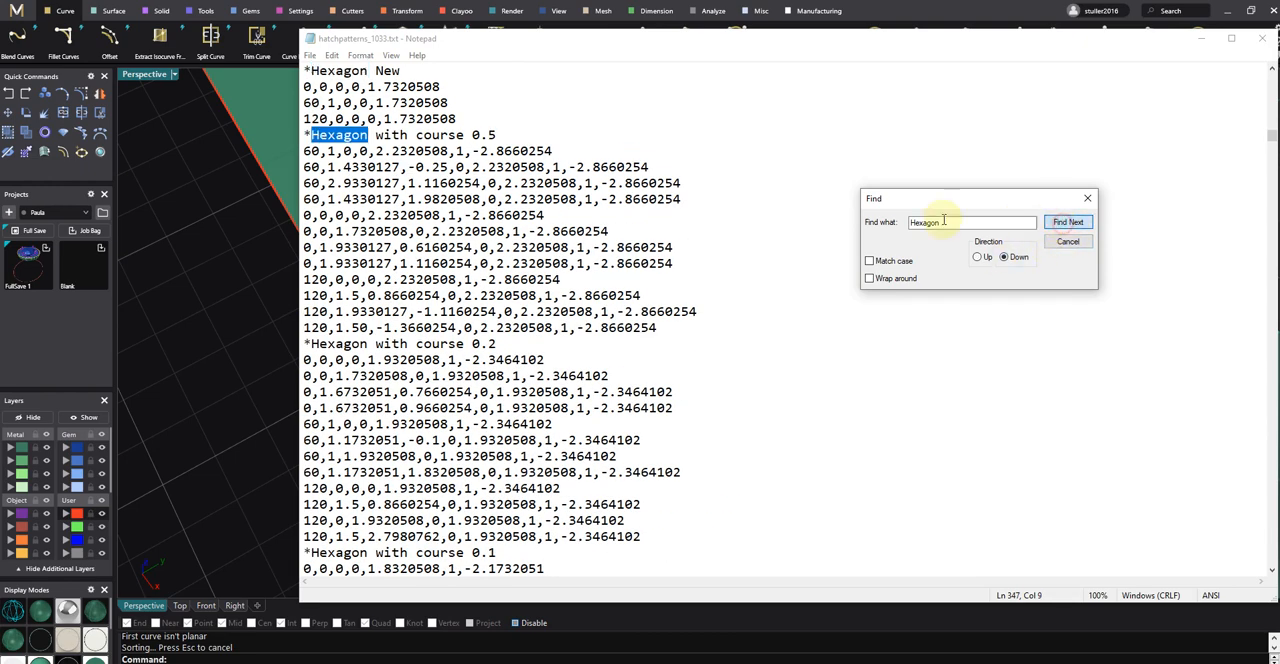
click(1068, 220)
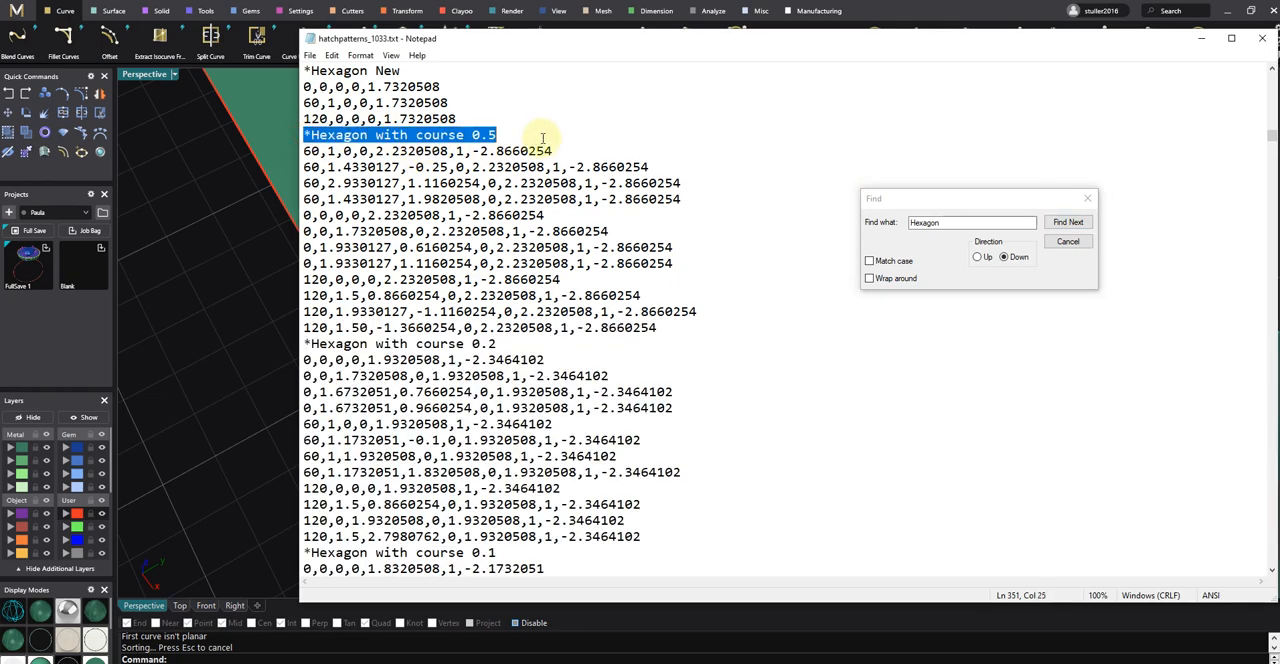
drag(496, 136, 608, 232)
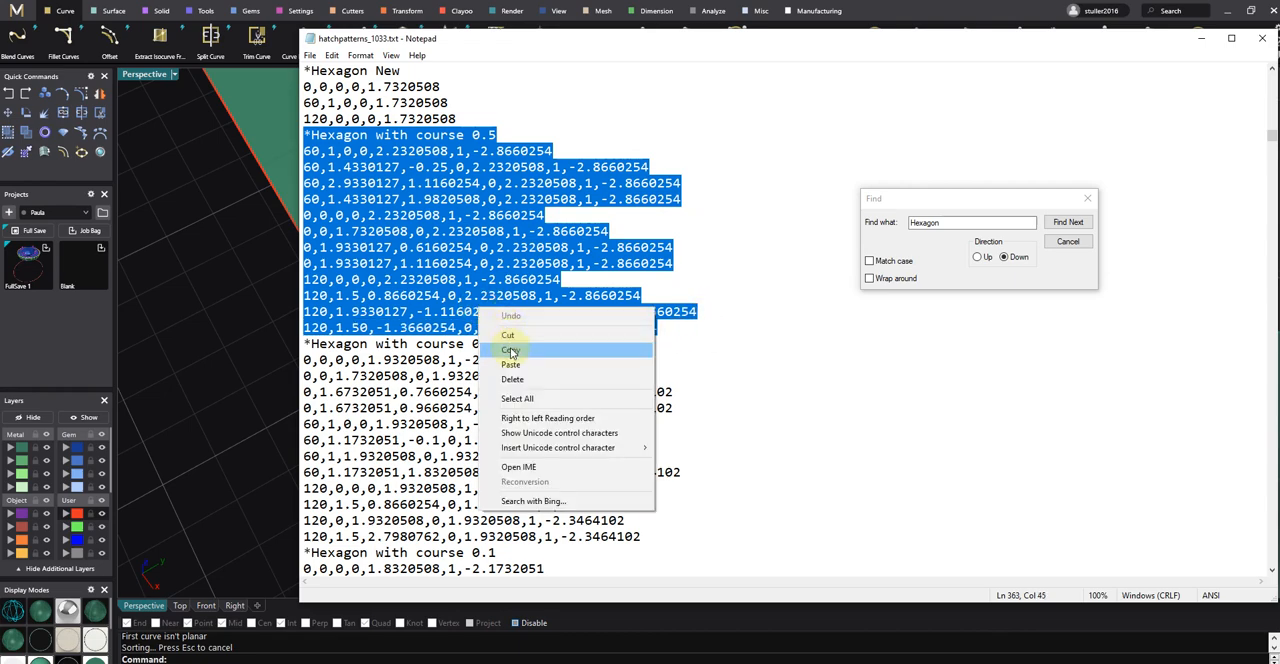
Copy the definition into a new file saved as hexagon.txt in MatrixGold's Library Pattern folder
click(512, 350)
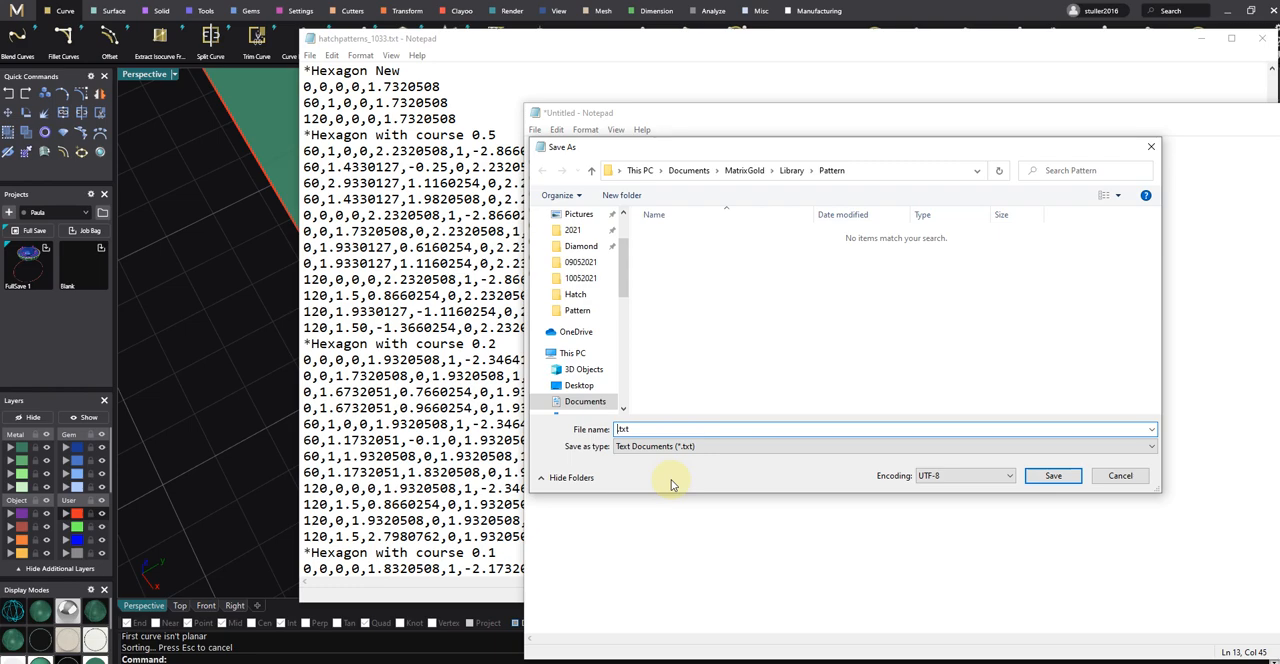
text(Hexagon)
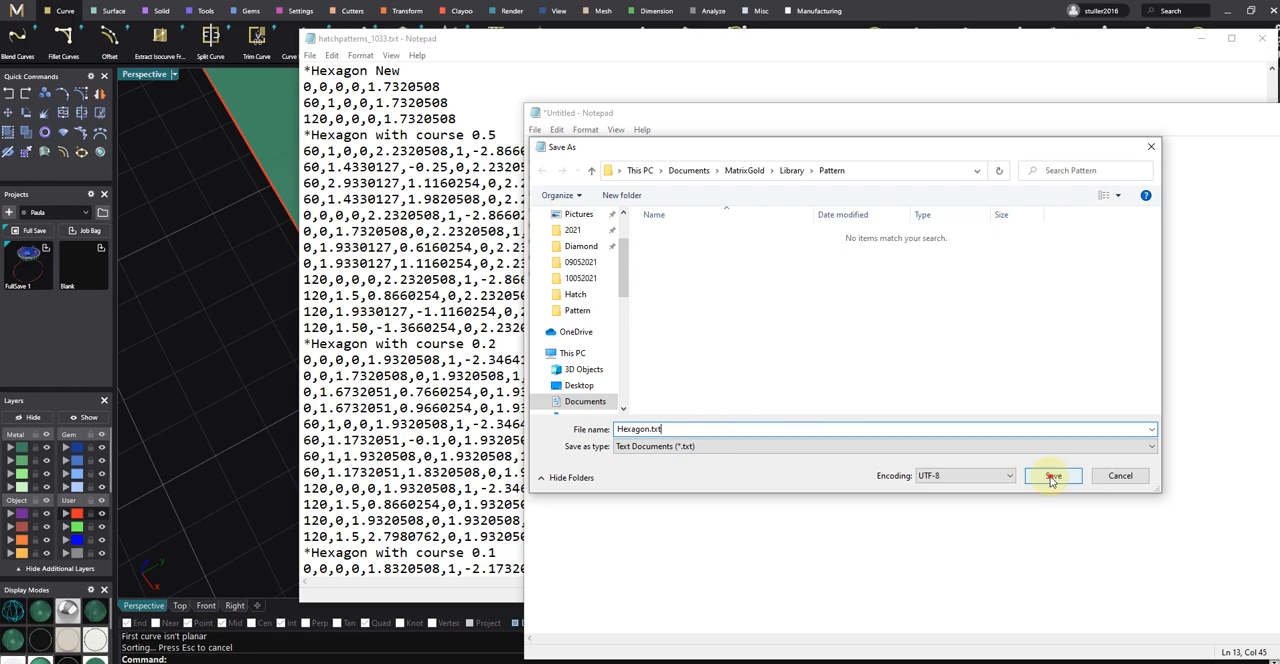
click(1052, 476)
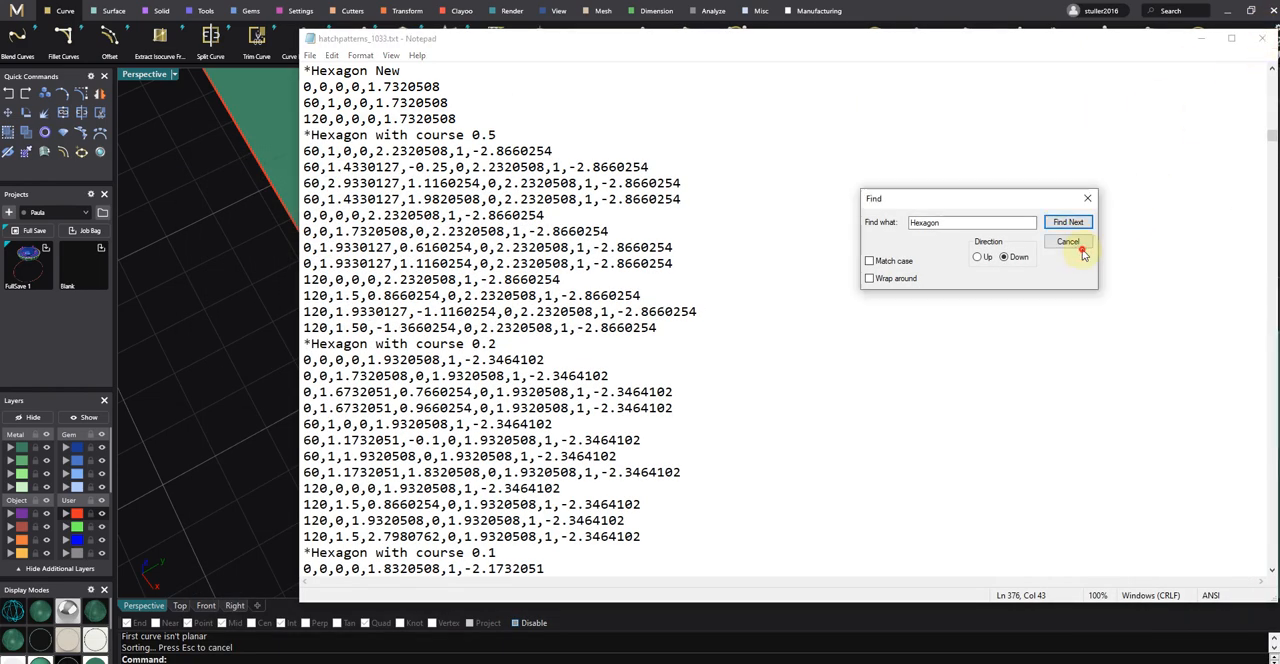
click(1068, 242)
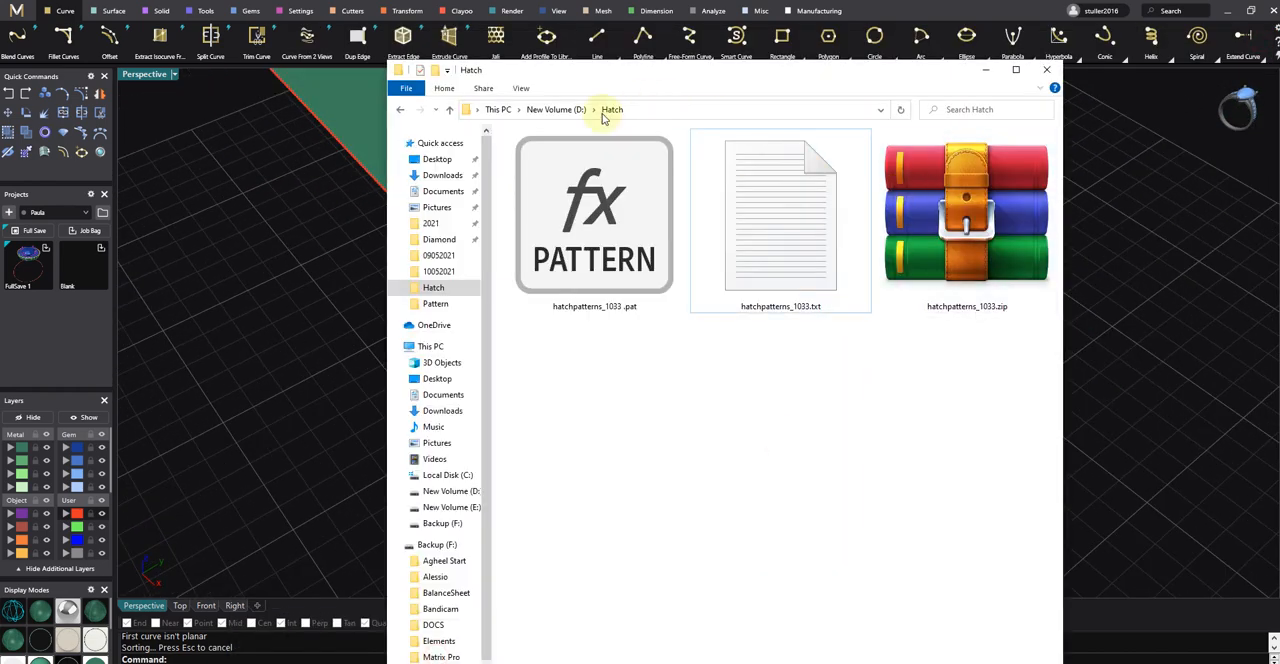
In Documents\MatrixGold\Library\Pattern, rename the hexagon file to Hexagon.Pat, accepting the extension warning
click(444, 192)
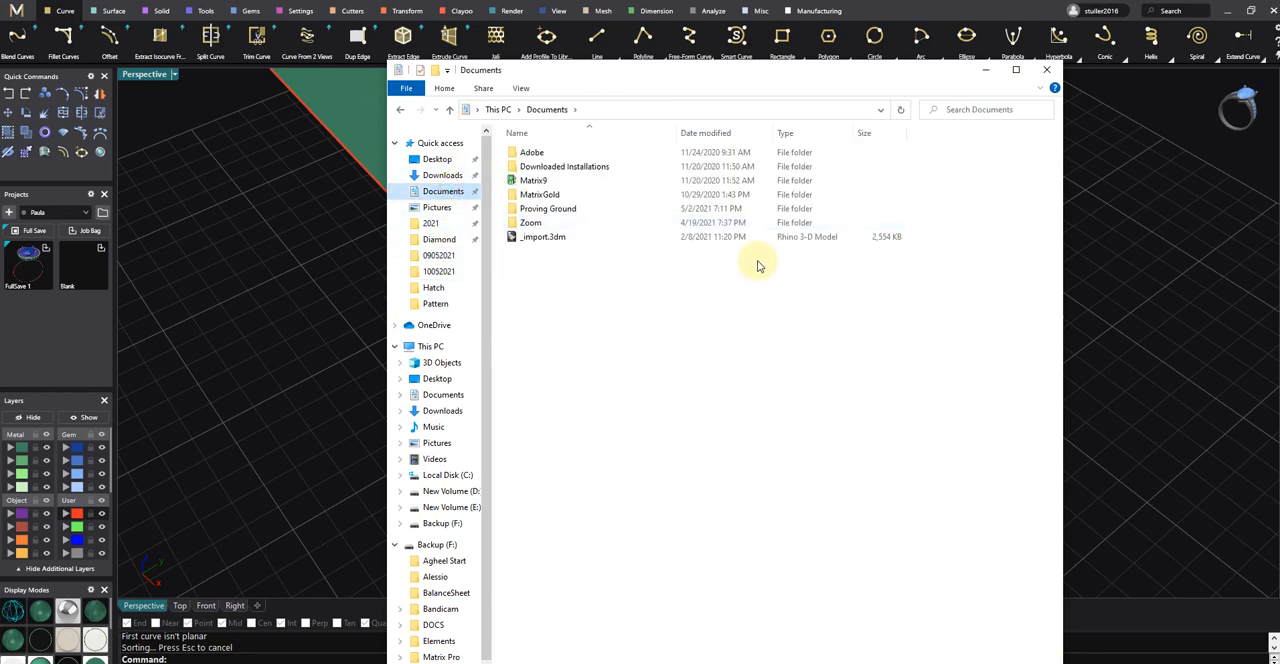
double_click(540, 194)
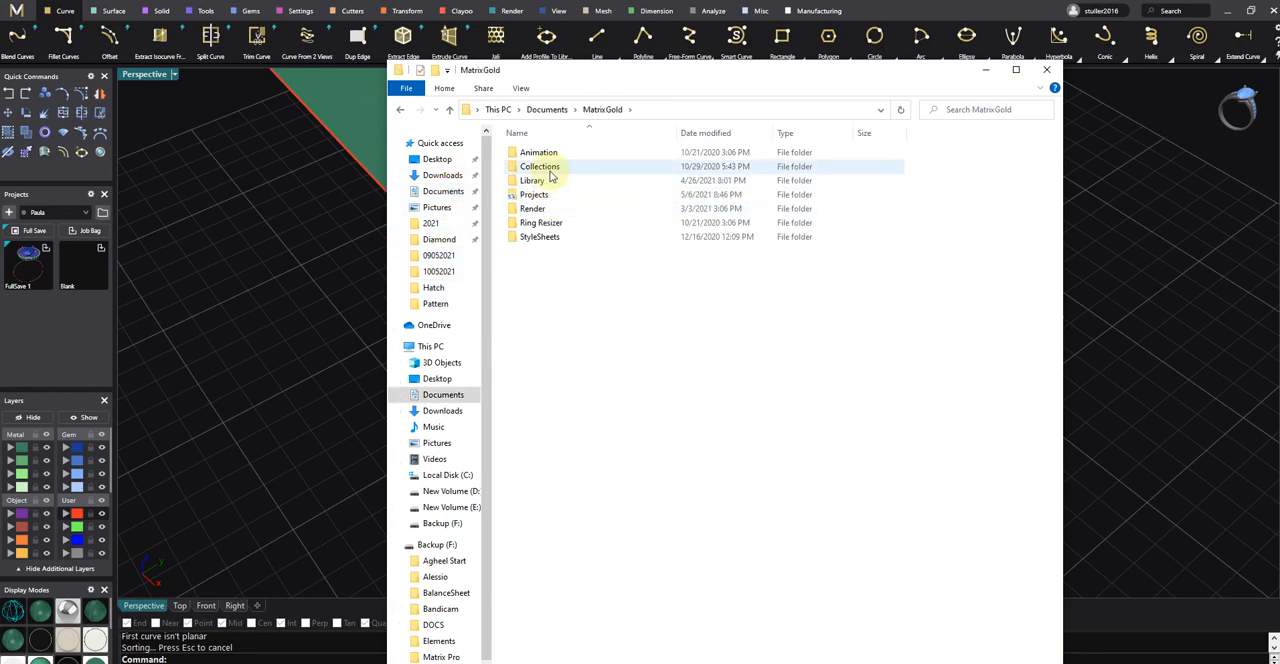
double_click(532, 180)
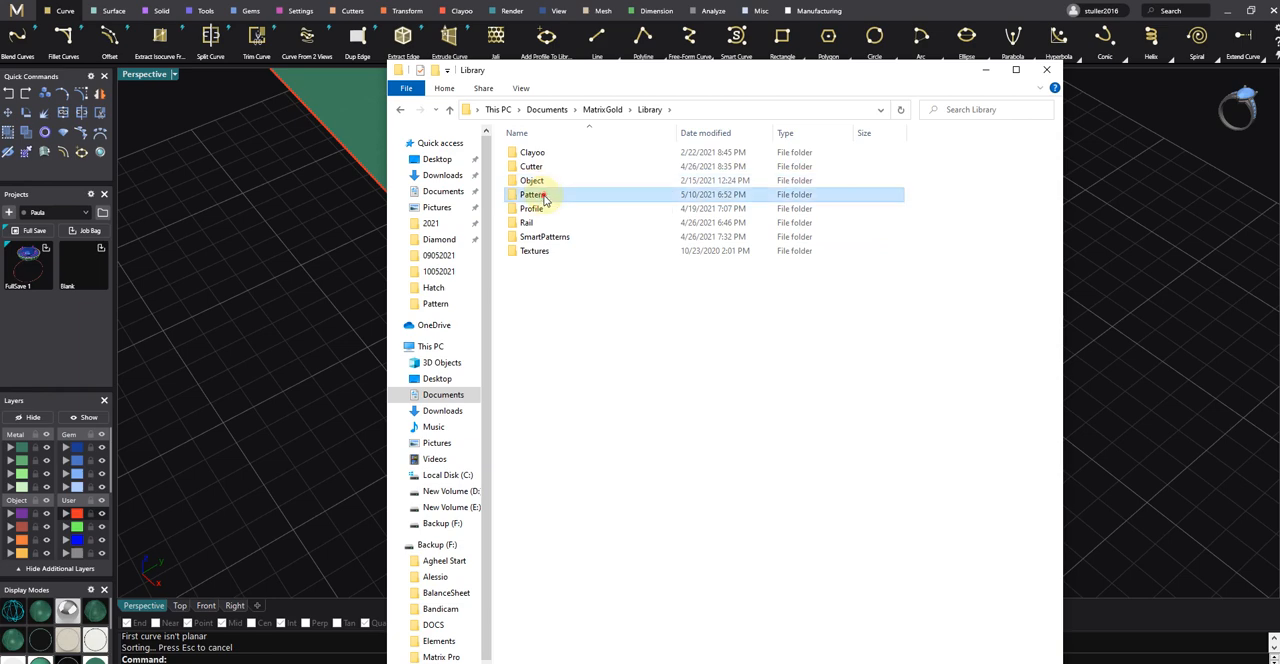
double_click(532, 194)
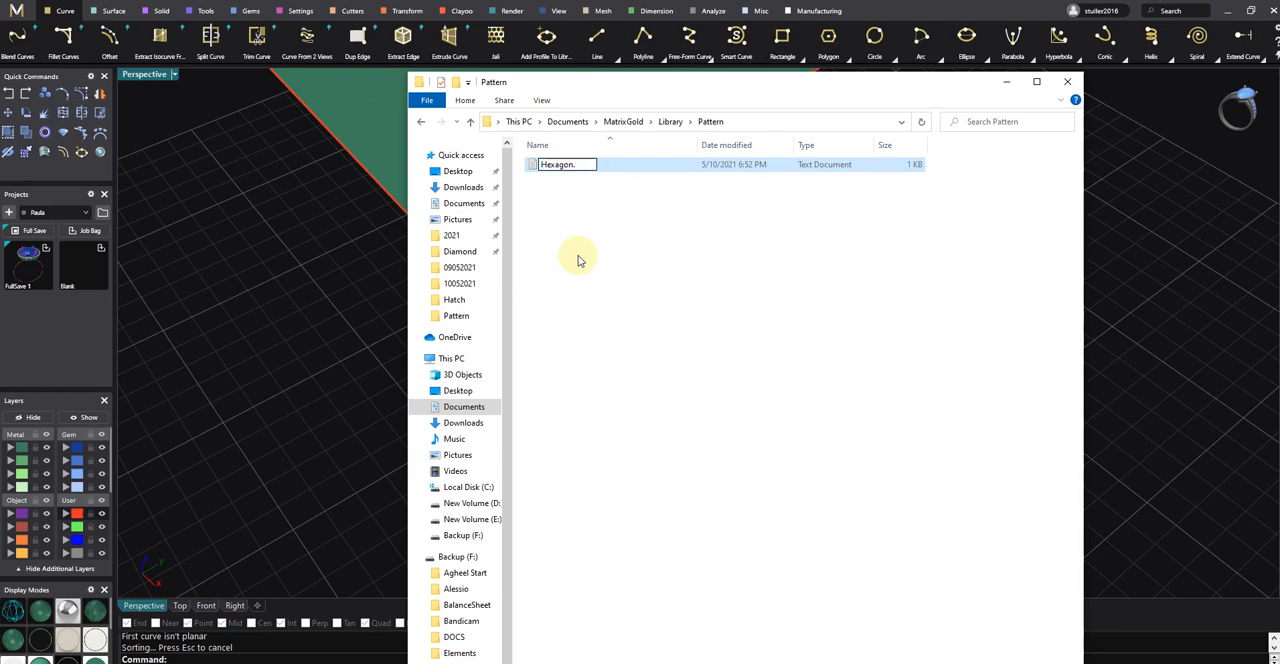
text(Pat)
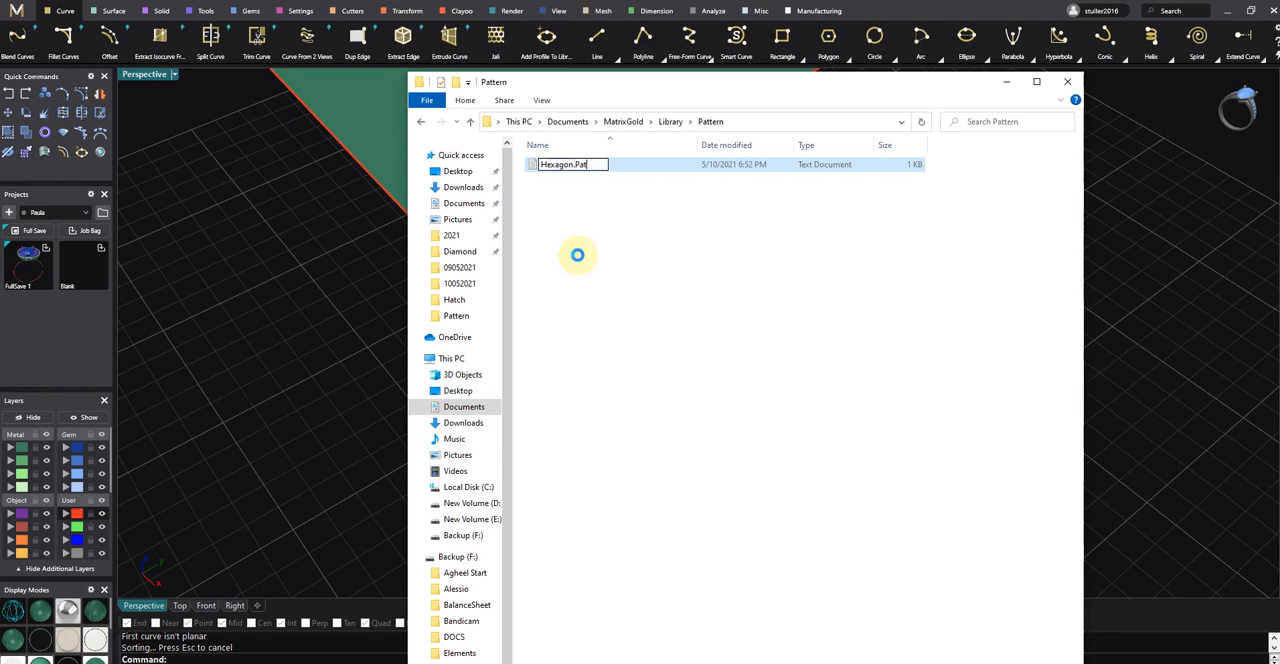
key(Return)
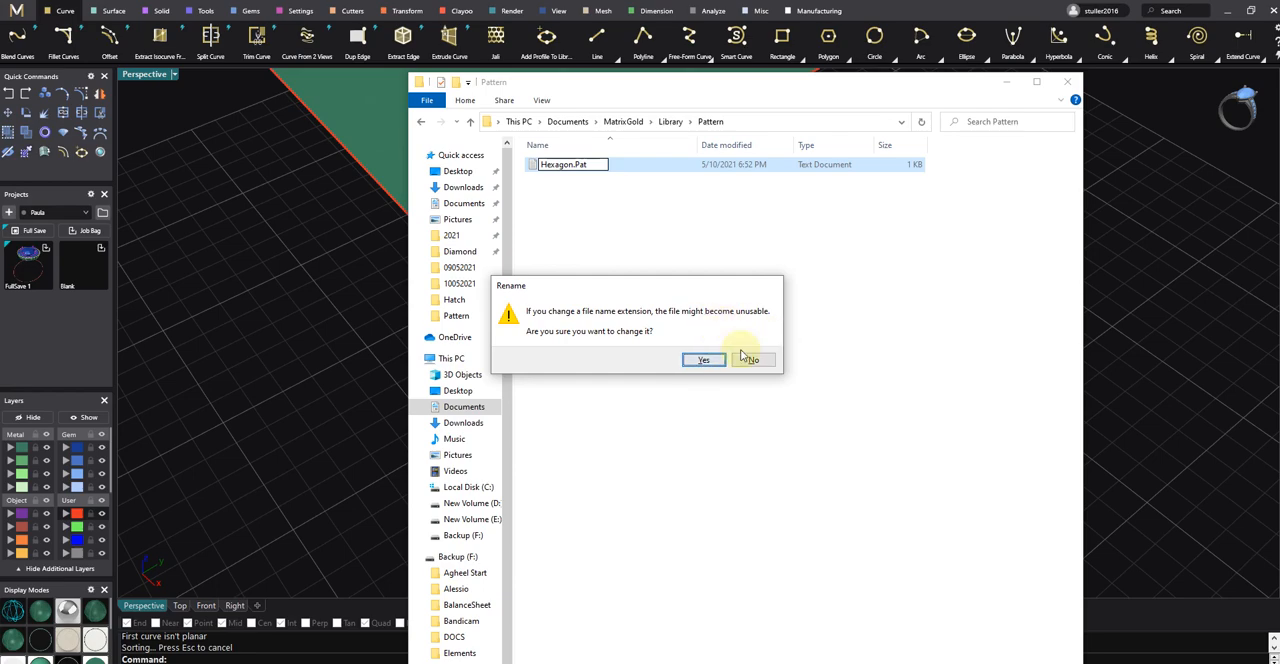
click(704, 358)
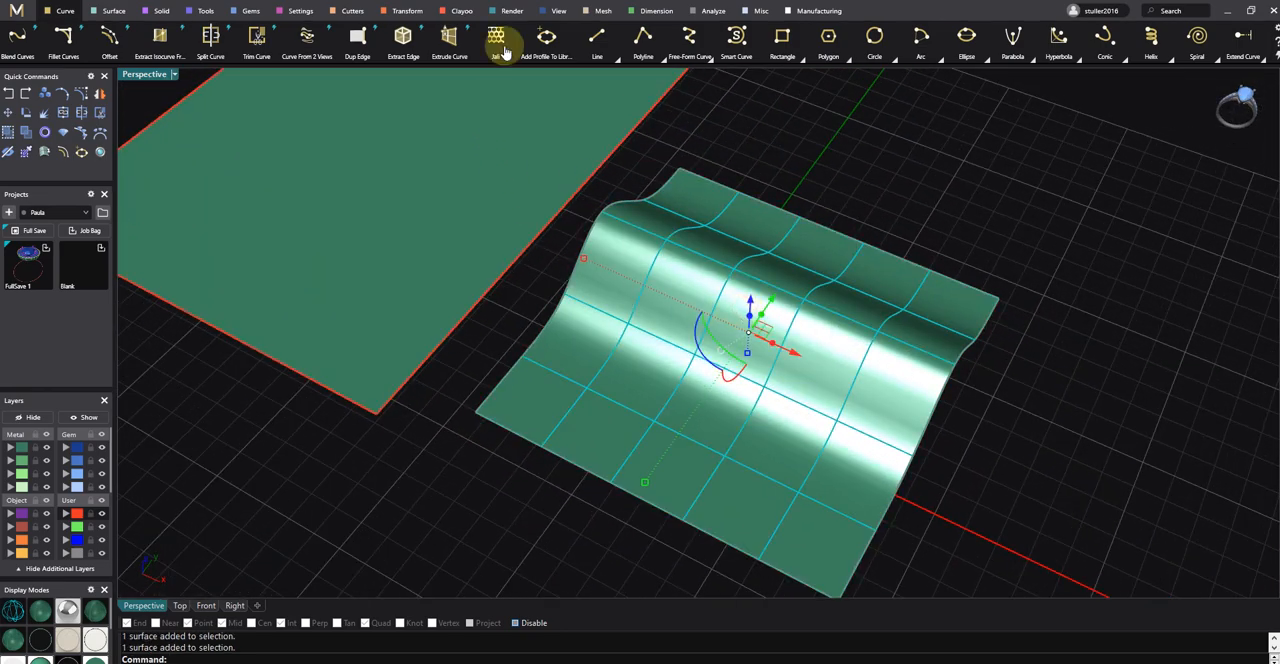
Run Jelly on the curved surface with the saved hexagon pattern and set its scale
click(496, 40)
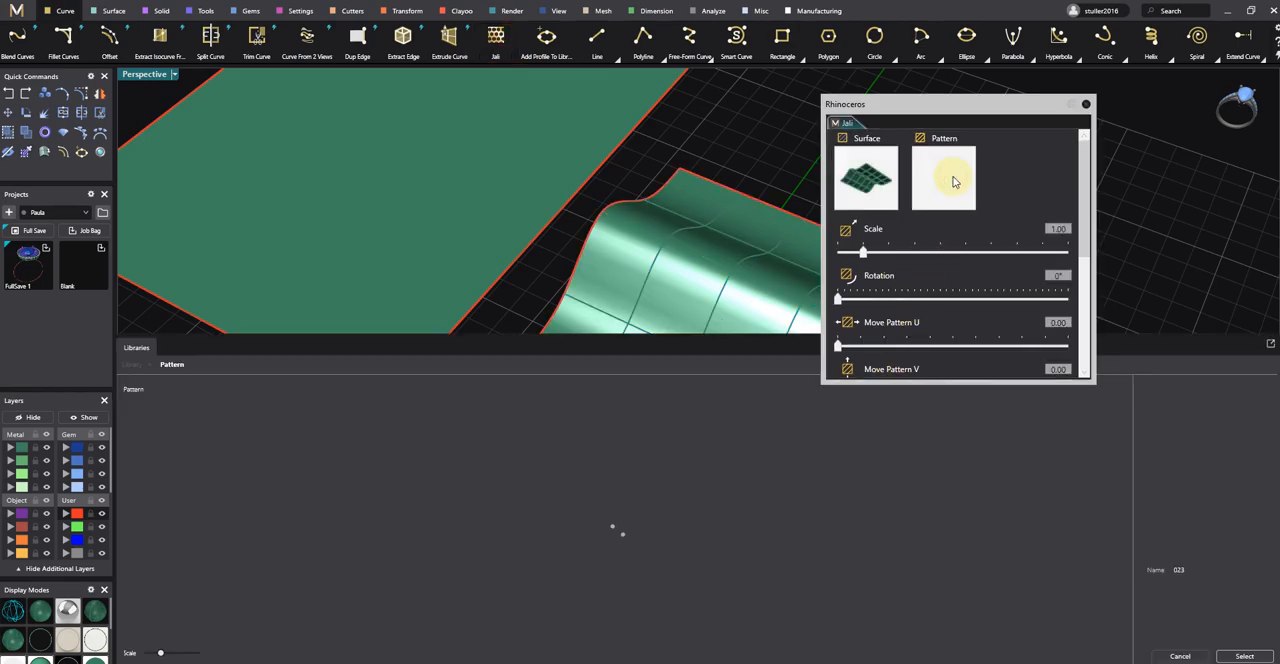
click(944, 176)
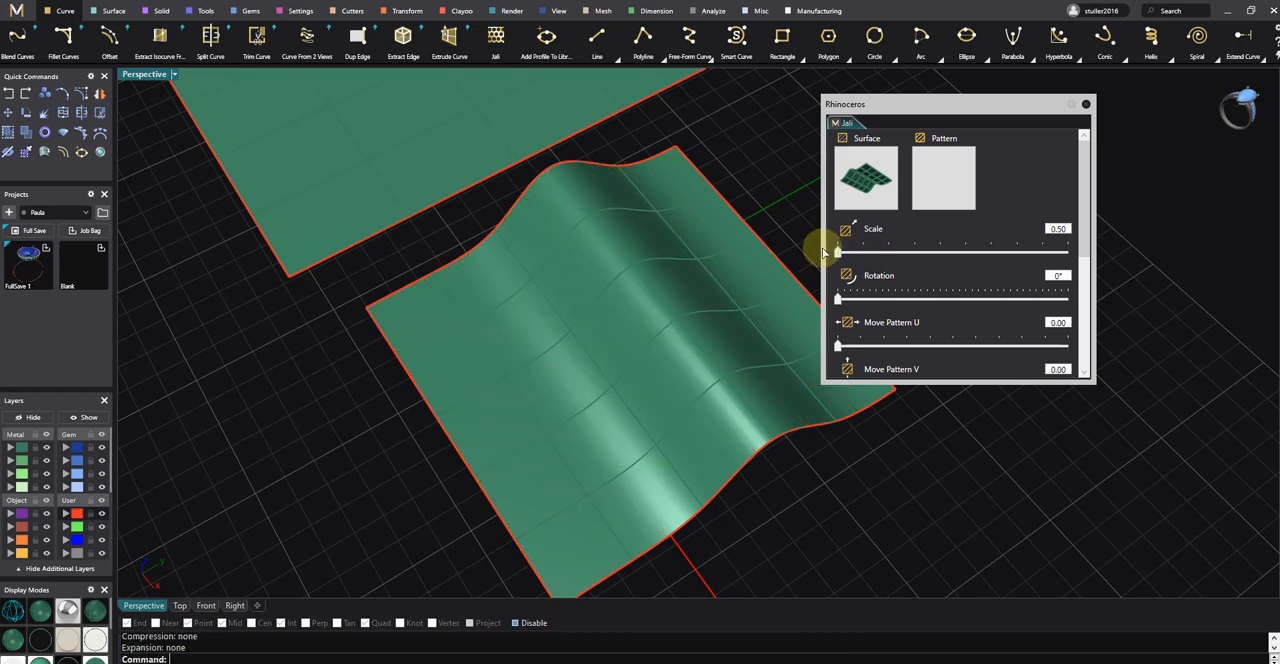
click(1056, 228)
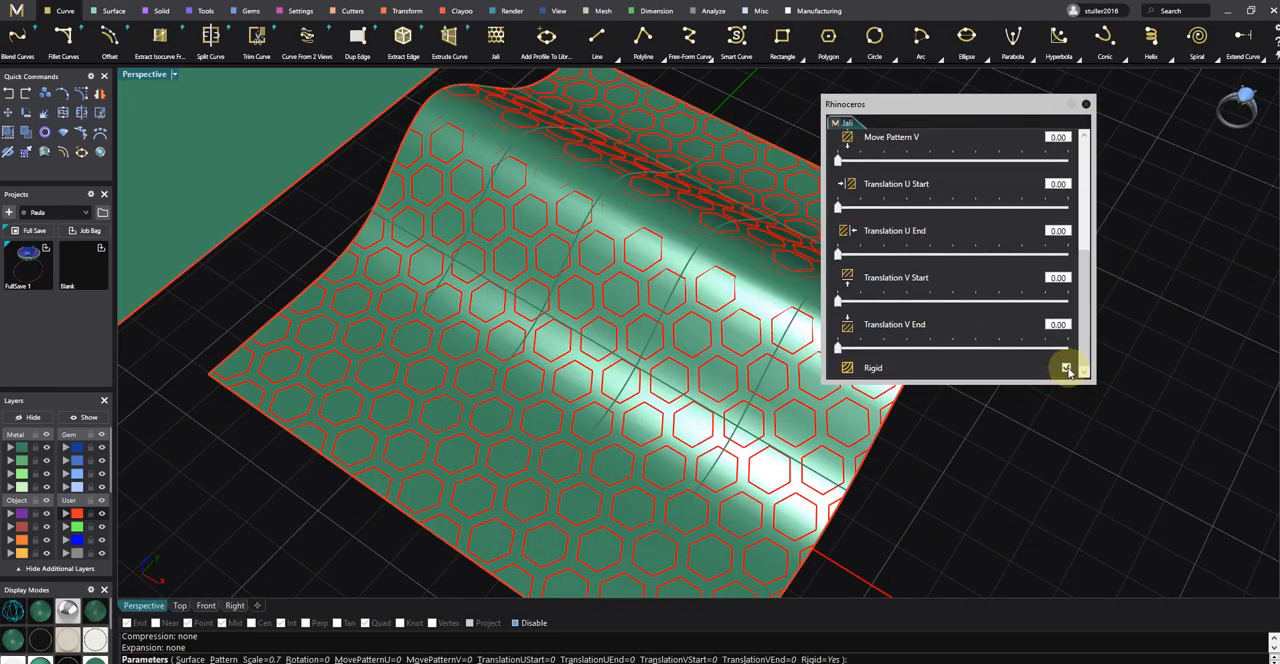
Tick Rigid and drag the Rotation slider to 40 degrees for the wrapped hexagons
click(1064, 368)
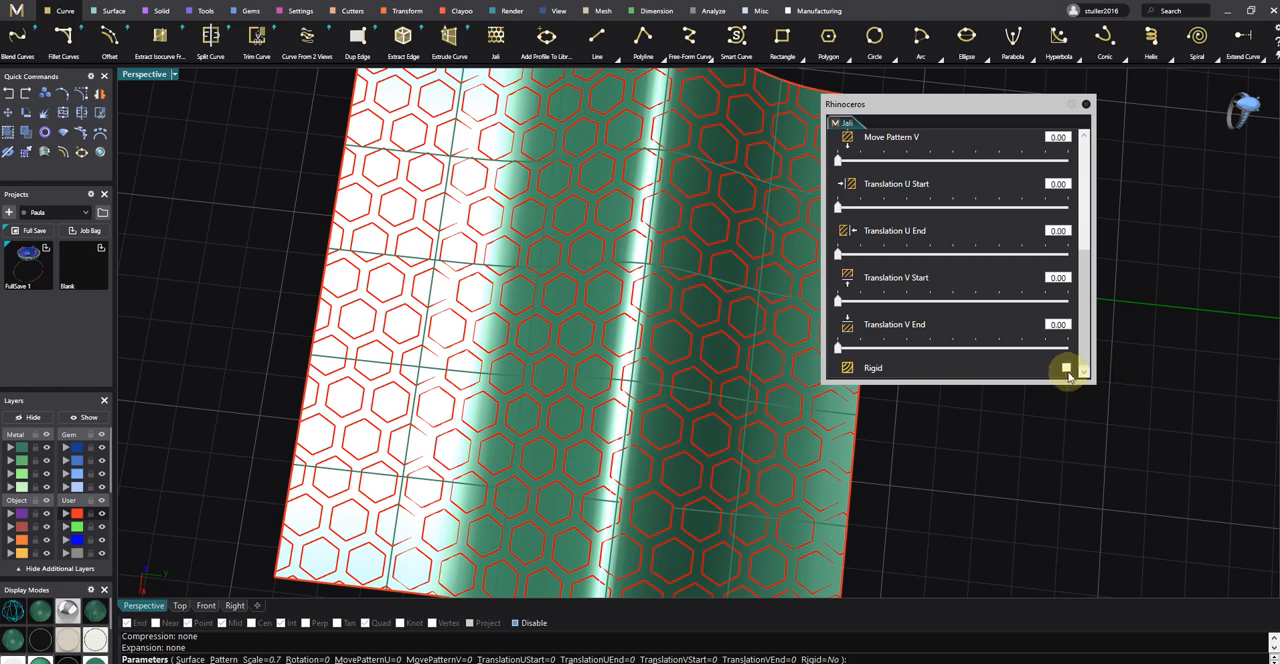
click(1066, 368)
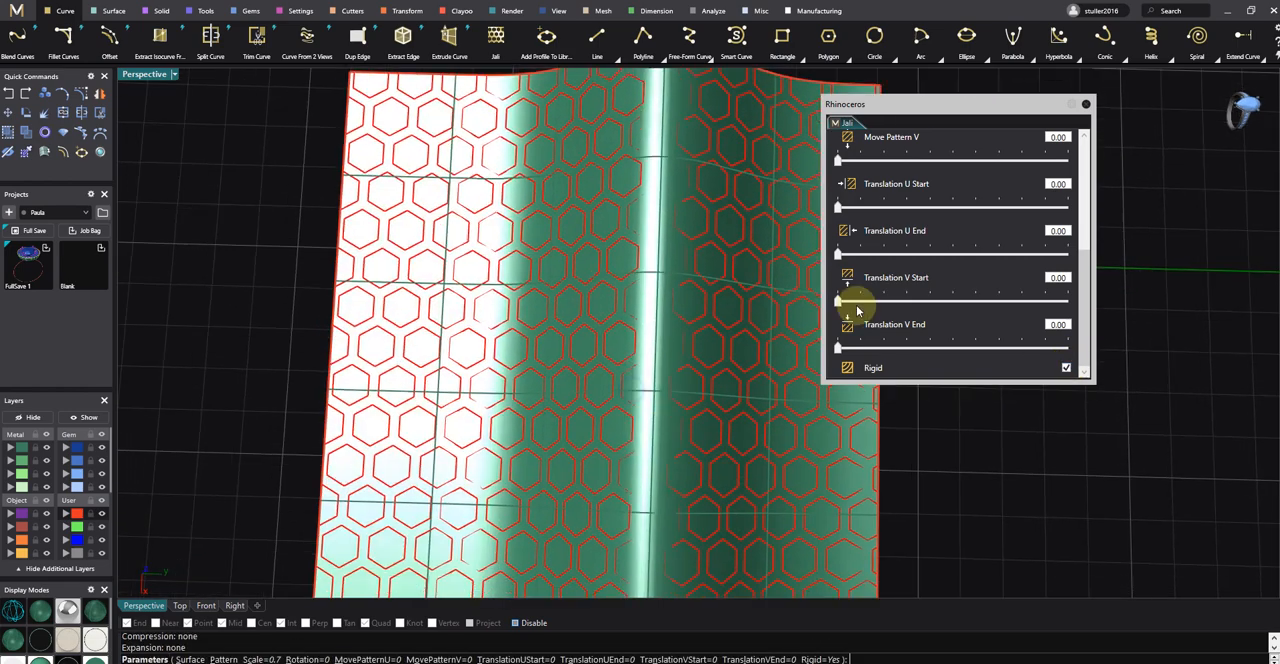
drag(858, 302, 862, 302)
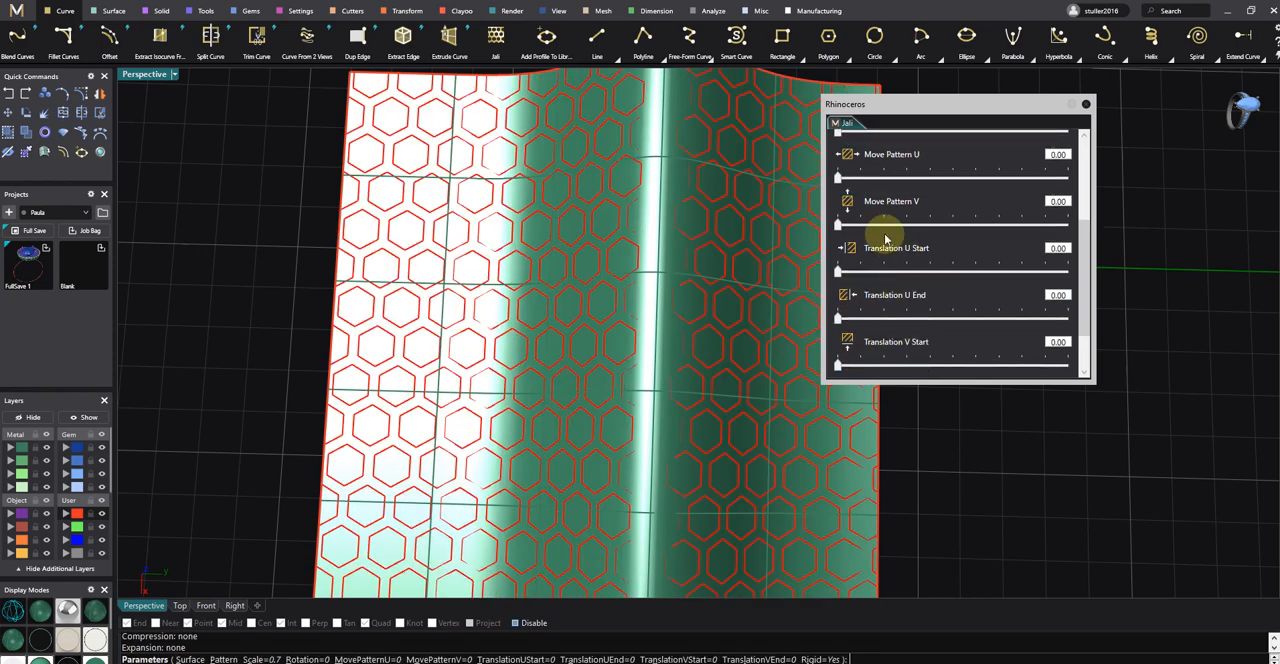
scroll(up, 3)
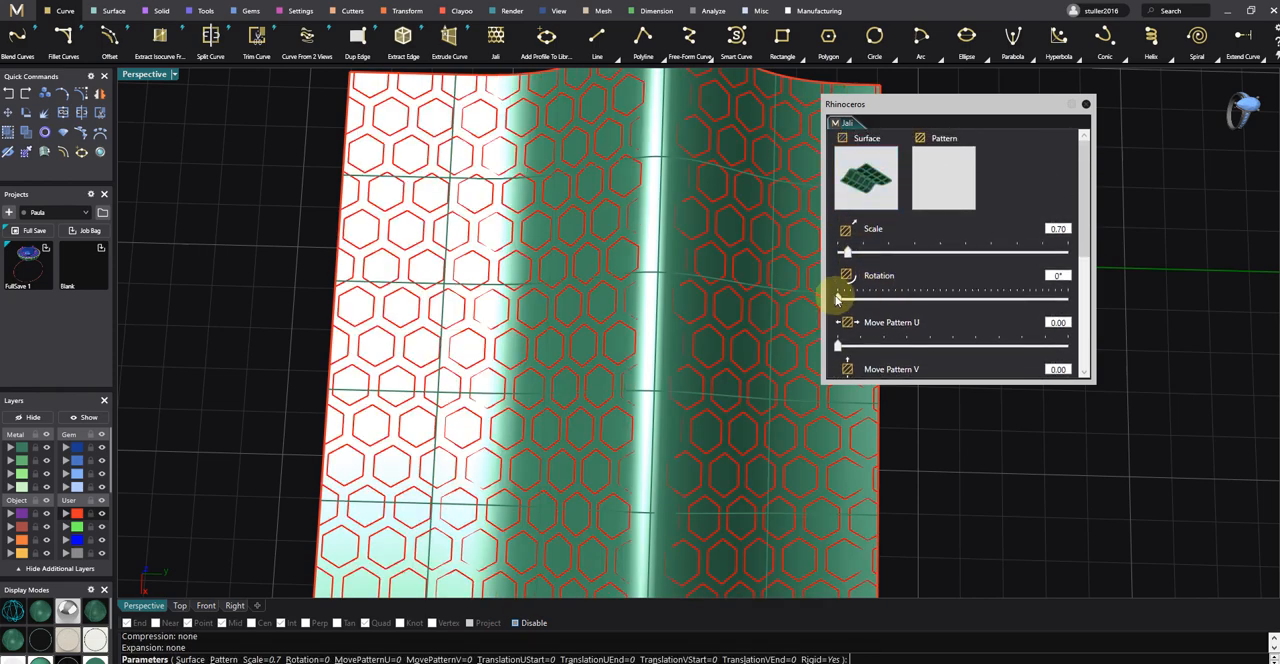
drag(848, 296, 856, 296)
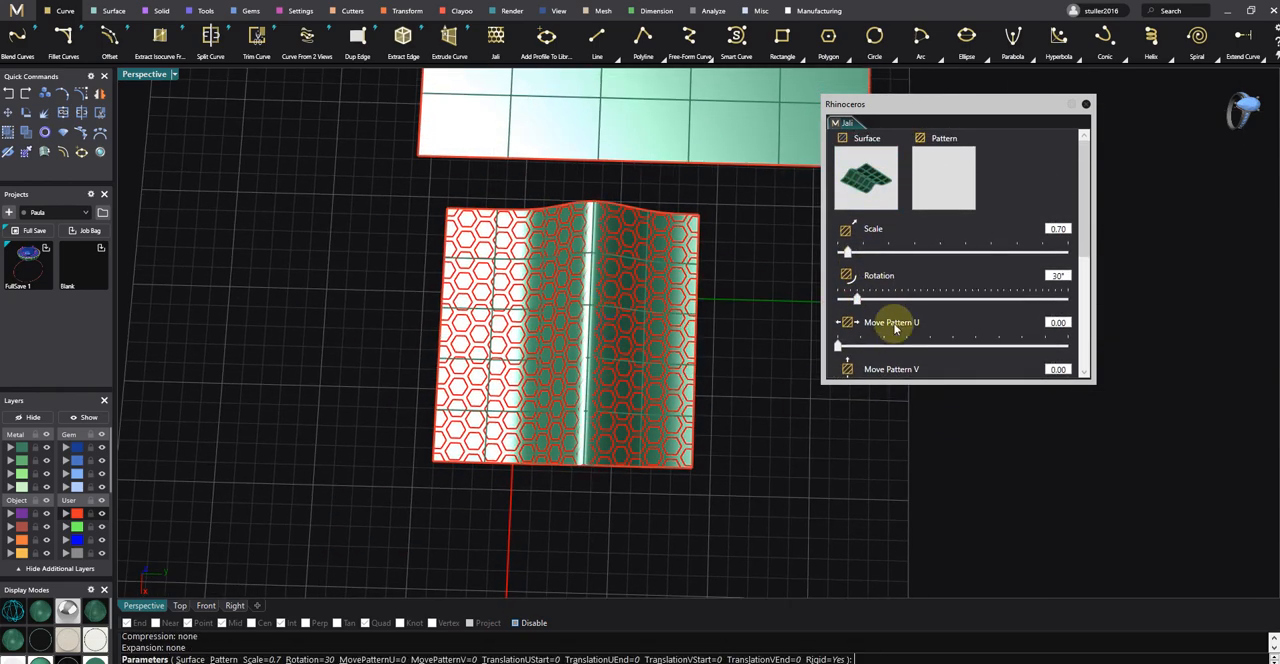
drag(856, 300, 866, 300)
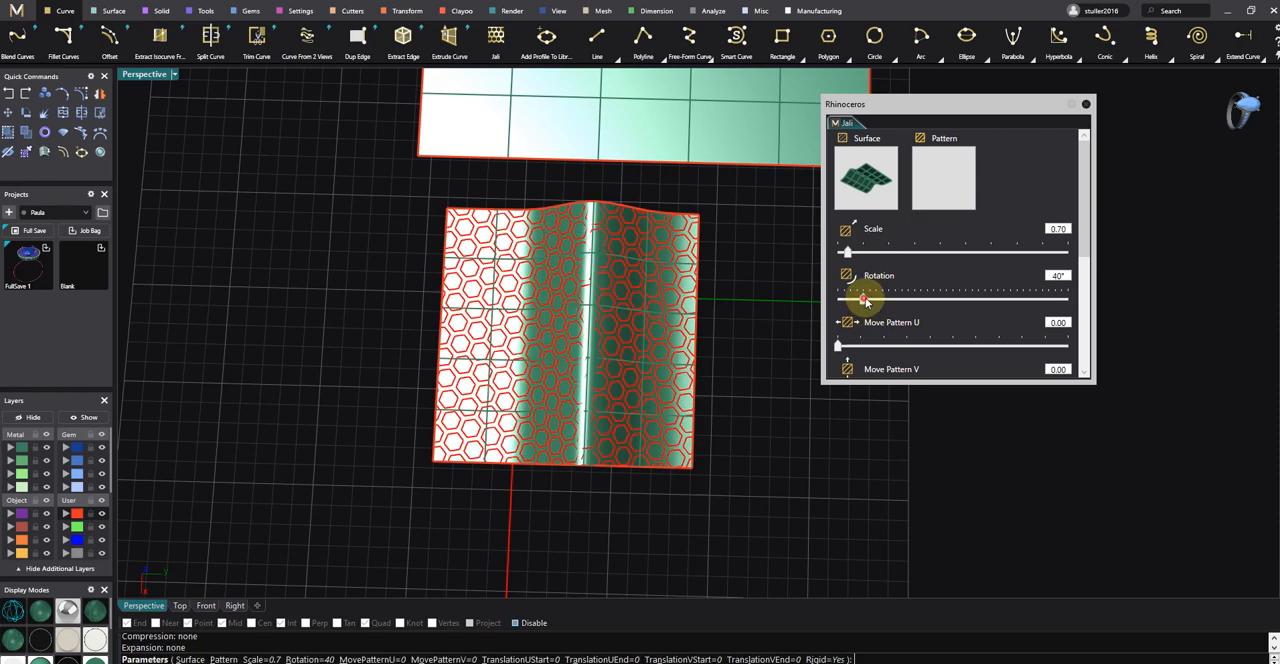
drag(864, 300, 870, 300)
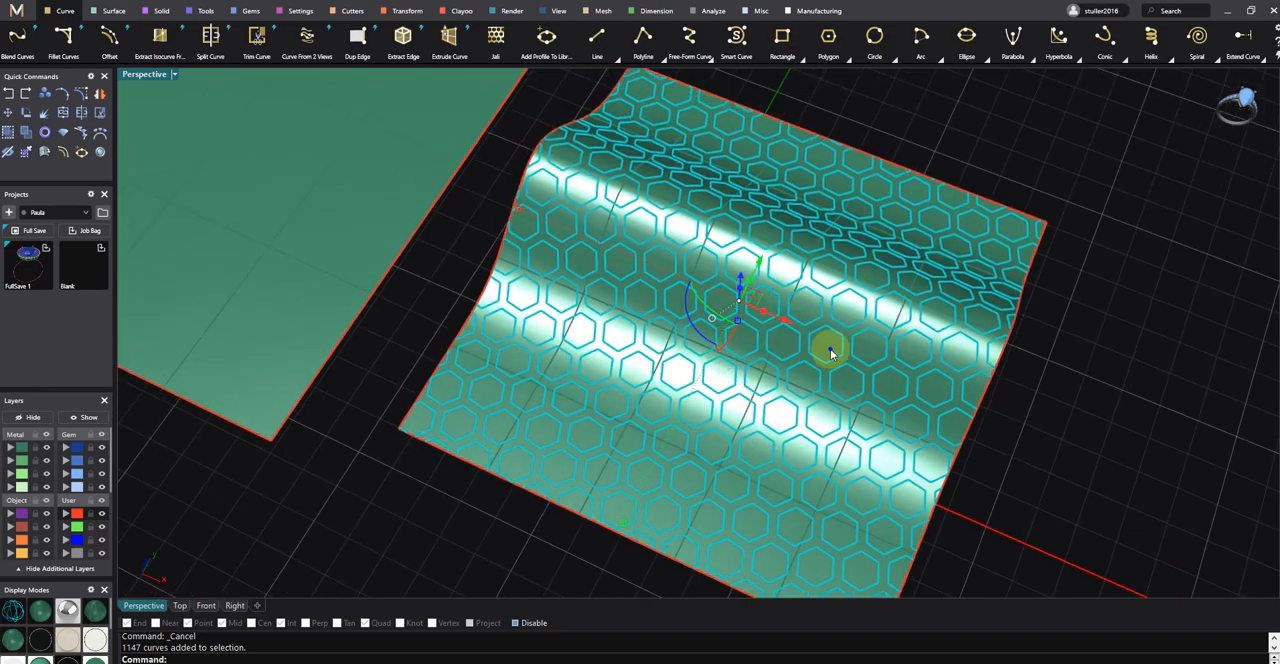
Split the curved surface using the wrapped hexagon curves as cutting objects
drag(830, 354, 690, 310)
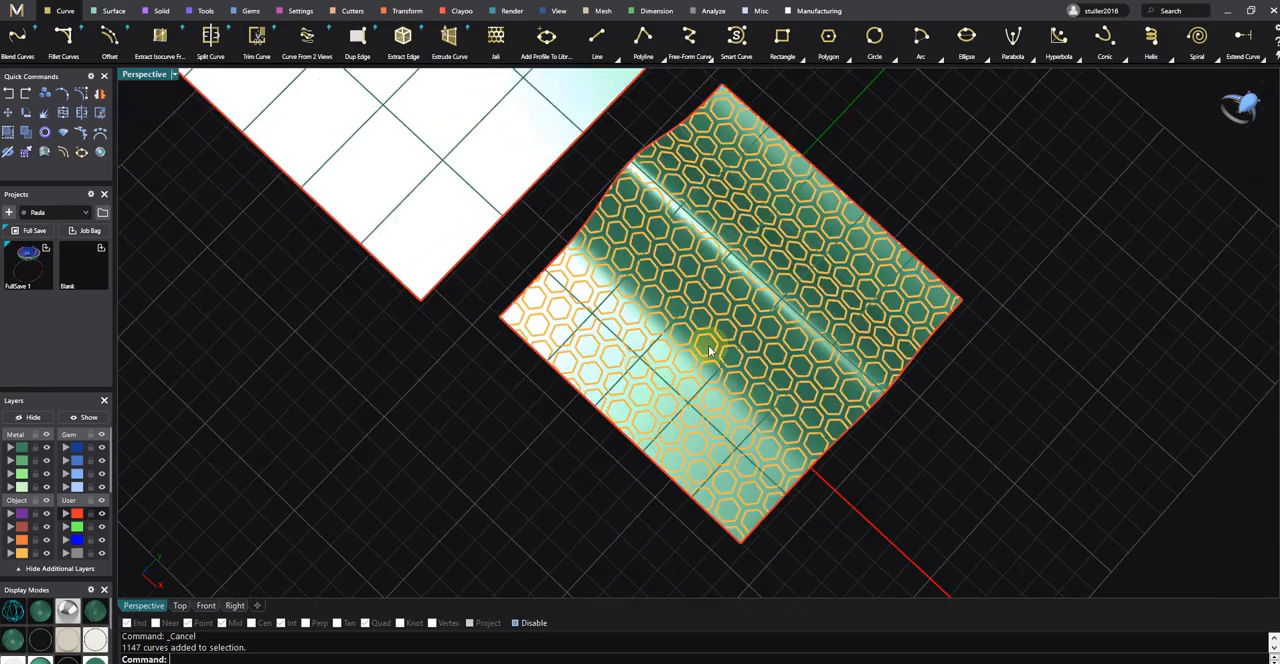
drag(700, 350, 850, 376)
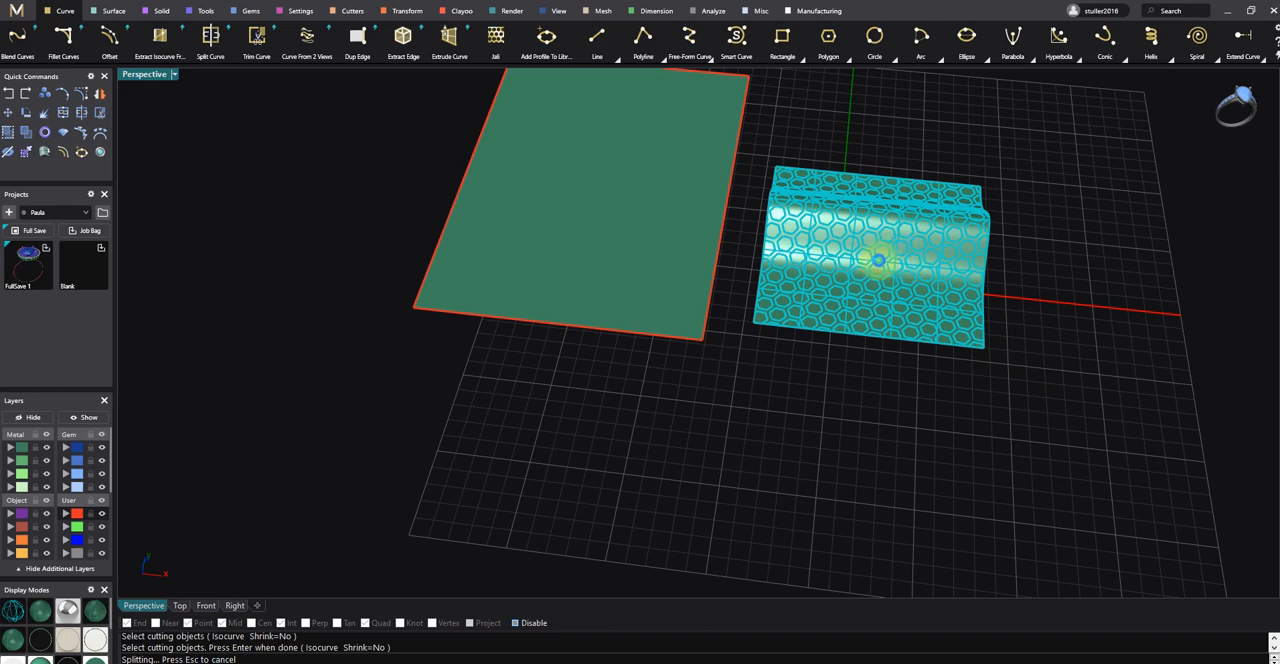
click(876, 262)
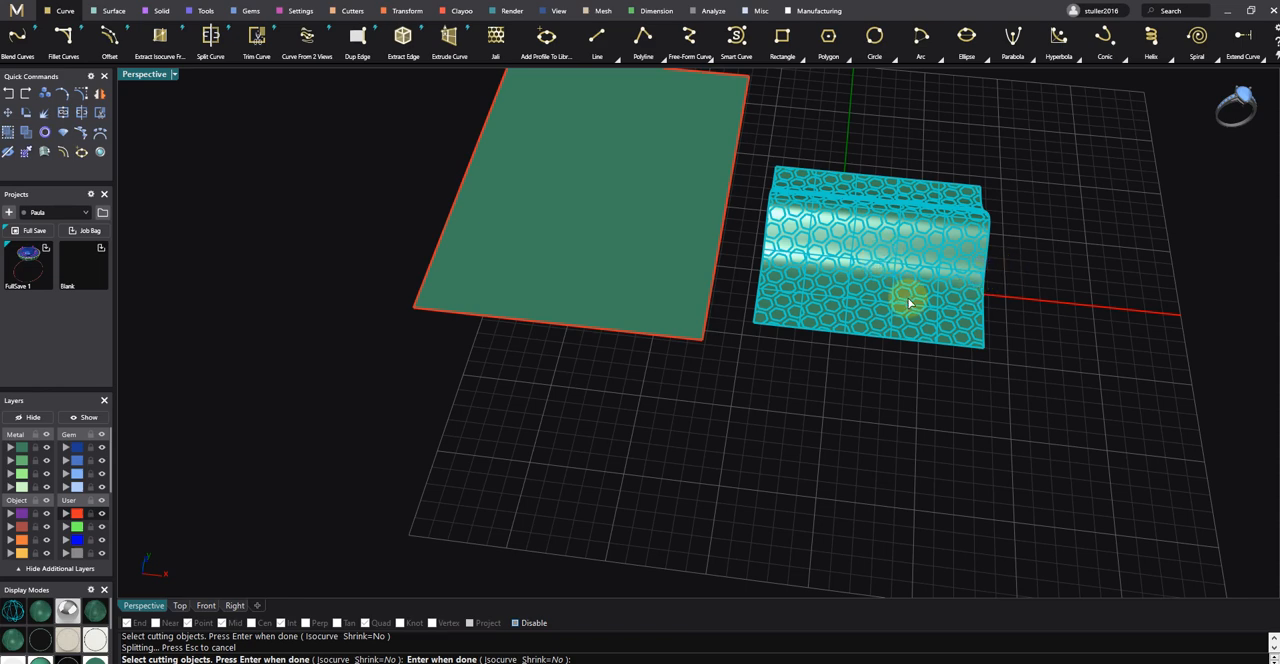
mouse_move(936, 372)
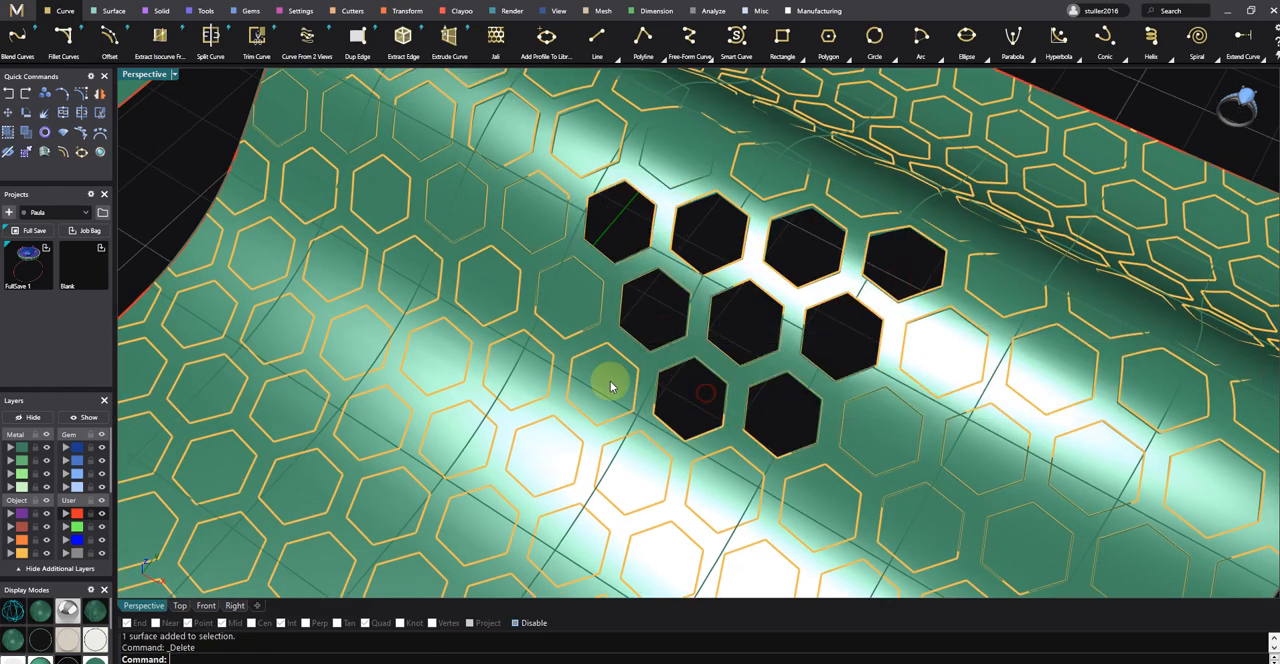
Delete the selected hexagon pieces and orbit to inspect the hexagonal holes
key(ctrl+z)
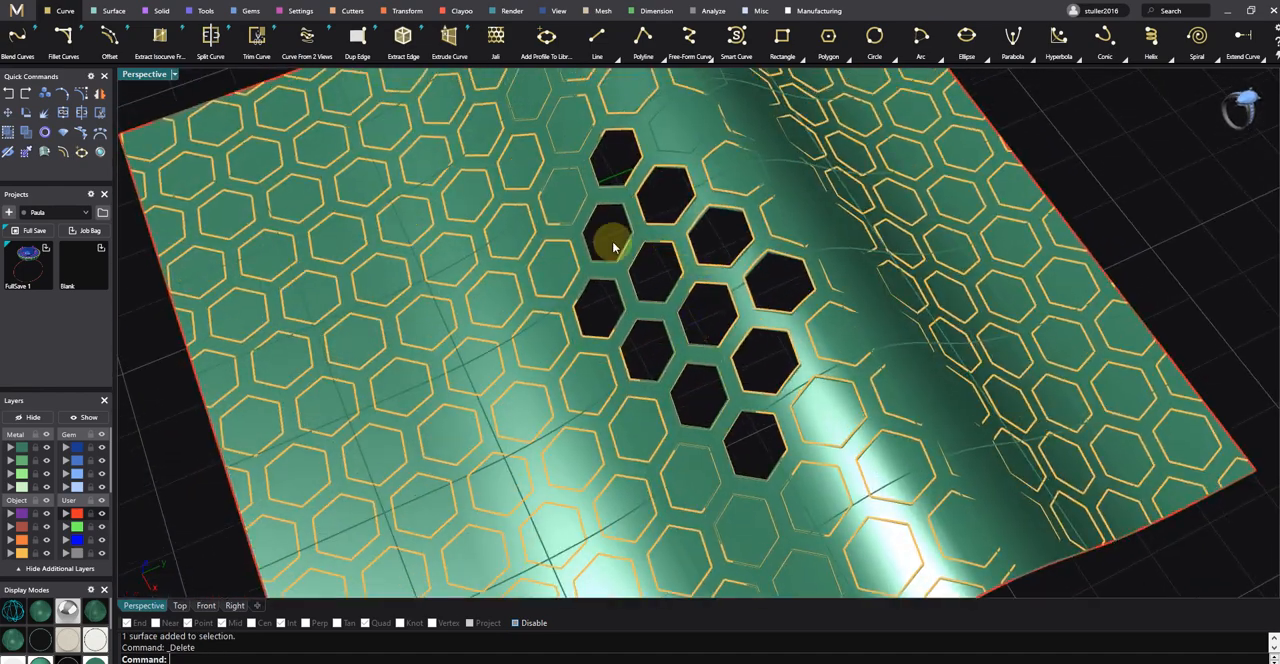
drag(616, 248, 750, 450)
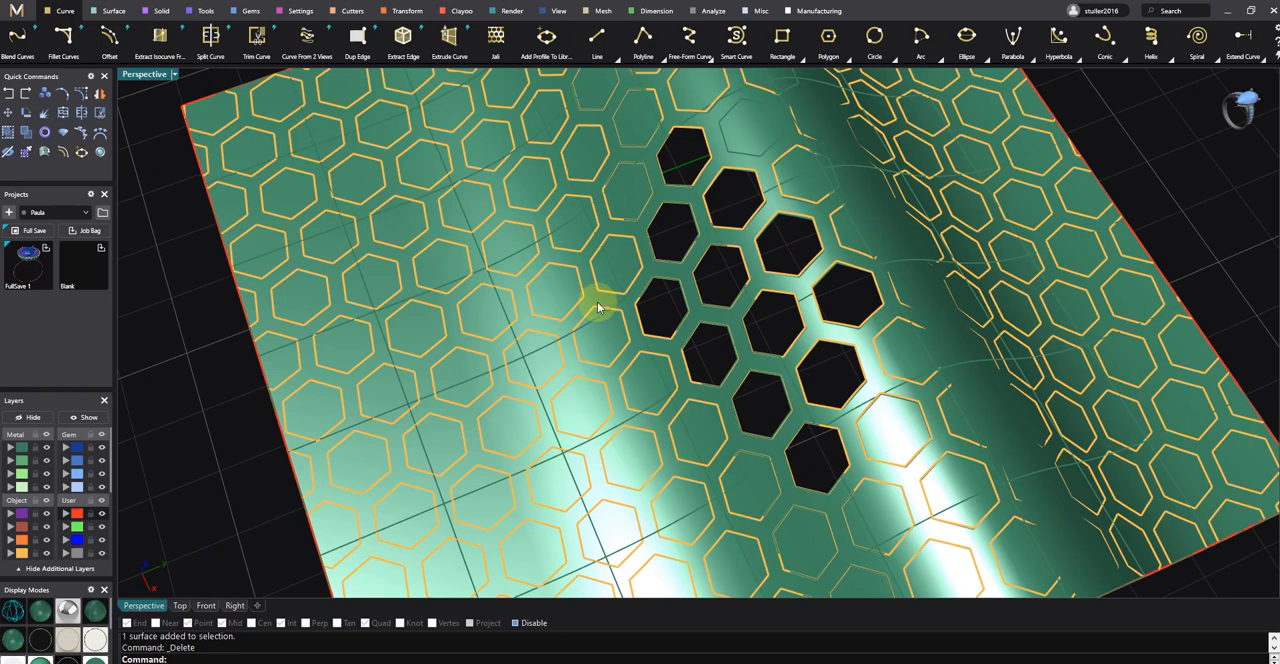
mouse_move(588, 304)
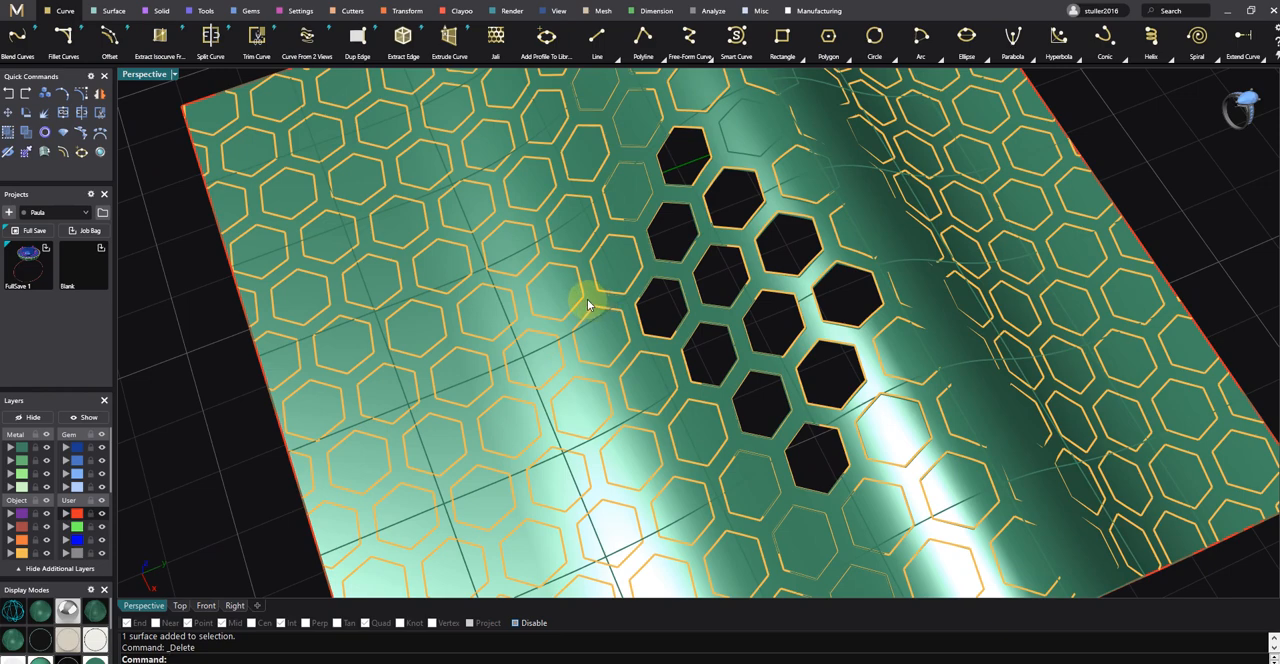
mouse_move(550, 280)
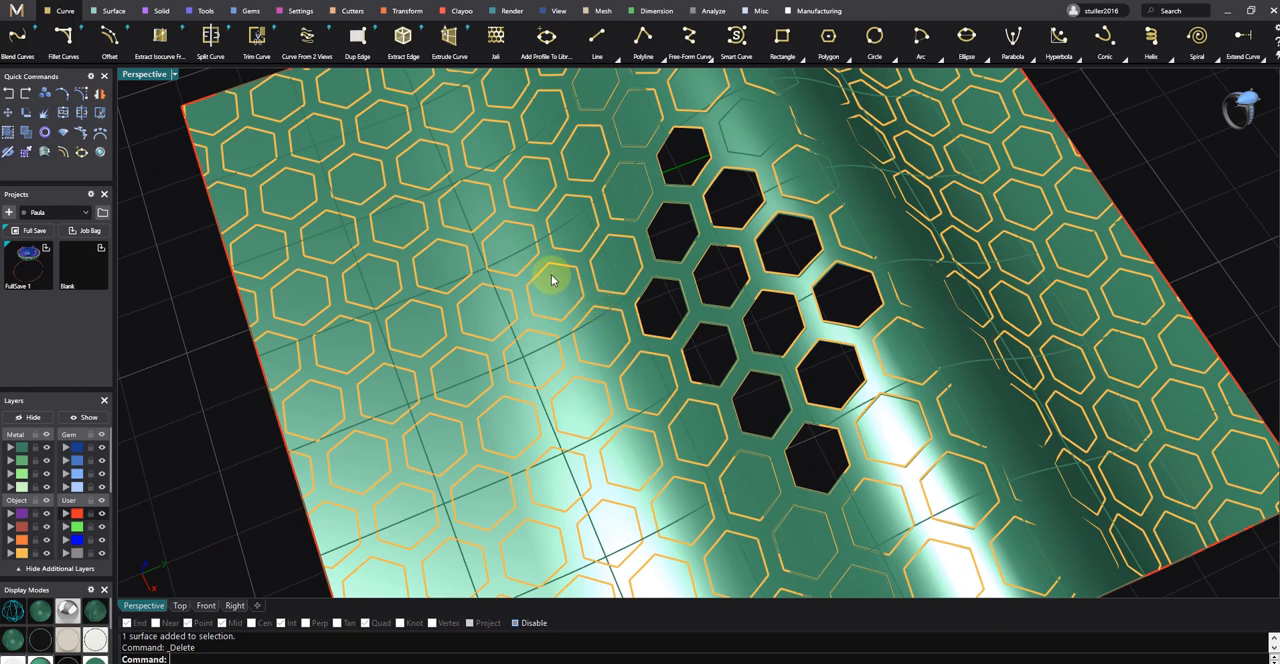
drag(550, 280, 660, 344)
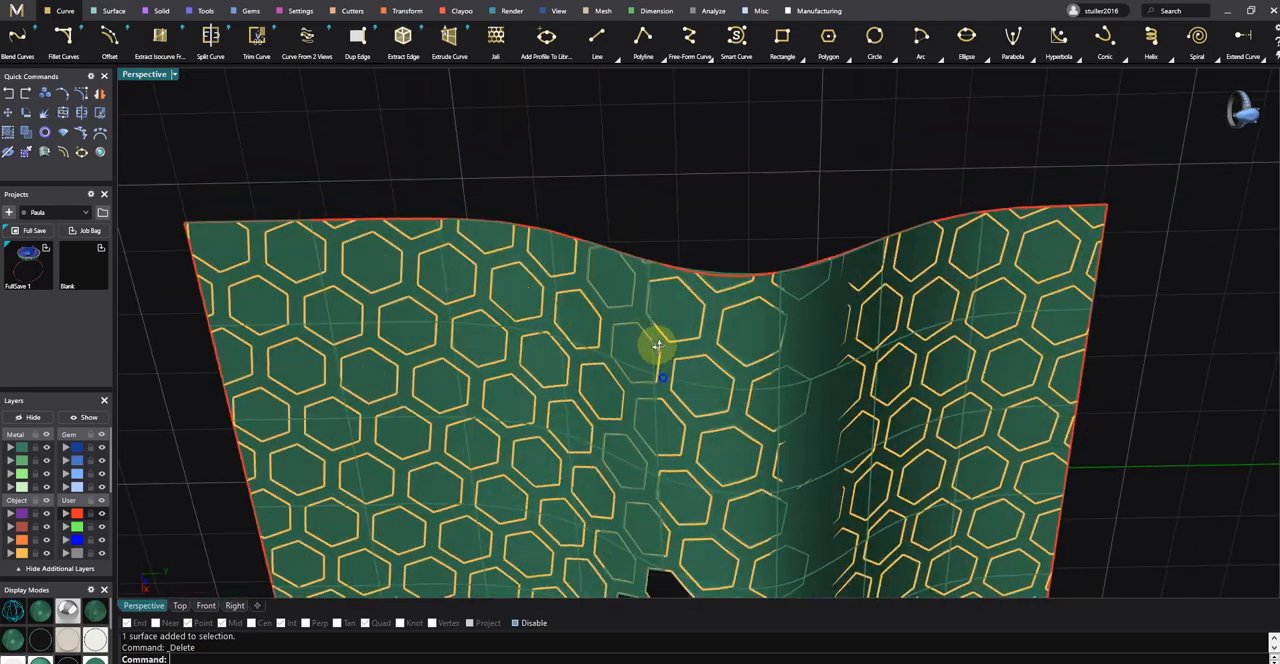
scroll(up, 3)
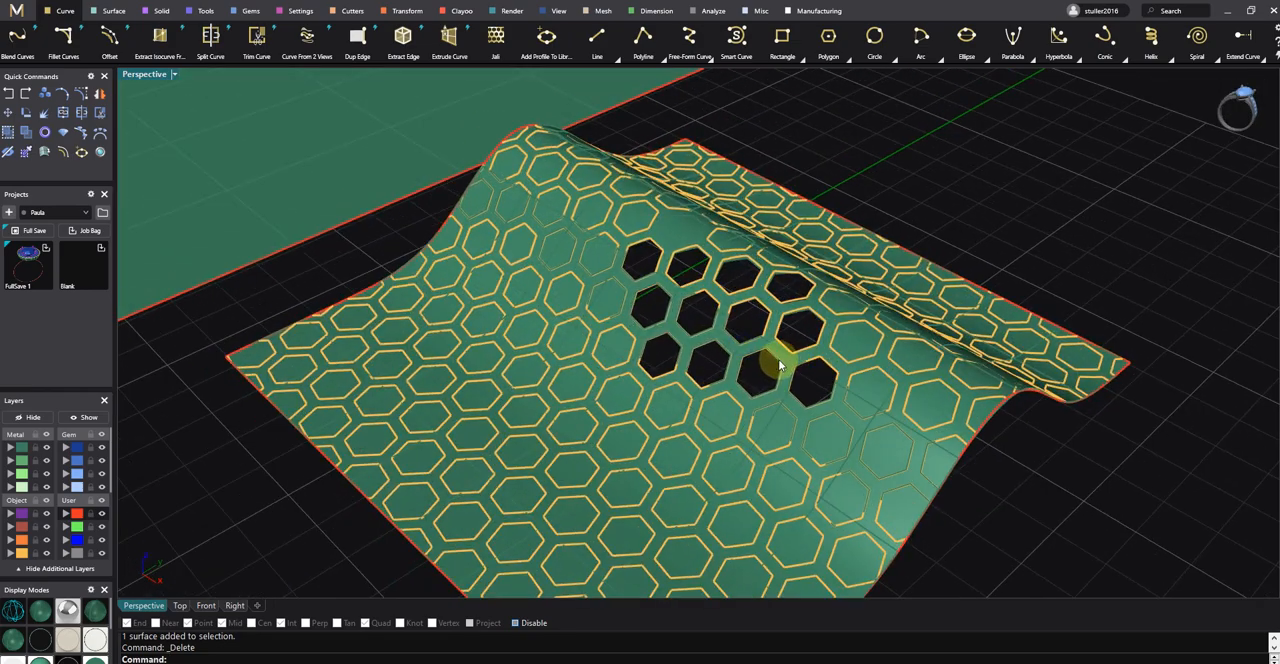
drag(780, 364, 770, 370)
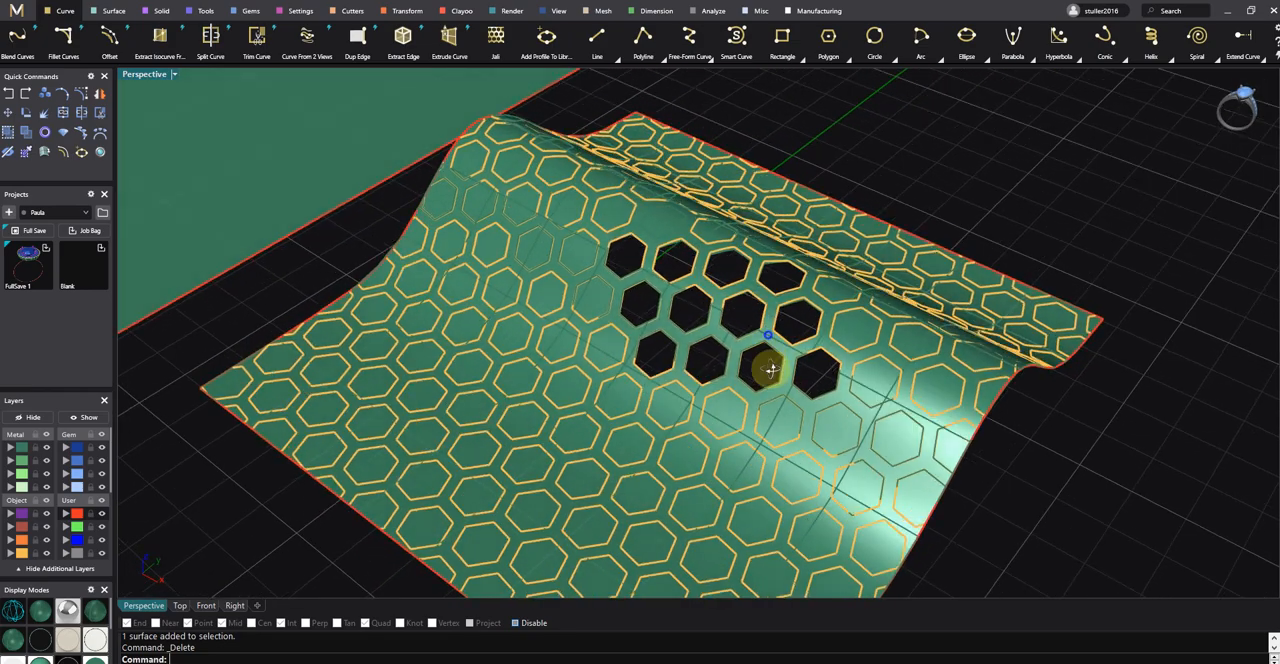